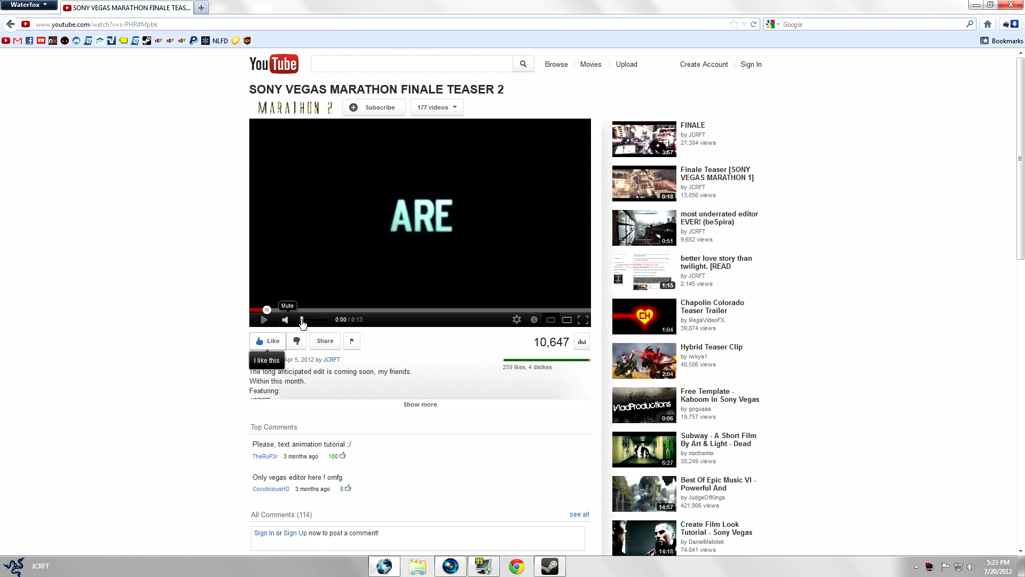
# Play the Sony Vegas Marathon Finale Teaser 2 on YouTube to preview its animated text
pyautogui.click(263, 320)
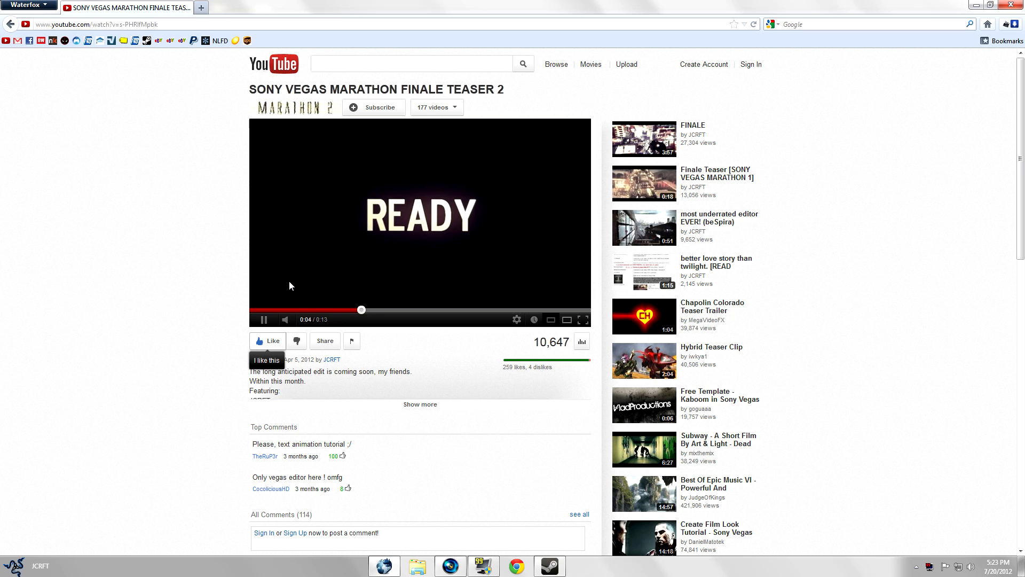
pyautogui.click(260, 310)
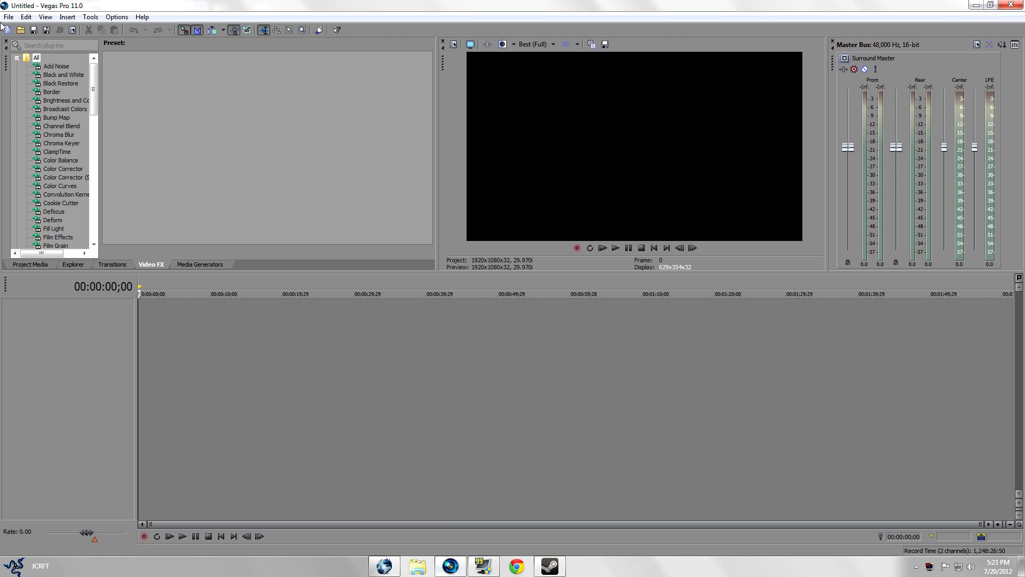
# Show the Media Generators list and insert an empty video track into the new project
pyautogui.click(200, 265)
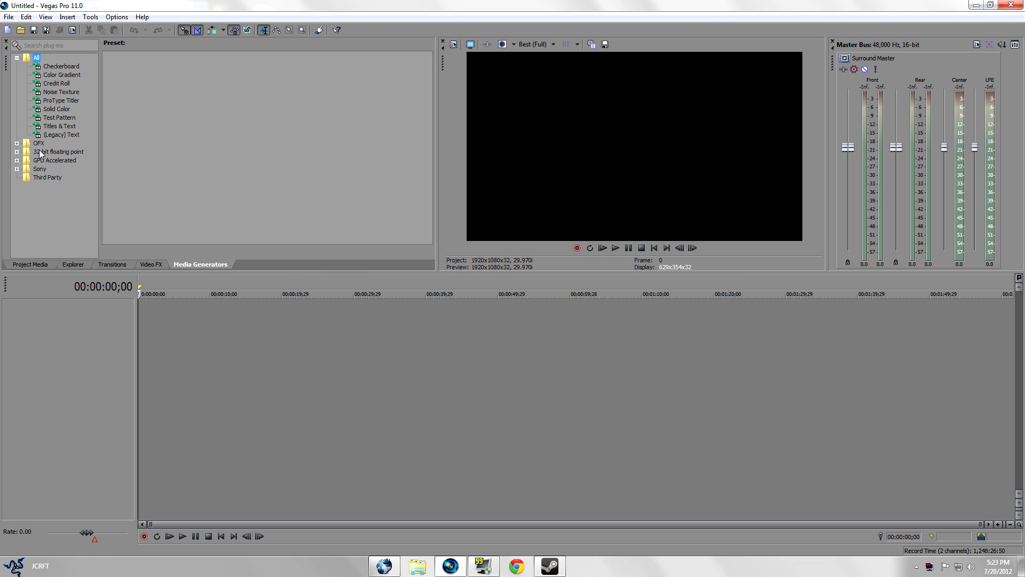
pyautogui.moveTo(46, 161)
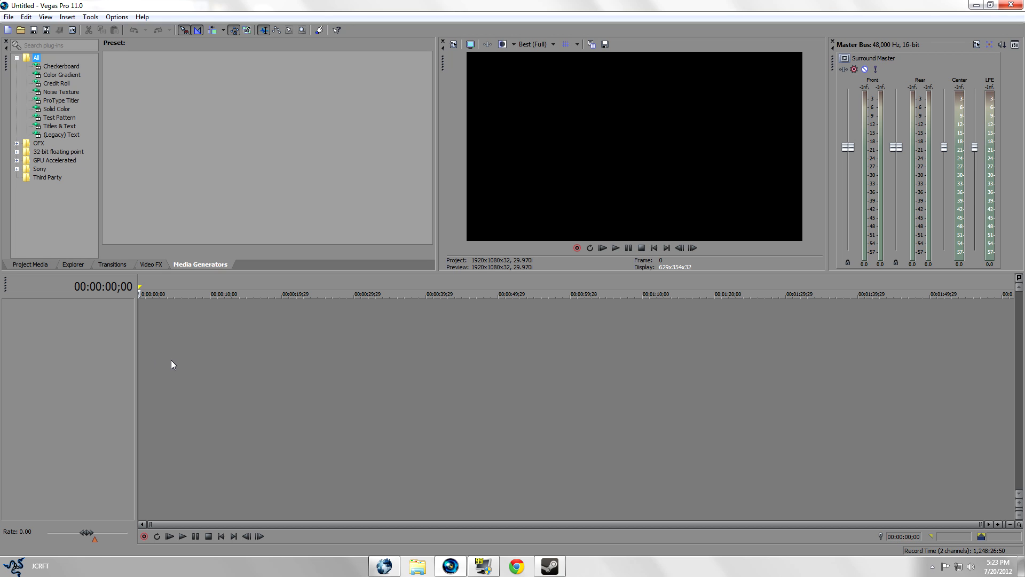
pyautogui.rightClick(172, 364)
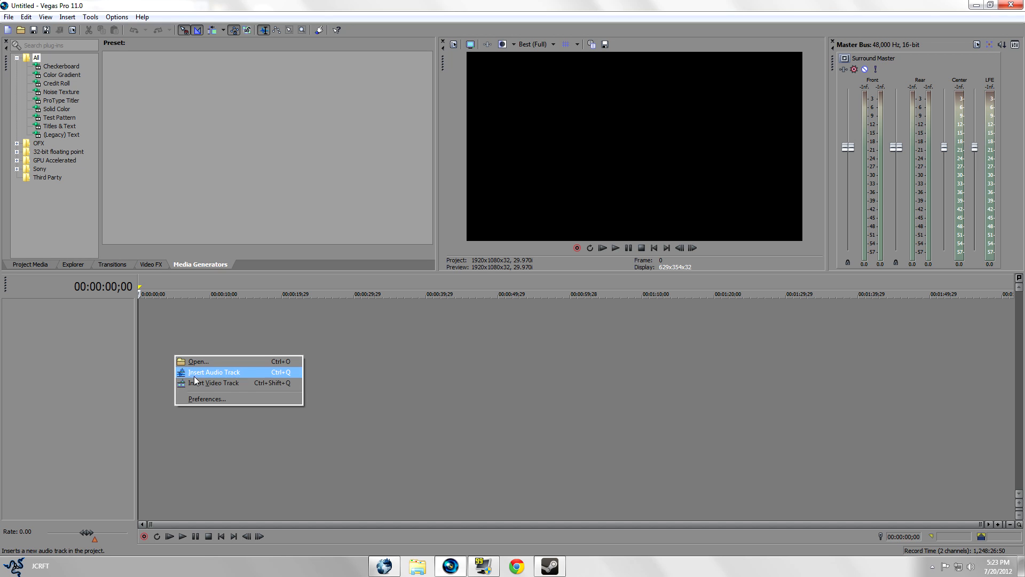
pyautogui.click(213, 372)
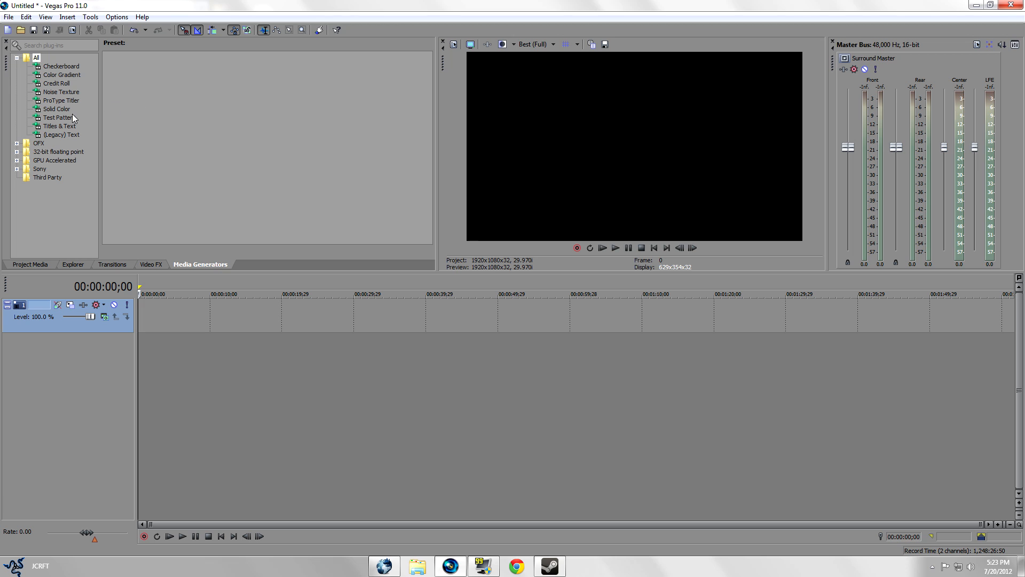
pyautogui.rightClick(171, 327)
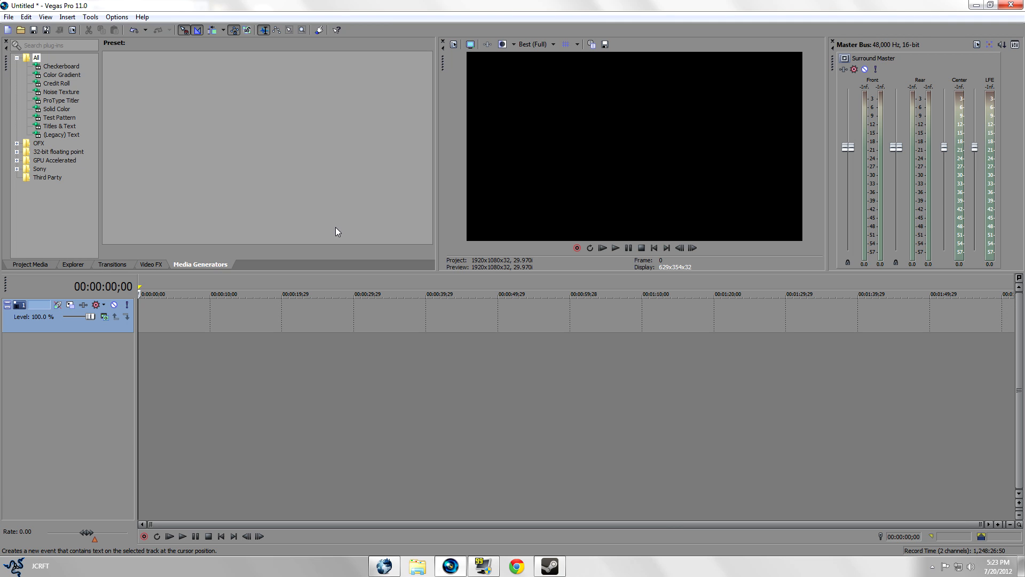
# Add a Titles & Text event reading 'J C R F T' in MS Gothic font
pyautogui.doubleClick(59, 125)
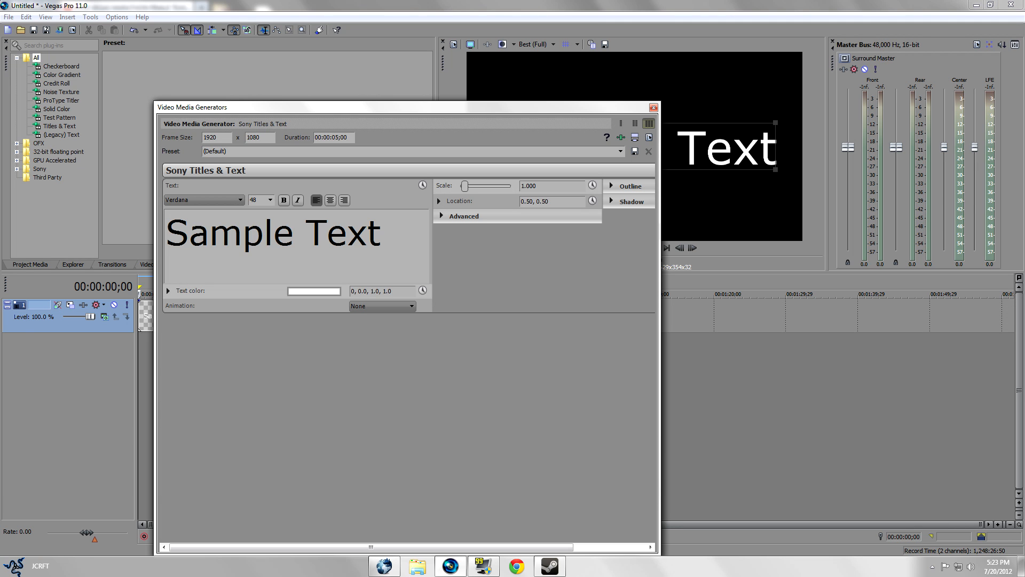
pyautogui.tripleClick(273, 232)
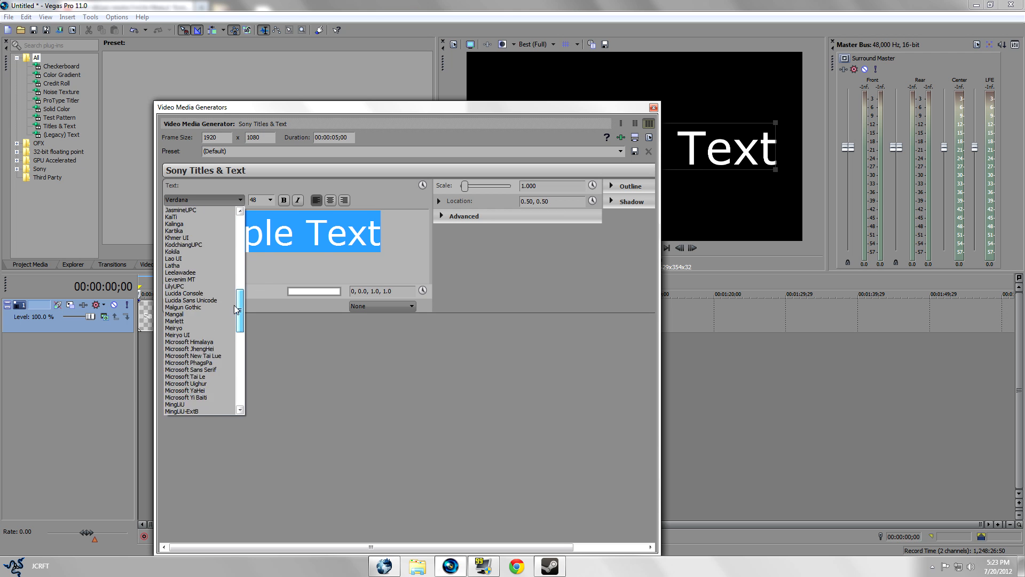
pyautogui.scroll(-3)
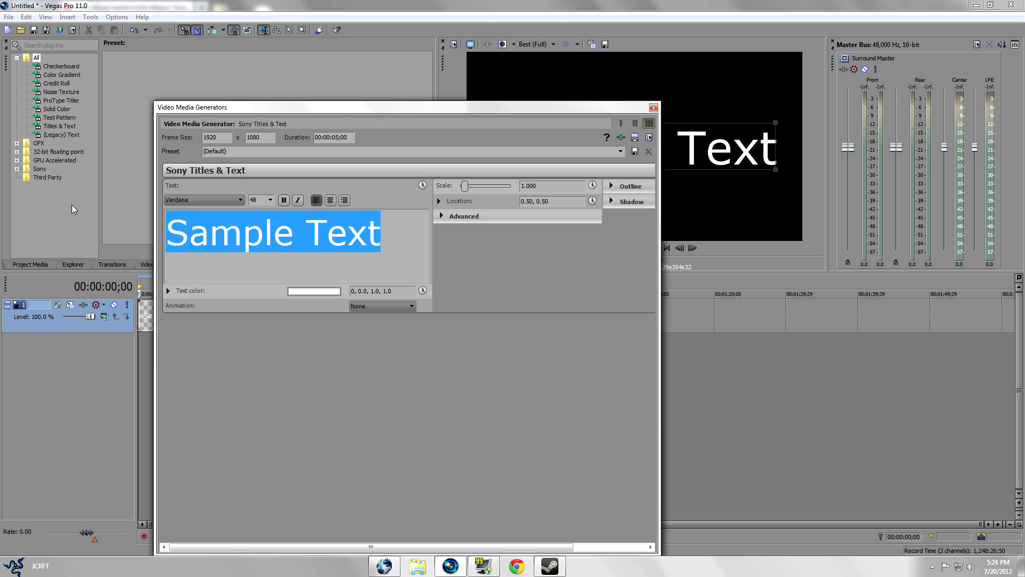
pyautogui.write('JCRFT')
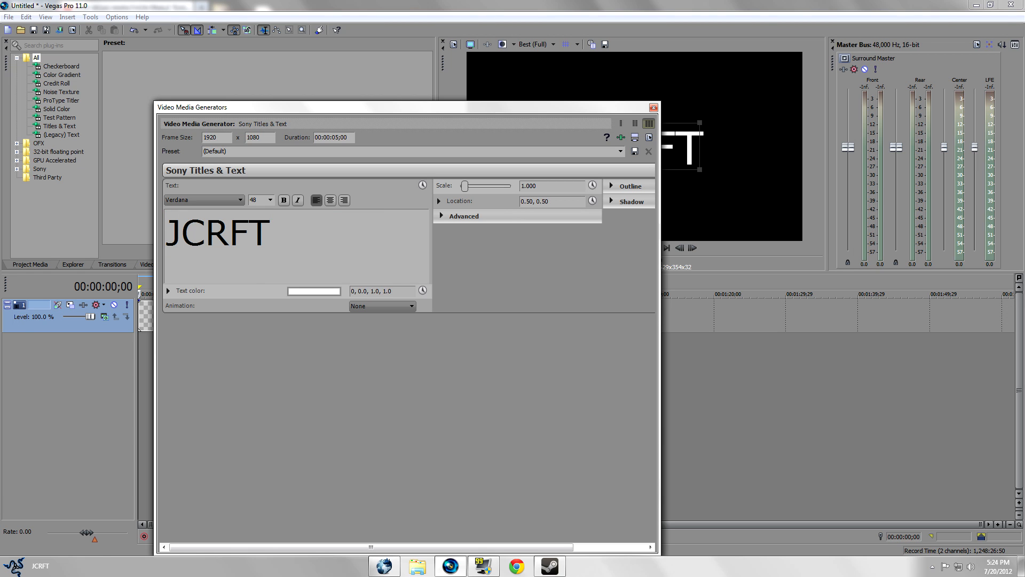
pyautogui.click(203, 199)
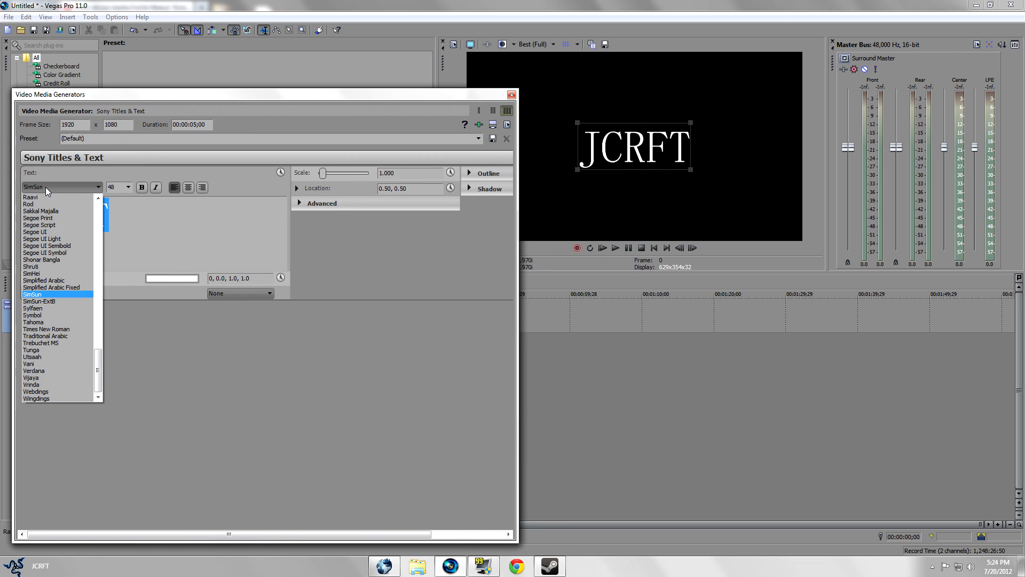
pyautogui.click(35, 231)
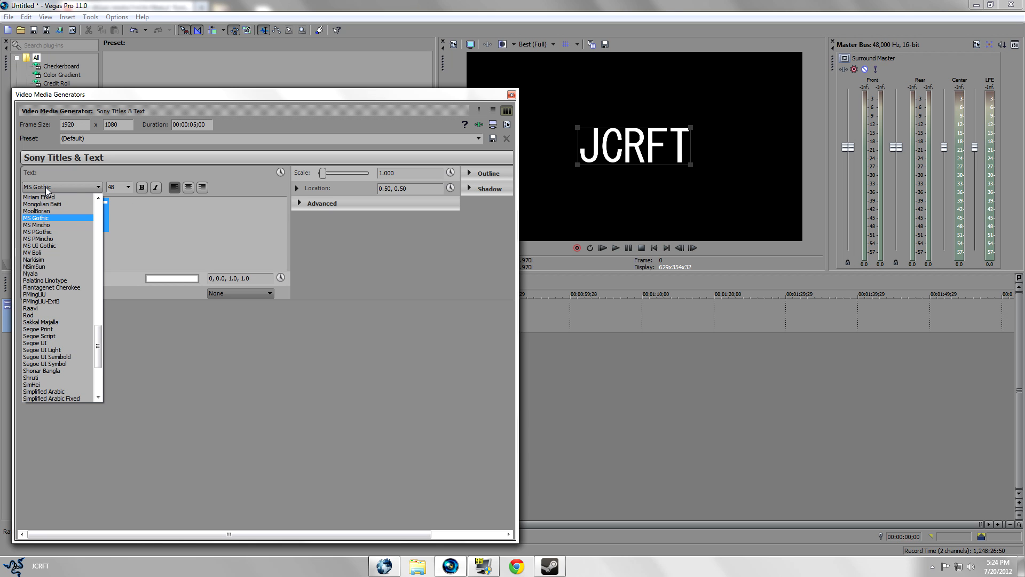
pyautogui.click(36, 217)
pyautogui.write(' C R F ')
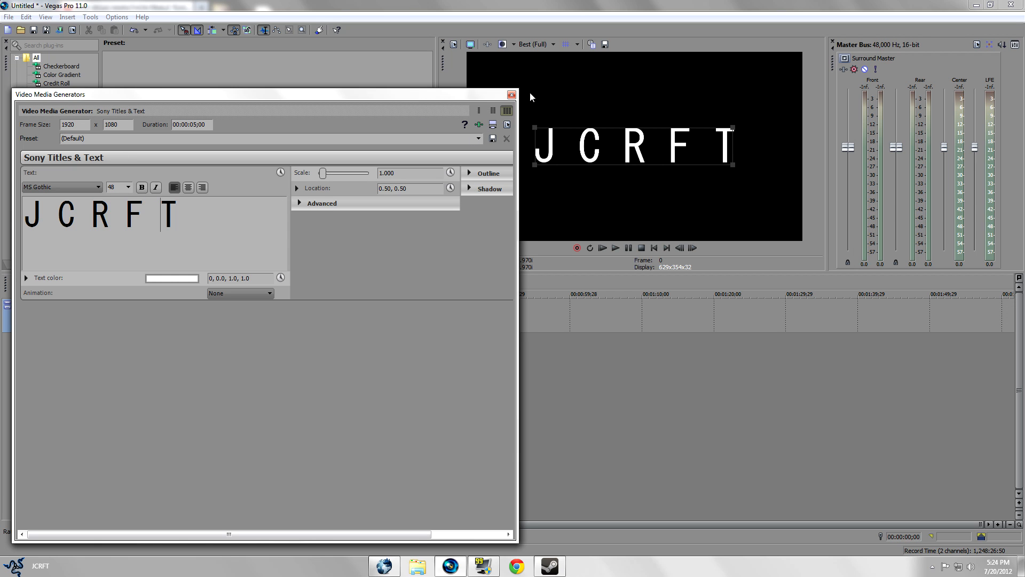
pyautogui.click(512, 94)
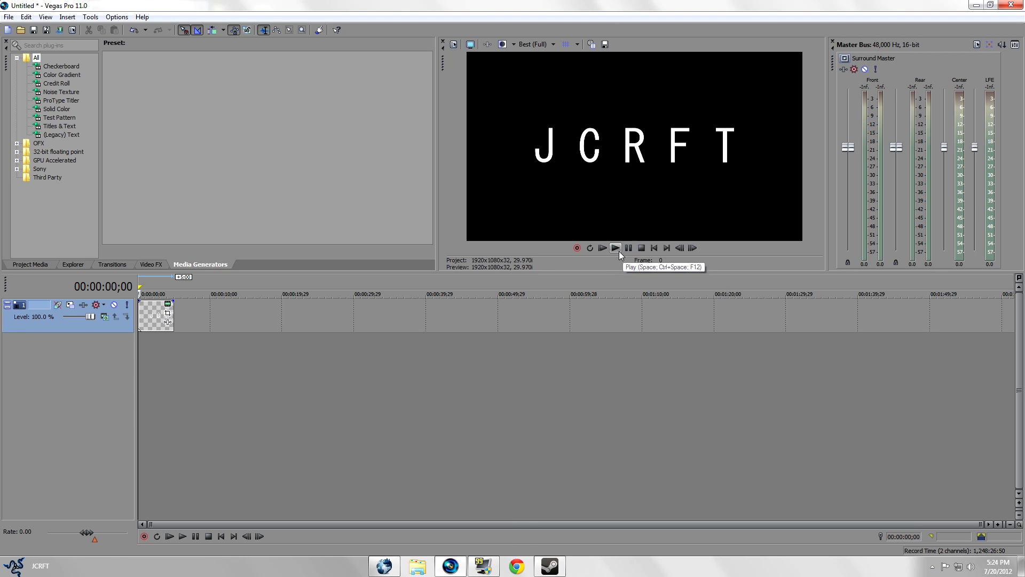
# Select the J C R F T title event and open its Video Event Pan/Crop settings
pyautogui.click(614, 247)
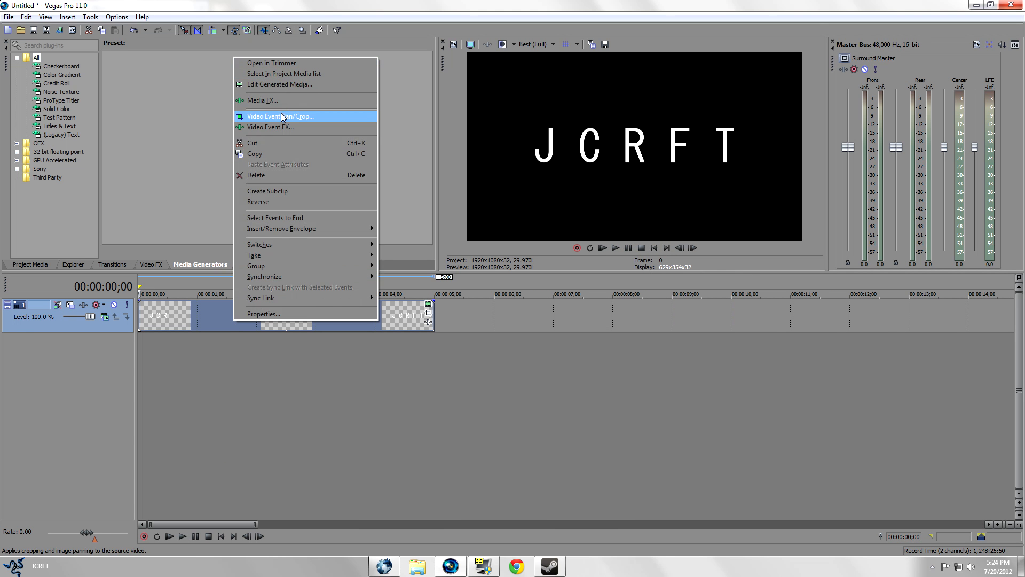
pyautogui.click(280, 116)
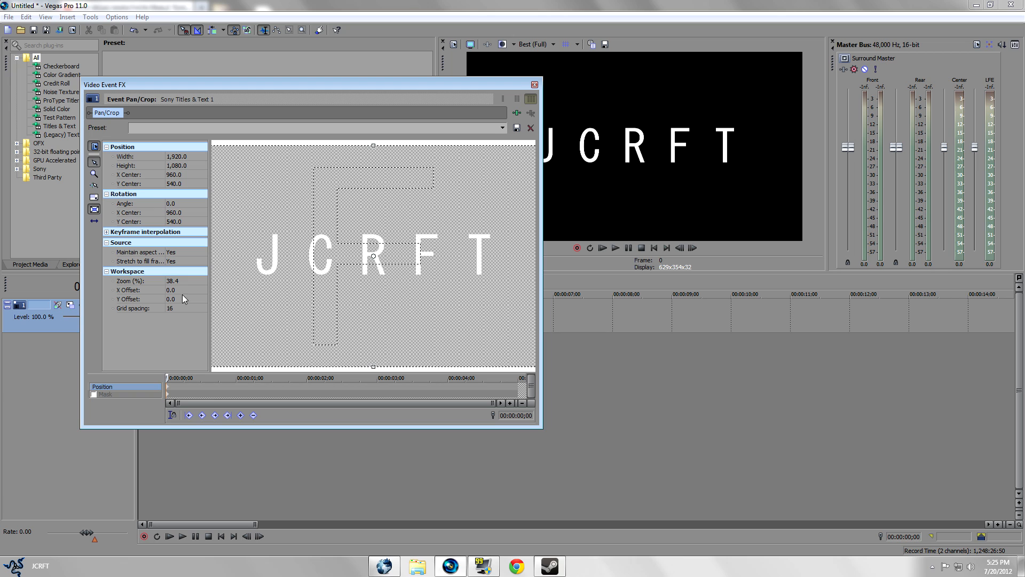
# Start the title zoomed tightly on the R, restoring the full frame at 0;23
pyautogui.click(214, 392)
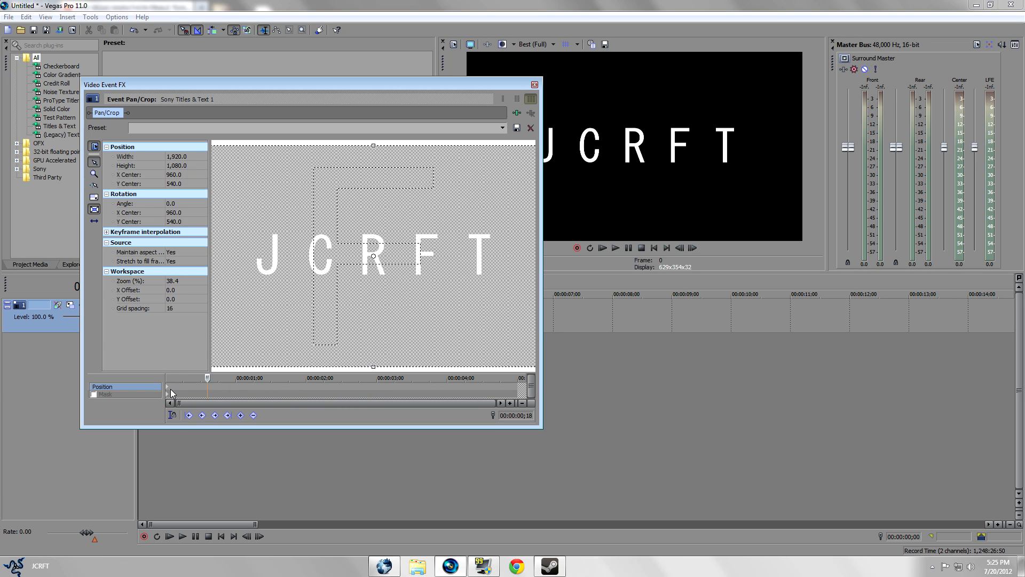
pyautogui.click(166, 378)
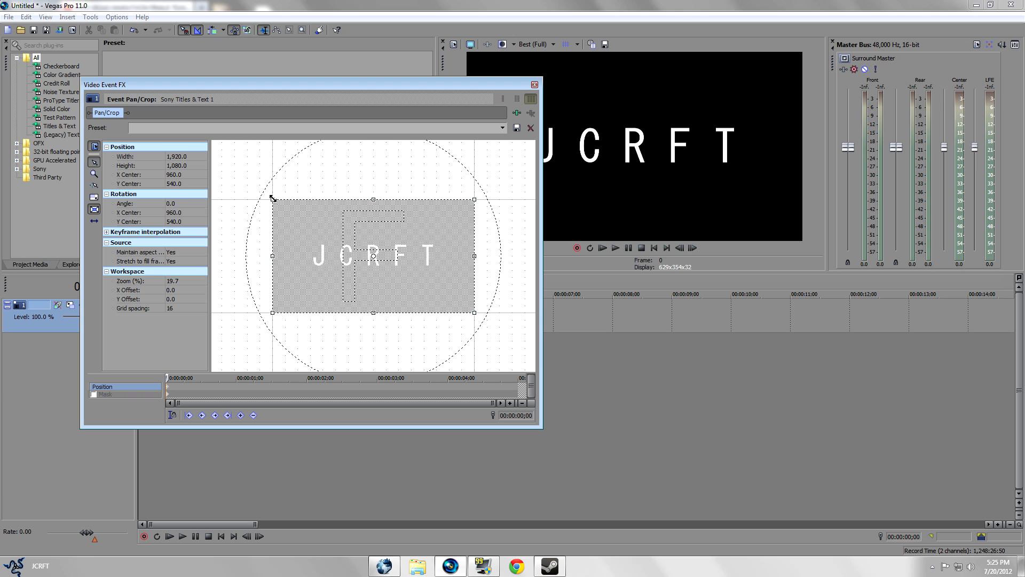
pyautogui.moveTo(167, 391)
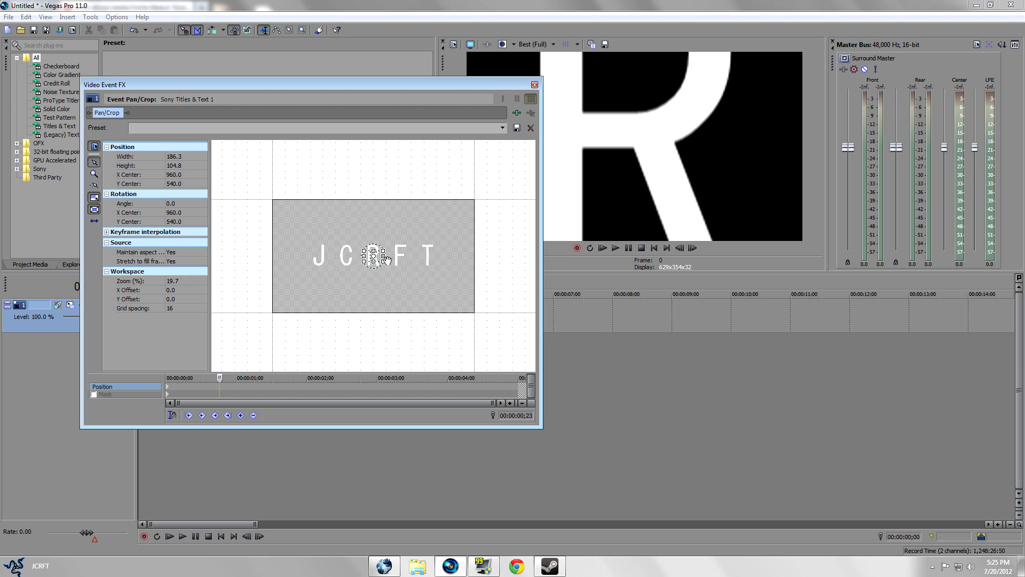
pyautogui.rightClick(373, 255)
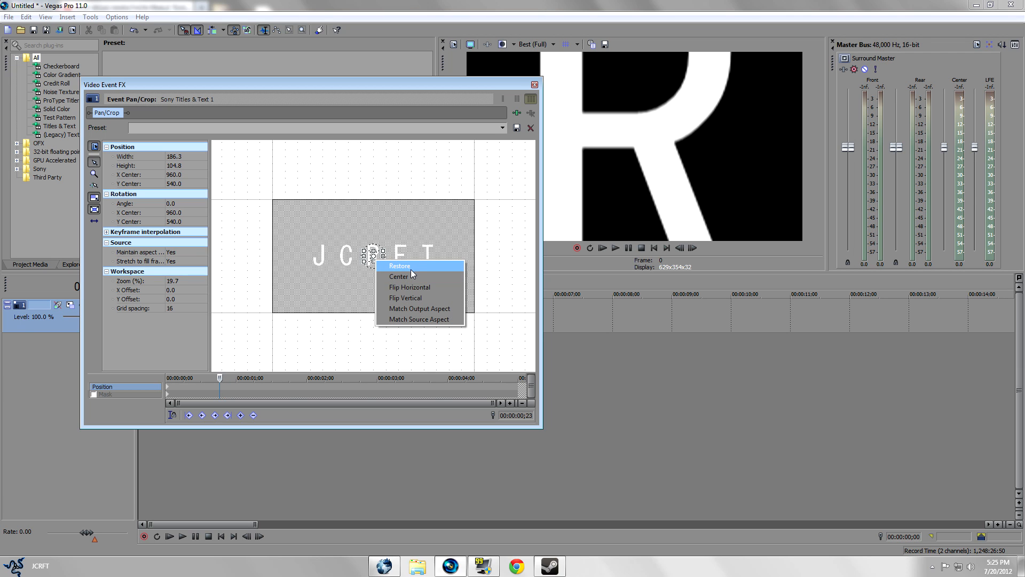
pyautogui.moveTo(388, 270)
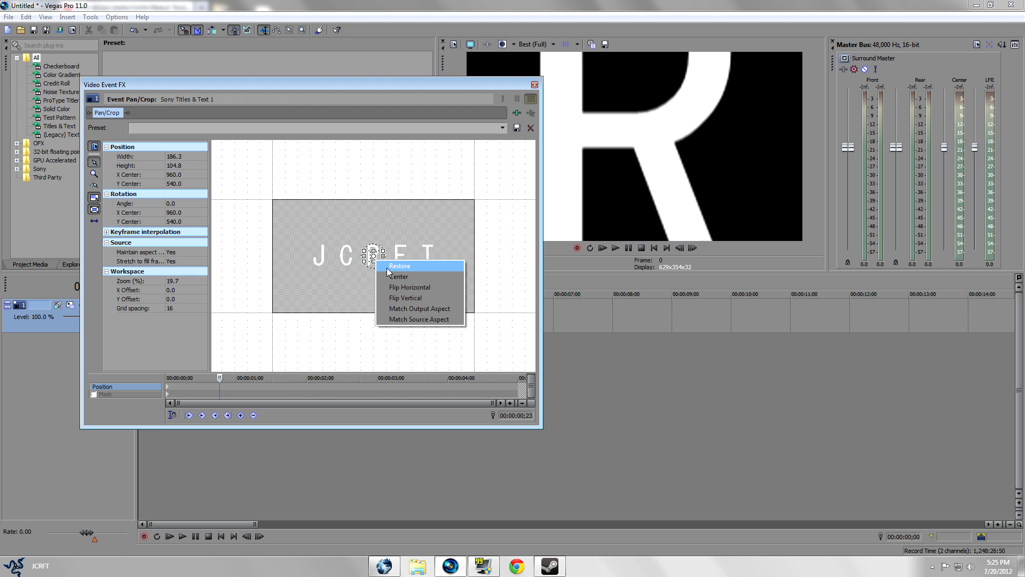
pyautogui.click(399, 265)
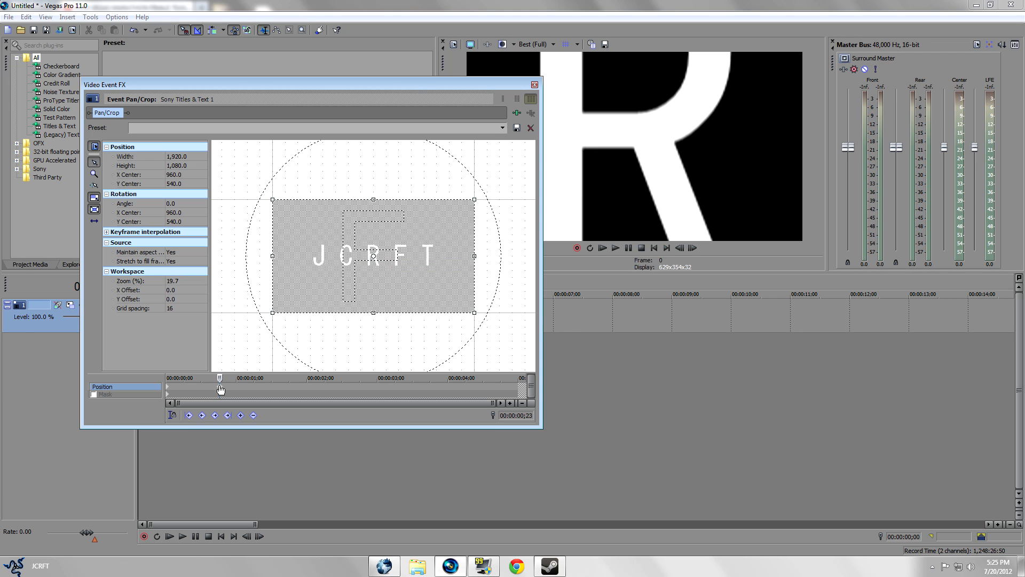
pyautogui.click(534, 85)
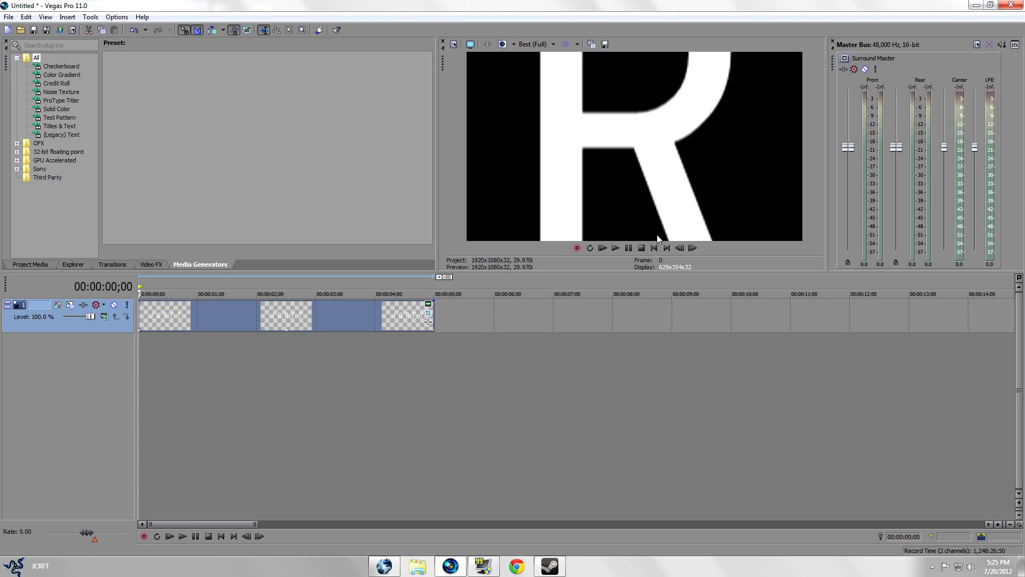
# Preview the R pull-back, trim the title to about 1.5 seconds, and reopen Pan/Crop
pyautogui.click(615, 248)
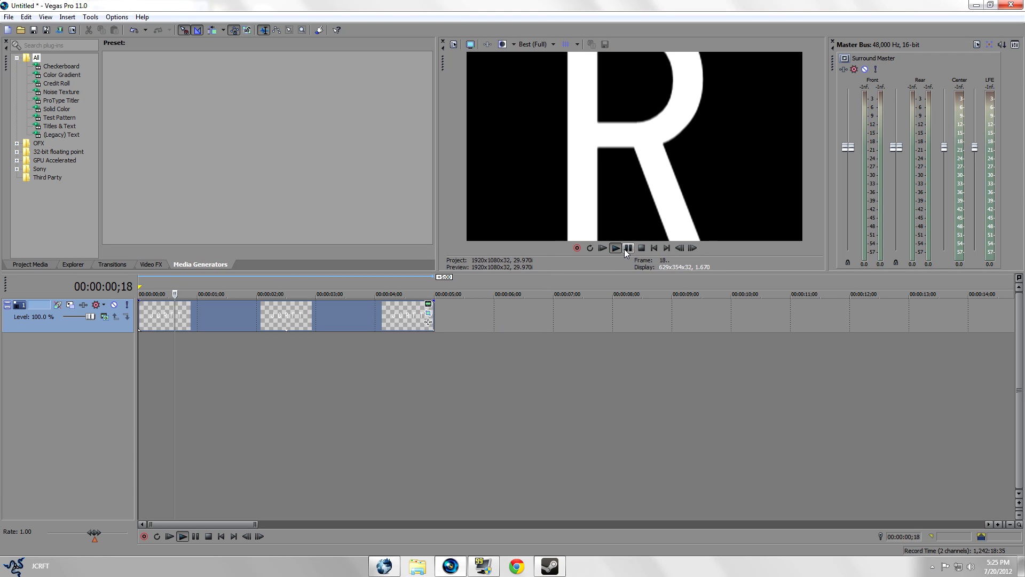
pyautogui.click(626, 248)
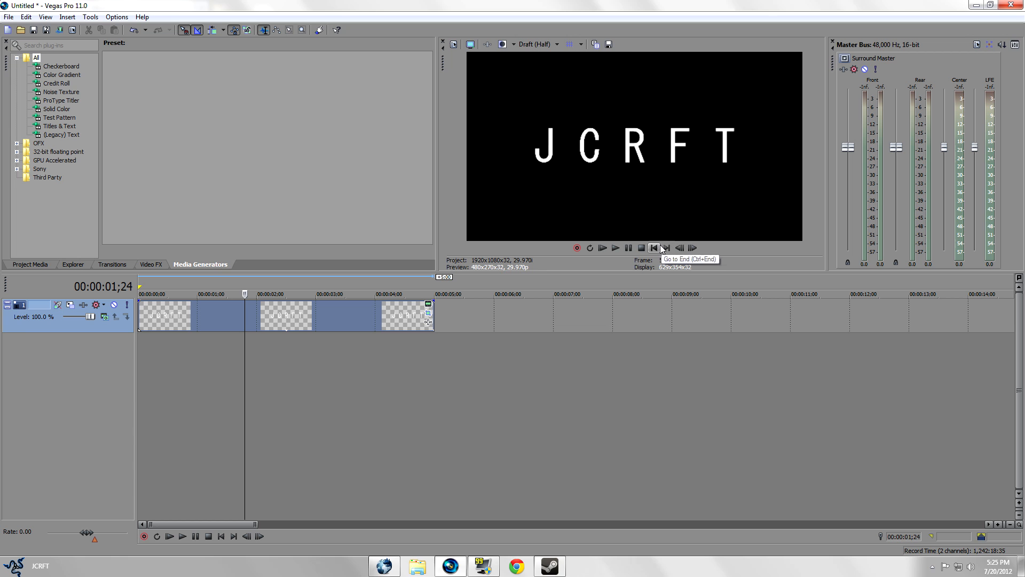
pyautogui.click(615, 248)
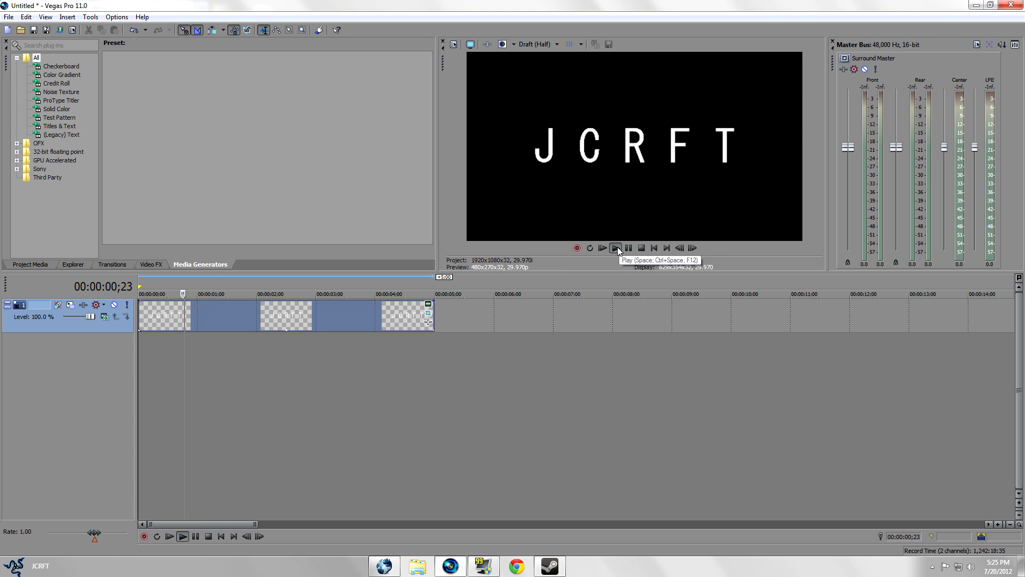
pyautogui.click(613, 248)
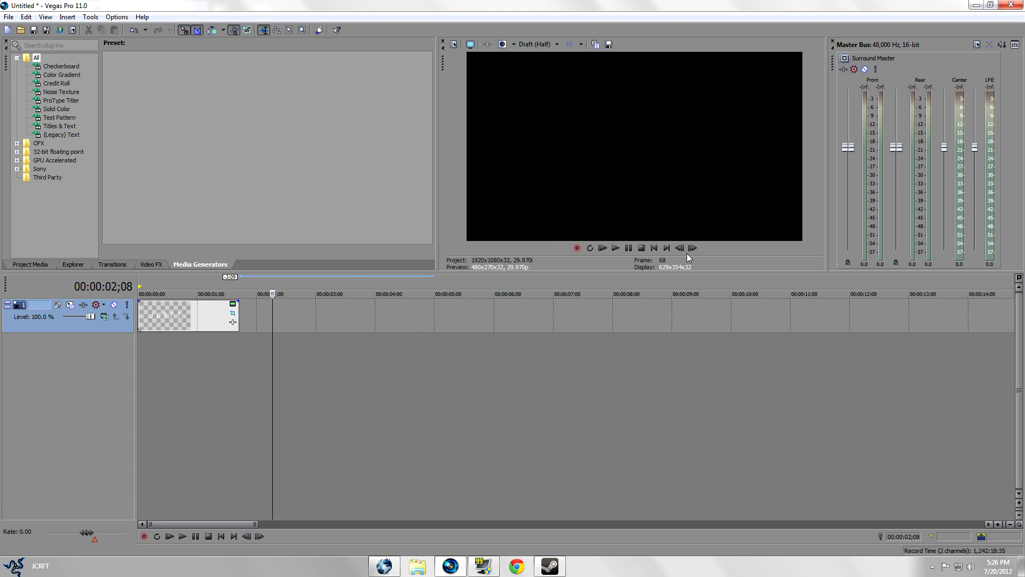
pyautogui.click(614, 248)
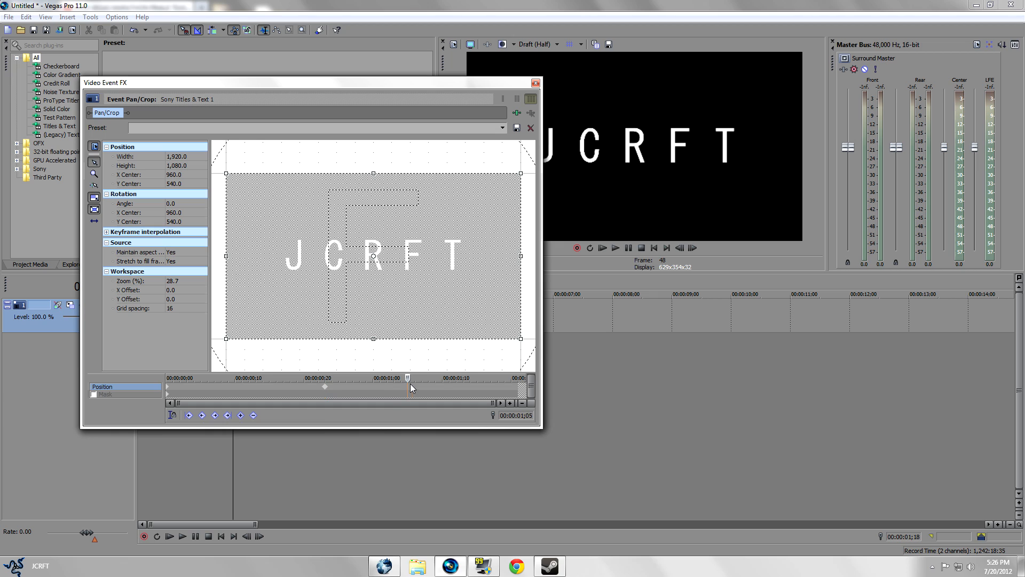
# Add a final keyframe at the clip's end with a slightly larger frame, then close Pan/Crop
pyautogui.moveTo(408, 378); pyautogui.dragTo(489, 378)
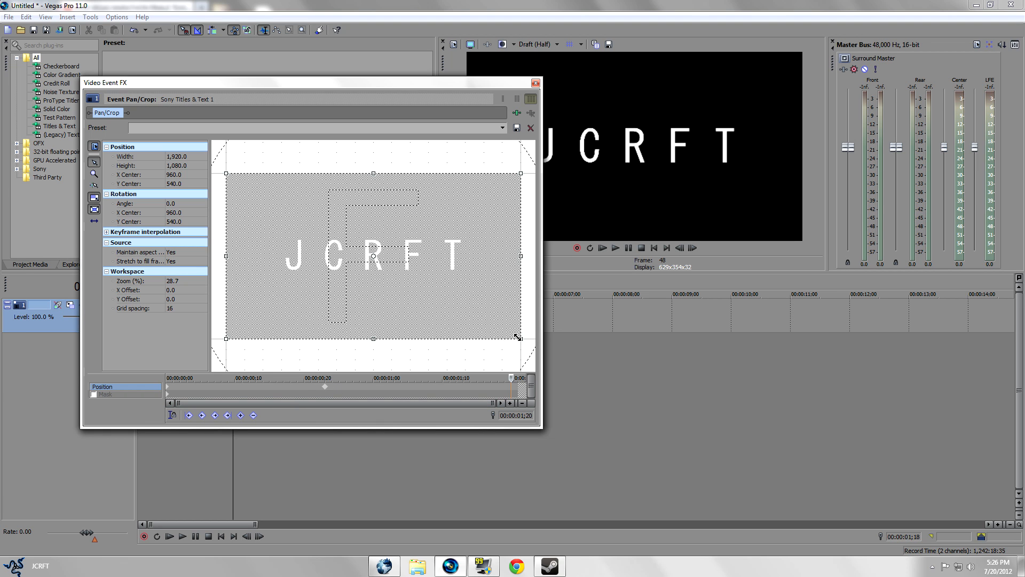
pyautogui.moveTo(519, 338); pyautogui.dragTo(528, 344)
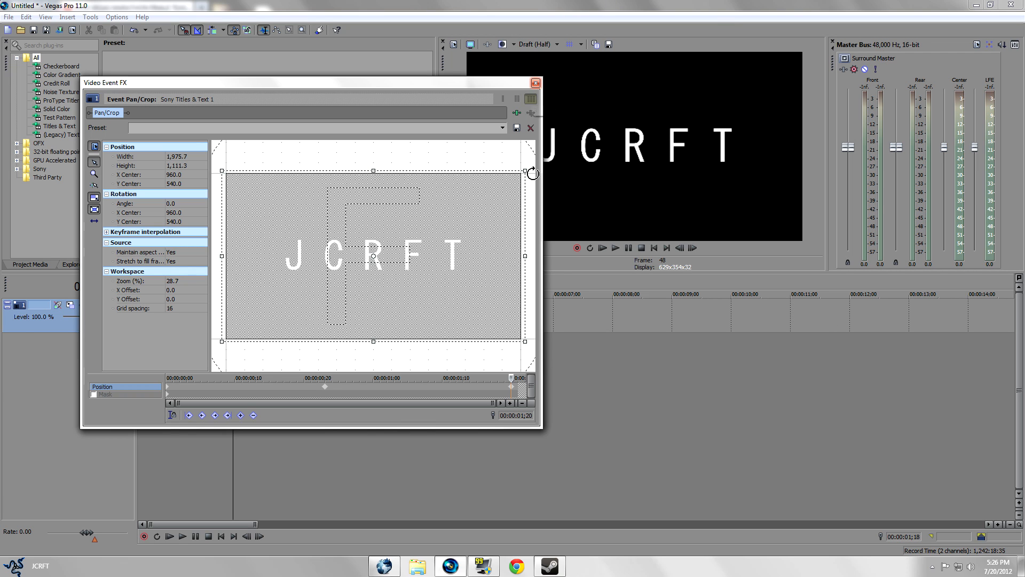
pyautogui.click(536, 82)
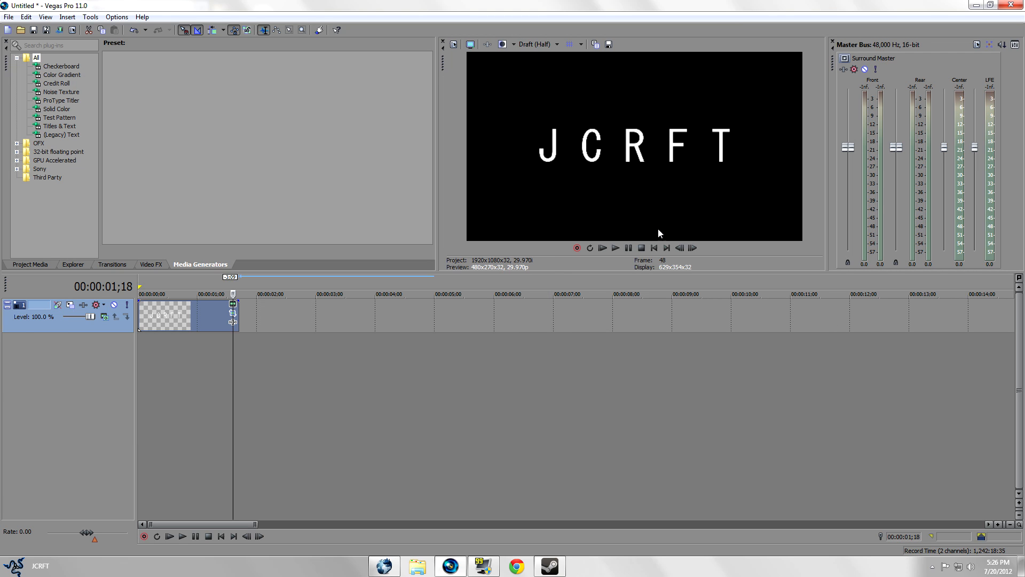
# Preview the zooming JCRFT title, stop playback, and show the Video FX list
pyautogui.click(614, 247)
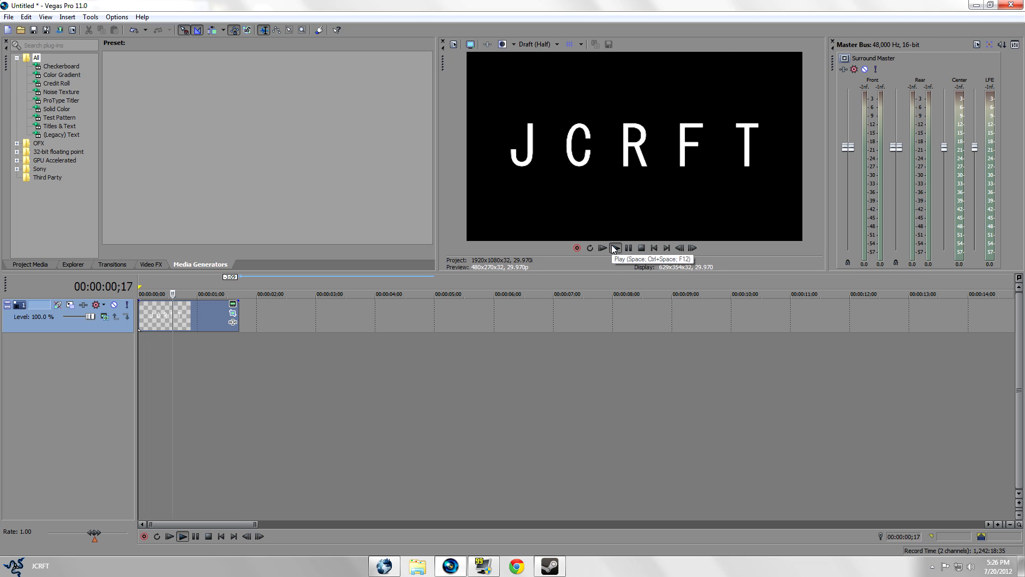
pyautogui.click(600, 248)
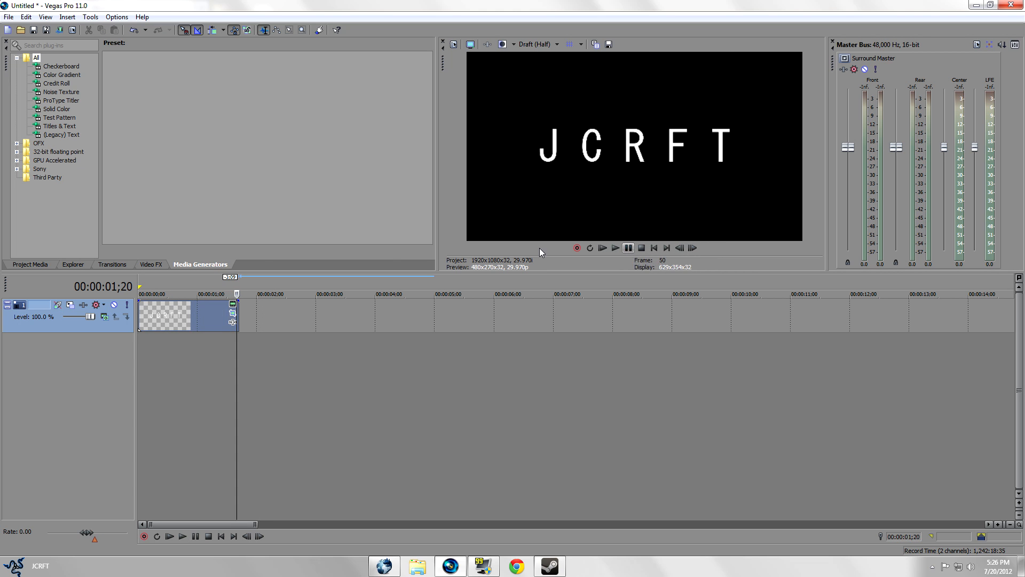
pyautogui.click(151, 264)
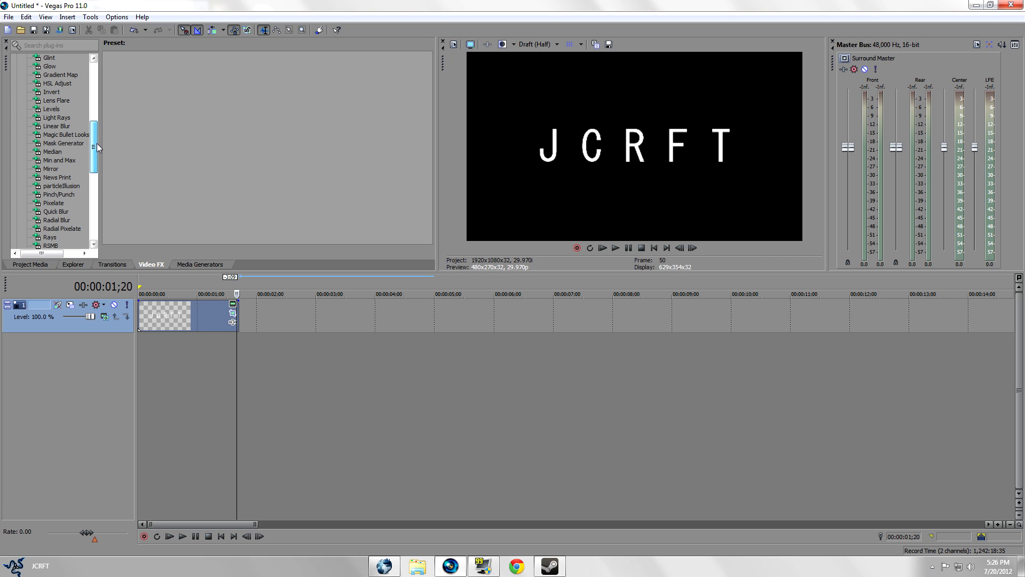
# Browse effects such as particleIllusion, collapse the All folder, and replay the title from the start
pyautogui.click(61, 186)
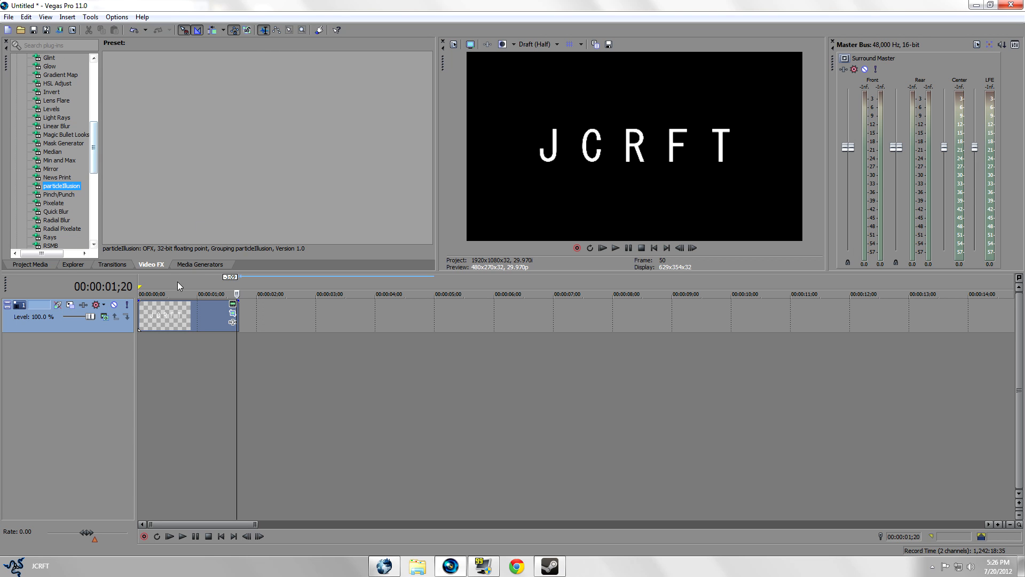
pyautogui.click(56, 177)
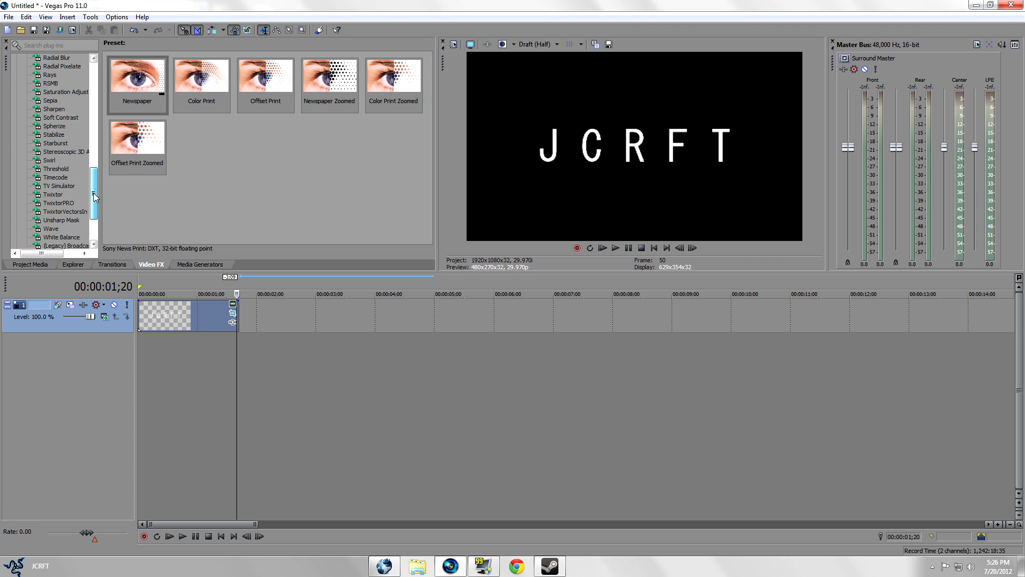
pyautogui.click(36, 57)
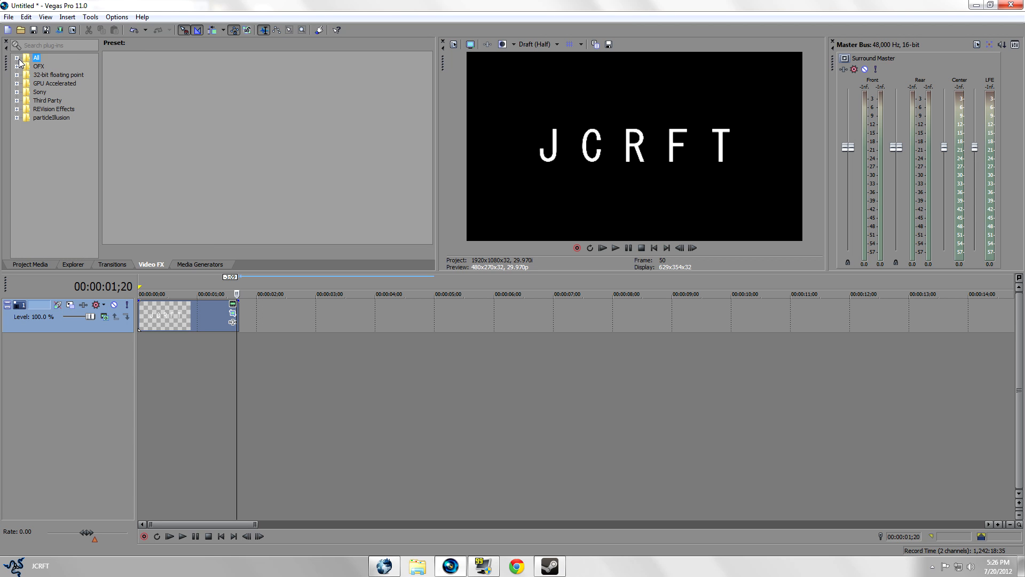
pyautogui.moveTo(280, 125)
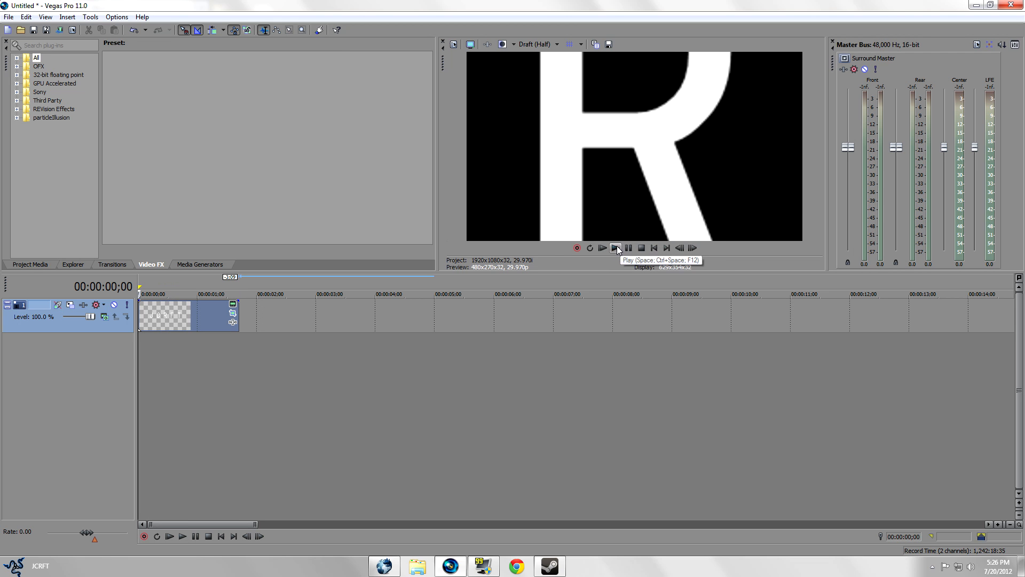
pyautogui.click(601, 247)
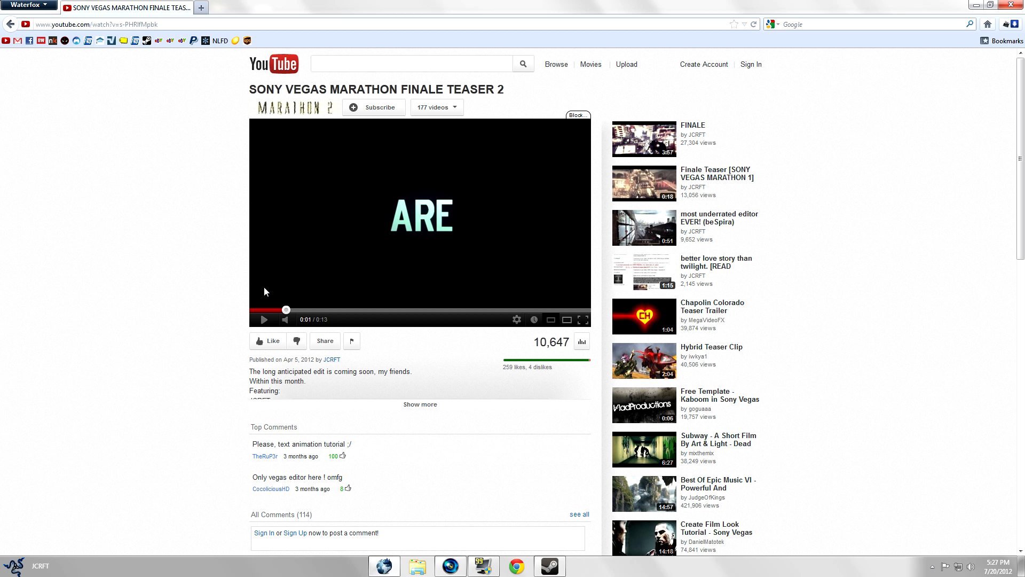
# Play the YouTube reference teaser video again
pyautogui.click(263, 320)
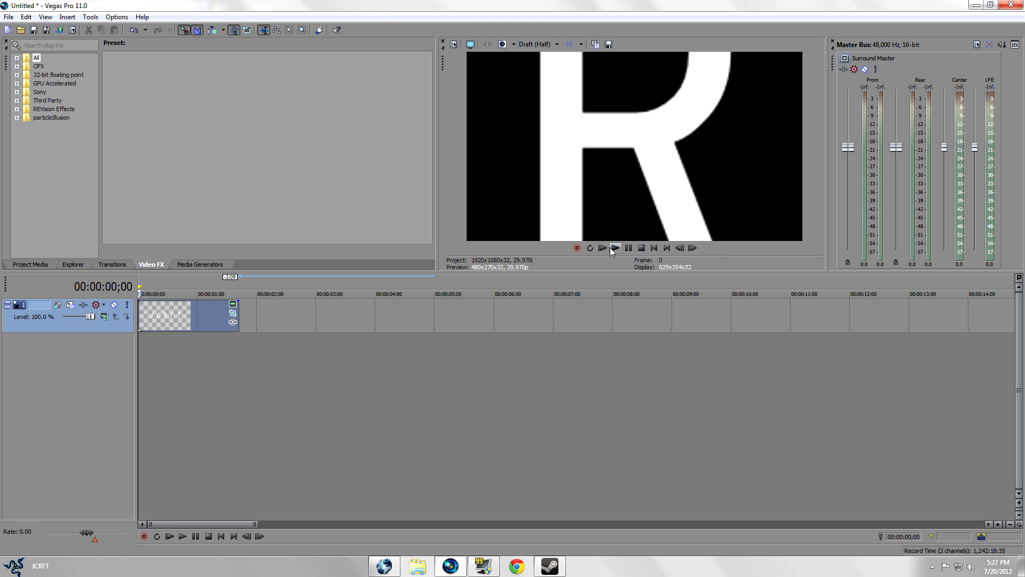
# Play and stop the preview of the red J C R F T title animation
pyautogui.click(614, 248)
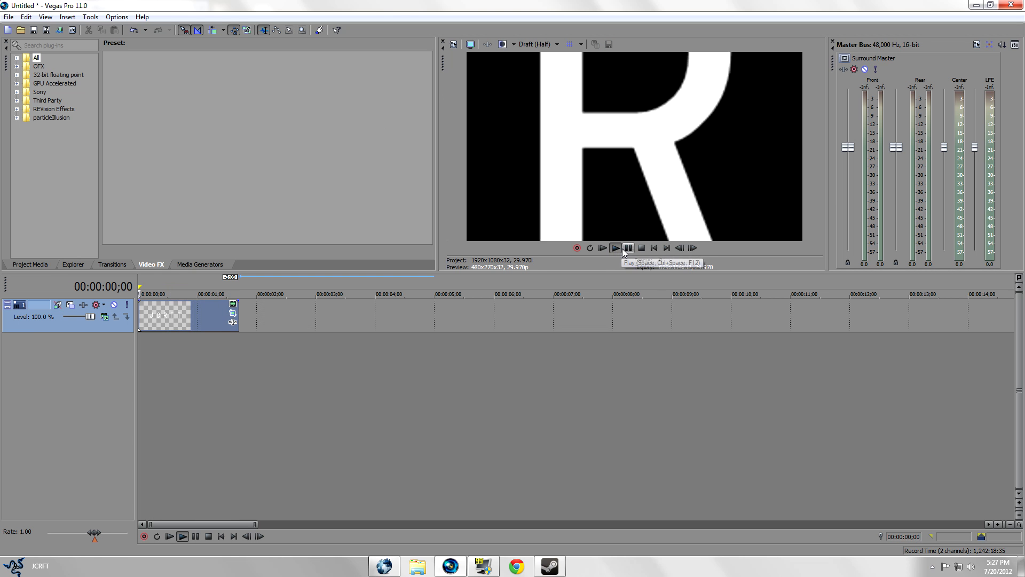
pyautogui.click(613, 247)
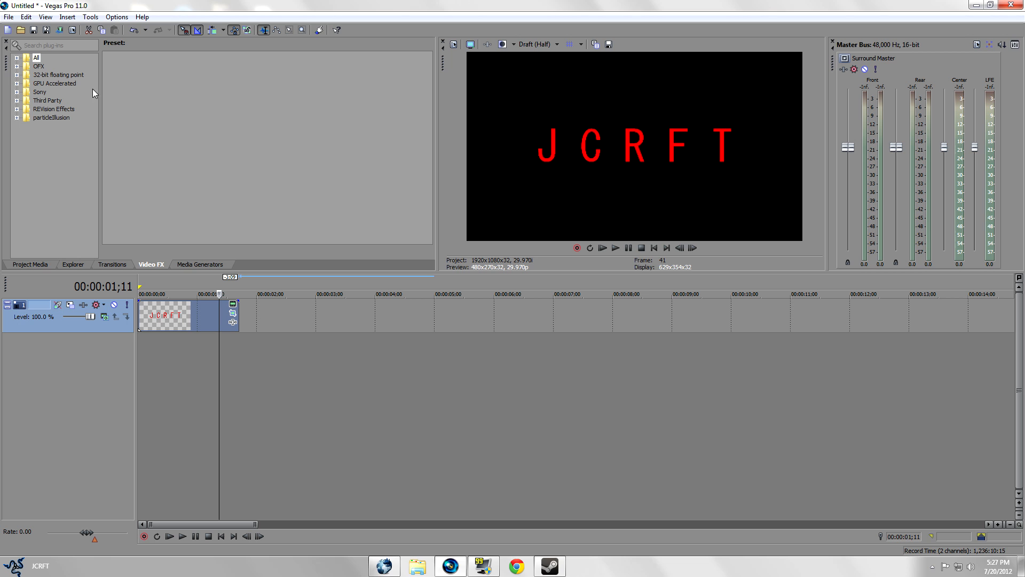
# Apply Magic Bullet Looks from the expanded Video FX list to the JCRFT title
pyautogui.click(16, 58)
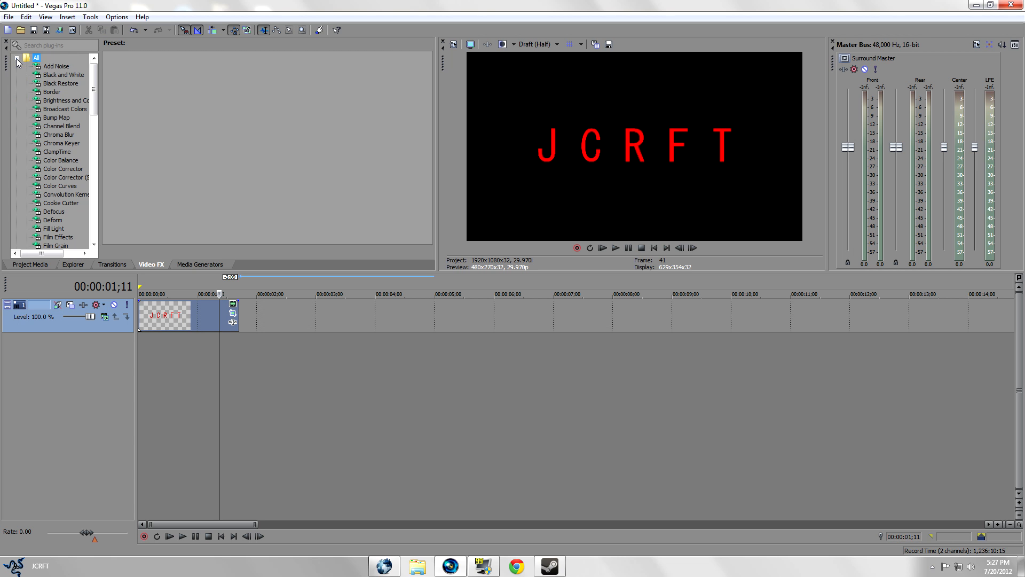
pyautogui.scroll(-3)
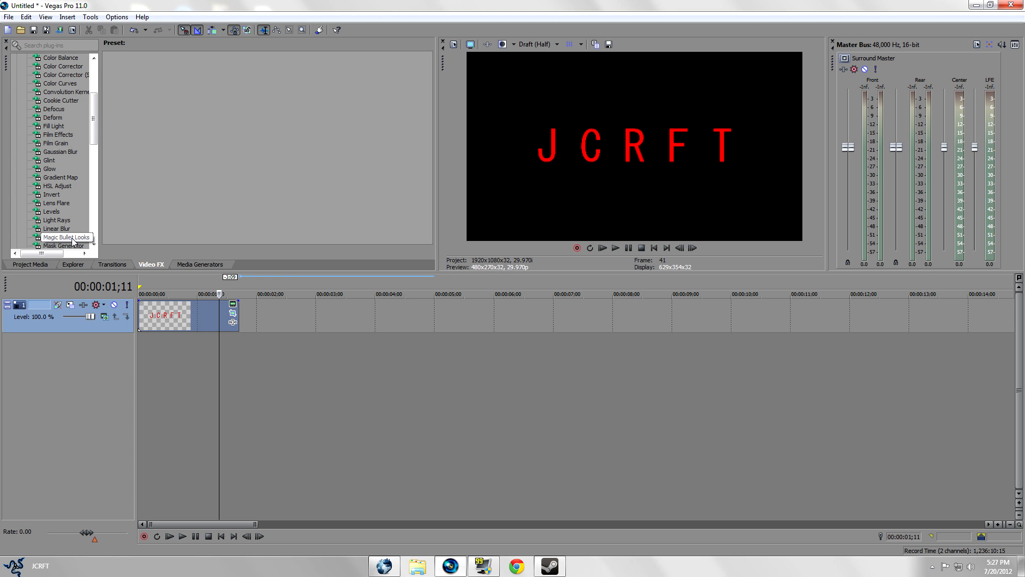
pyautogui.doubleClick(66, 237)
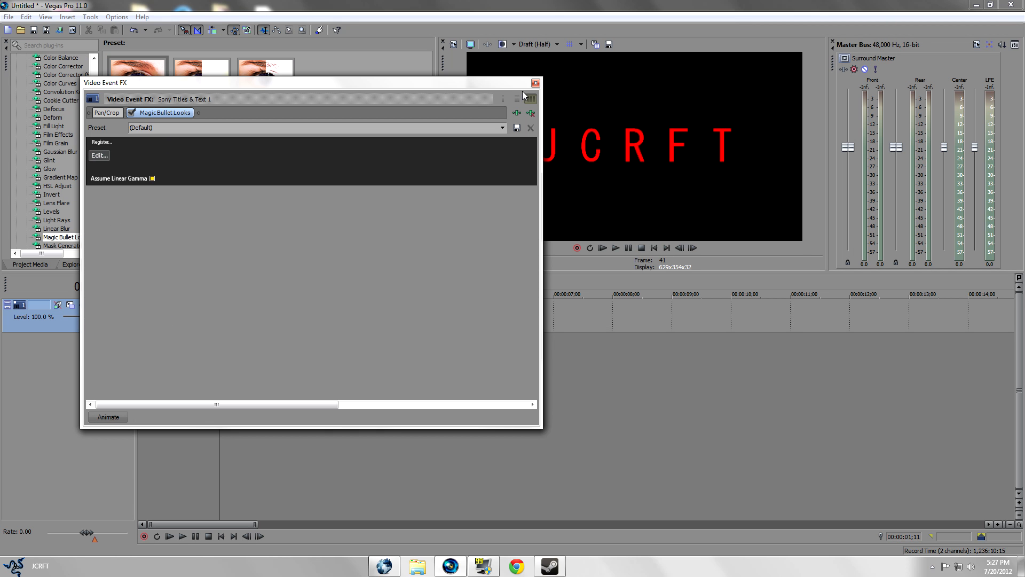
# Apply the CC5 look from the Magic Bullet Looks gallery to the JCRFT title
pyautogui.click(98, 155)
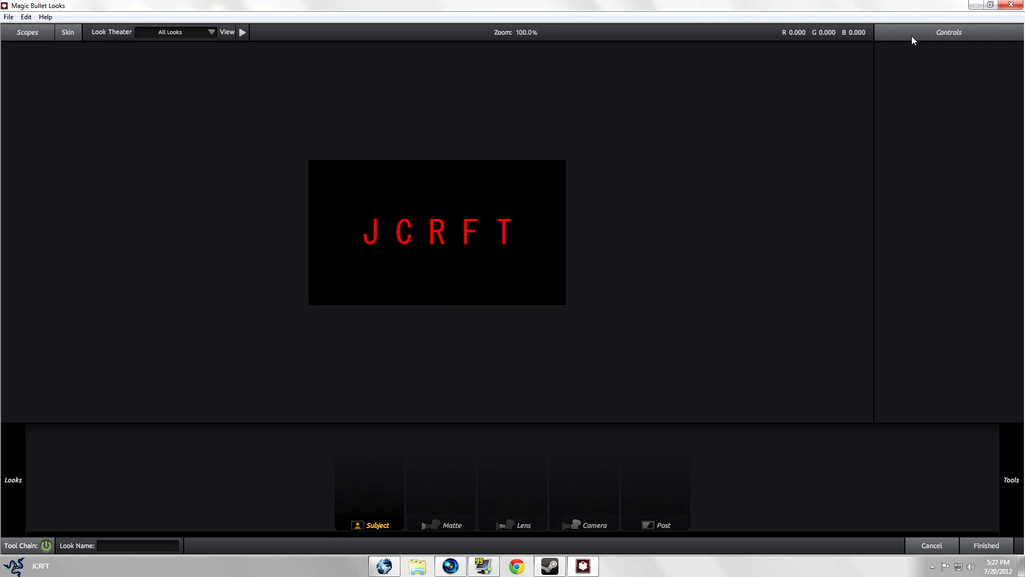
pyautogui.click(11, 479)
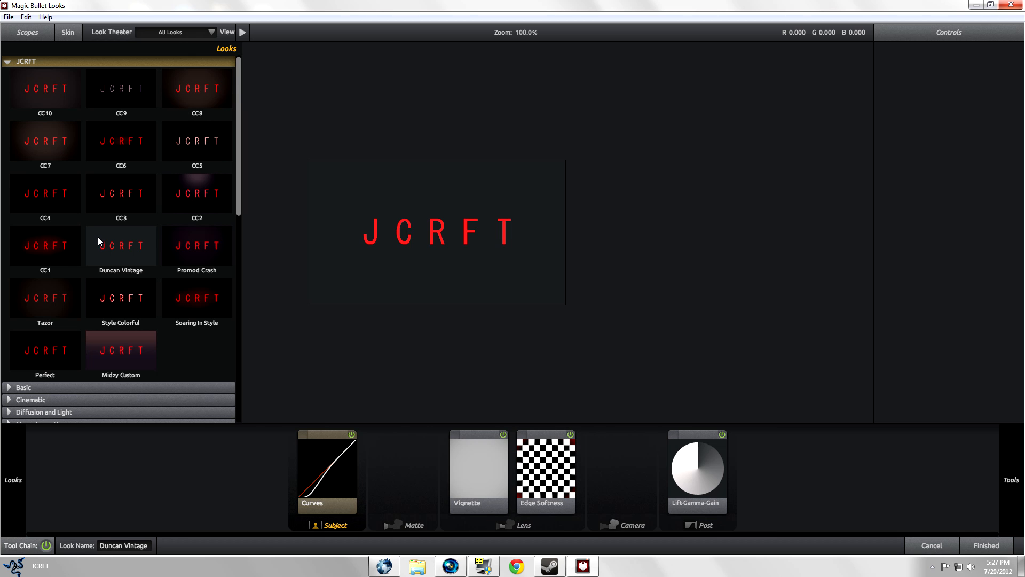
pyautogui.click(197, 141)
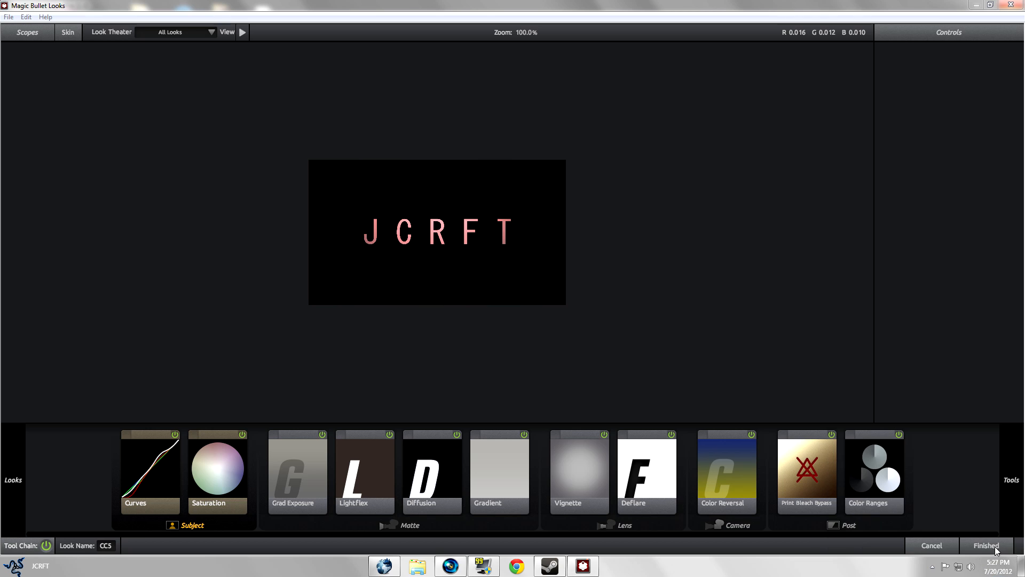
pyautogui.click(984, 545)
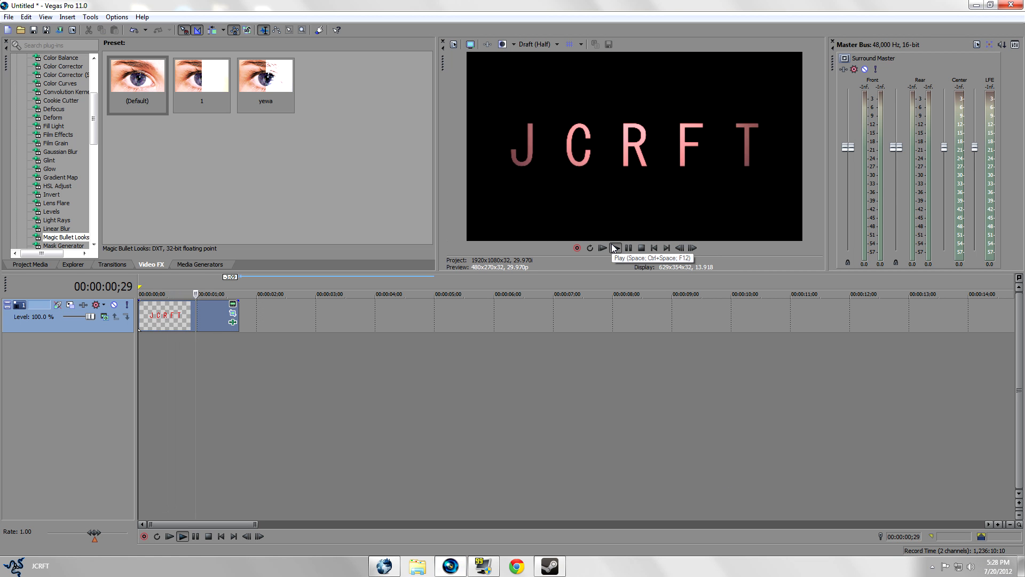
# Preview the pink-tinted title, then copy the JCRFT title event
pyautogui.click(614, 247)
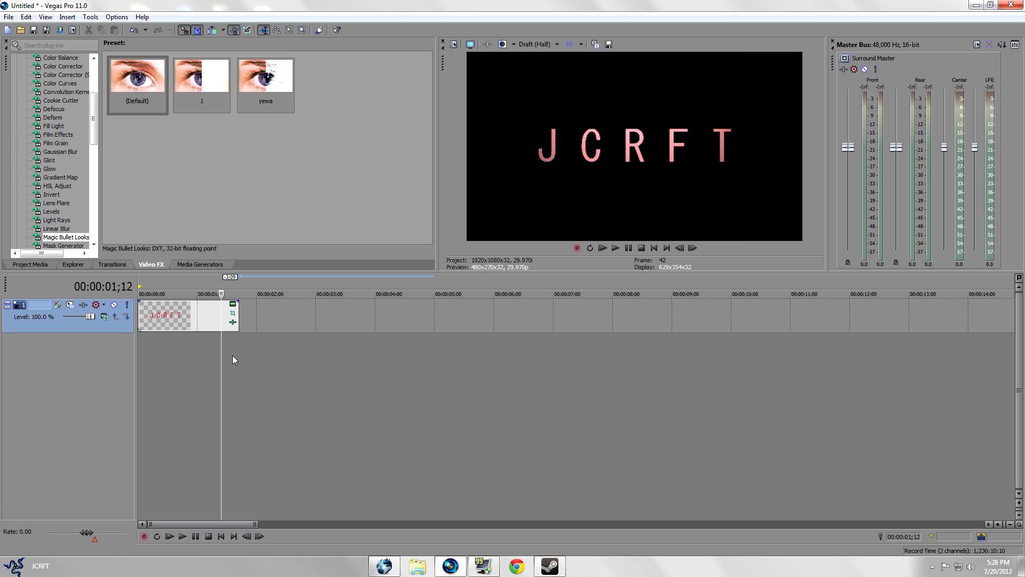
pyautogui.moveTo(615, 247)
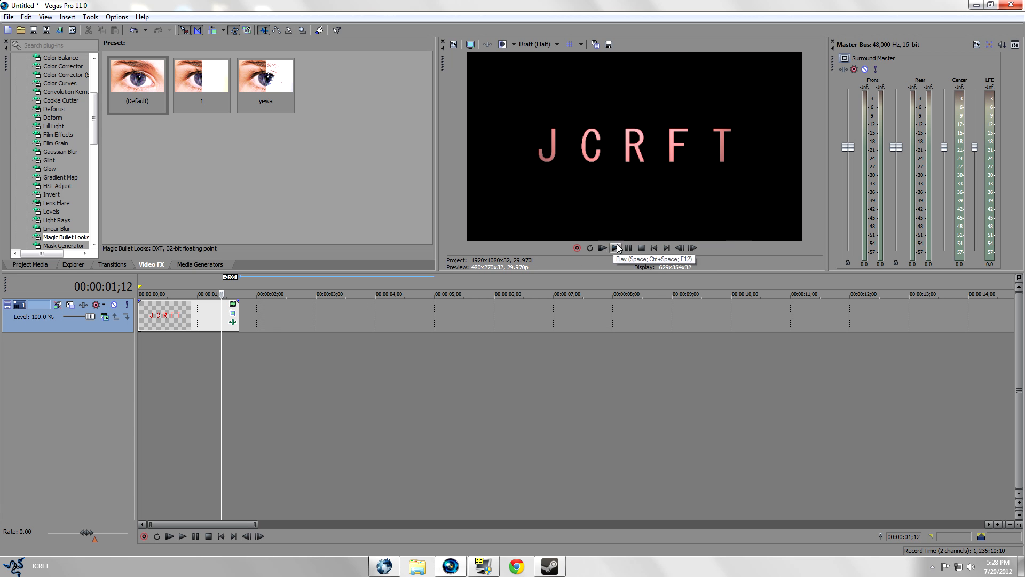
pyautogui.rightClick(163, 315)
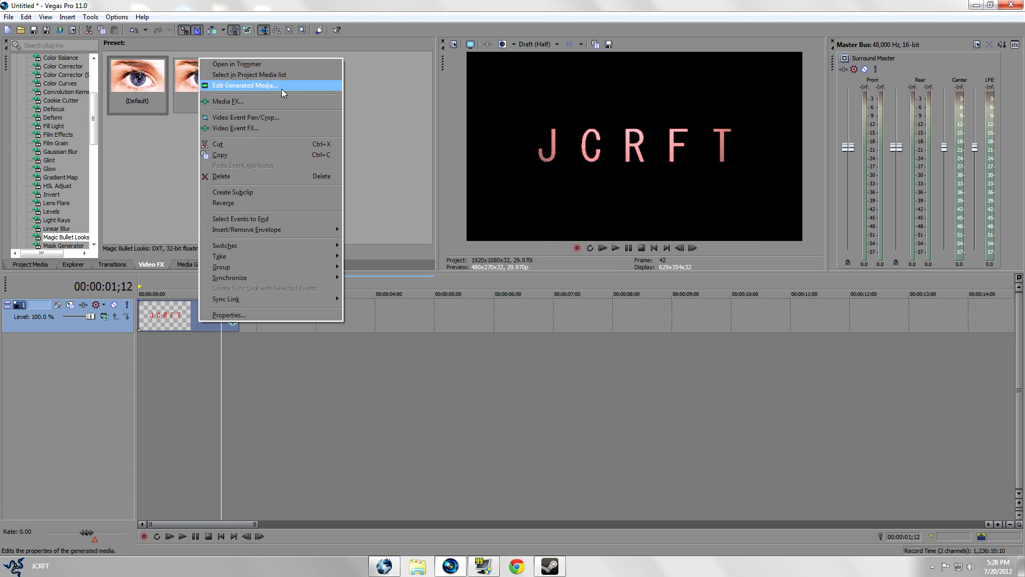
pyautogui.click(245, 86)
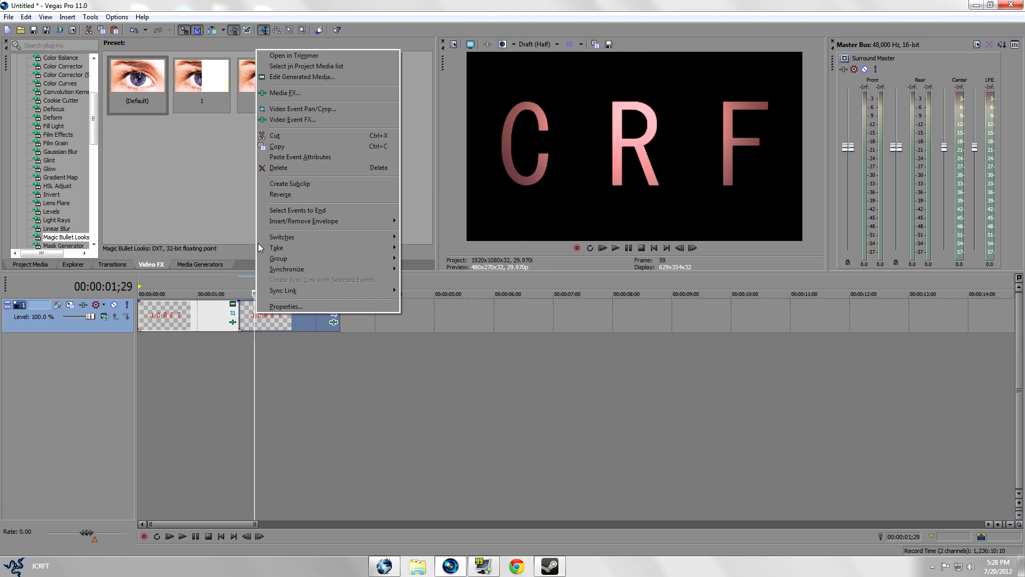
# Replace the second title's text with 'PRESENTS' and choose a smaller font size
pyautogui.click(302, 77)
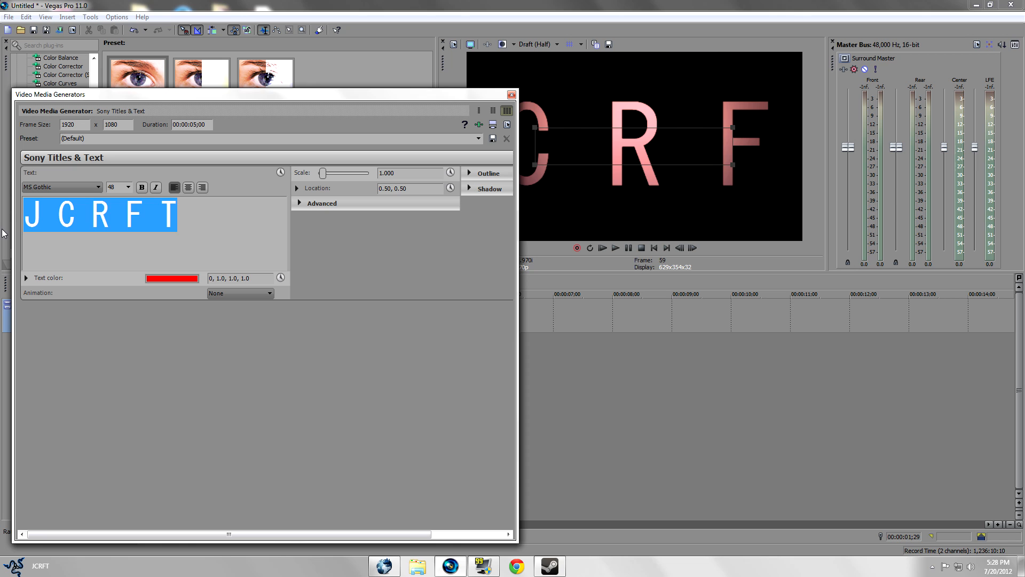
pyautogui.write('PRES')
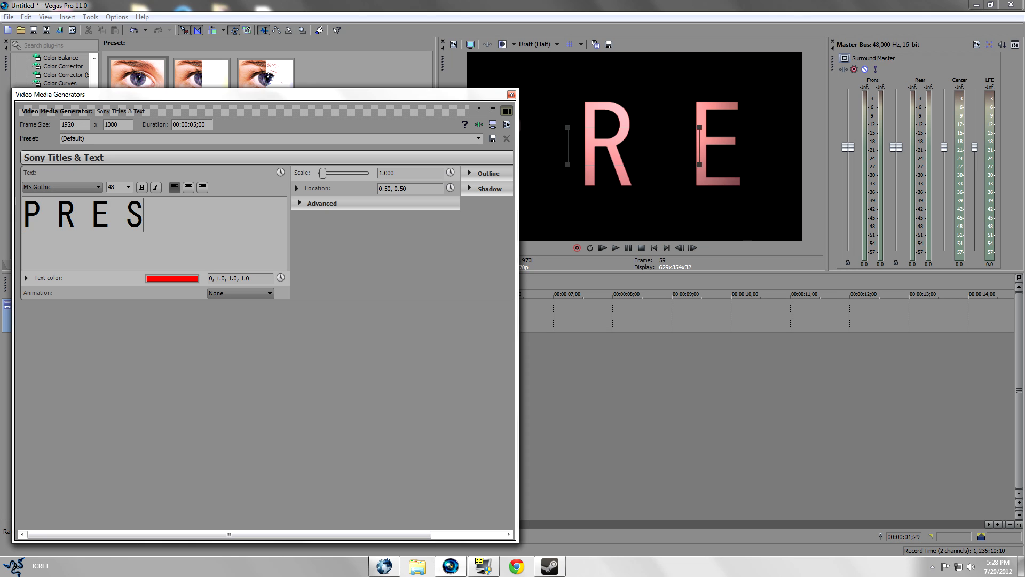
pyautogui.write('ENT')
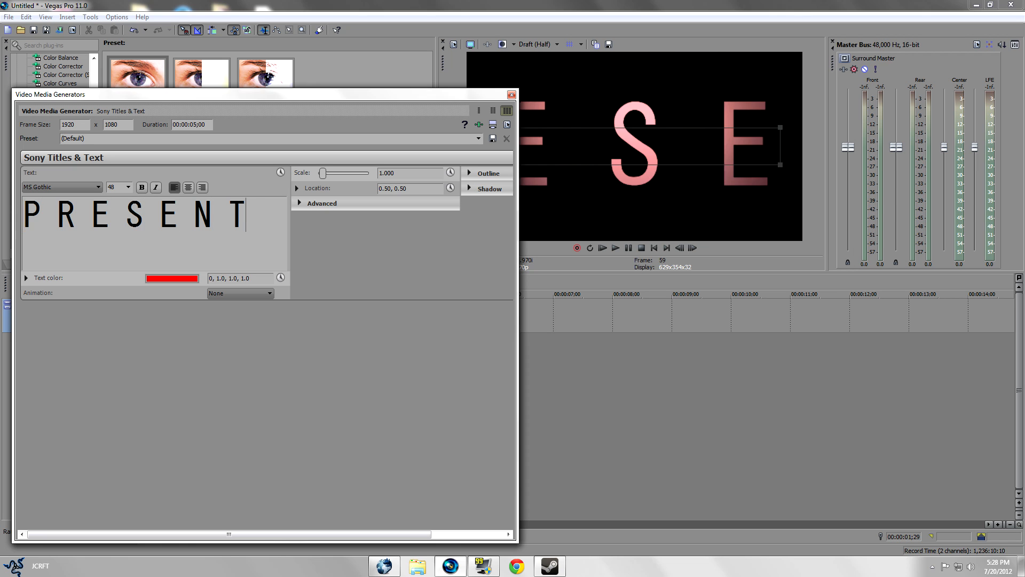
pyautogui.write('S')
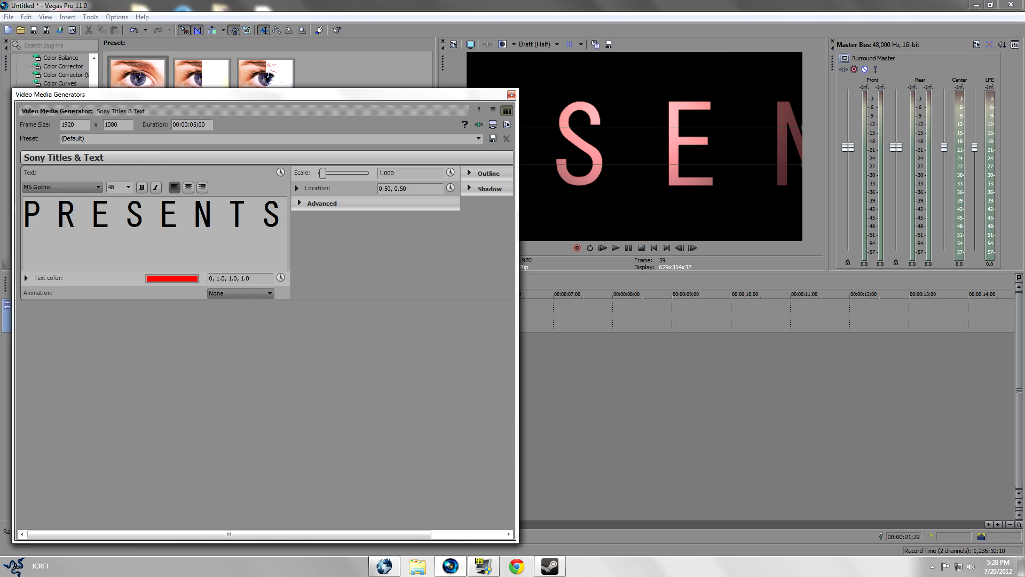
pyautogui.click(126, 187)
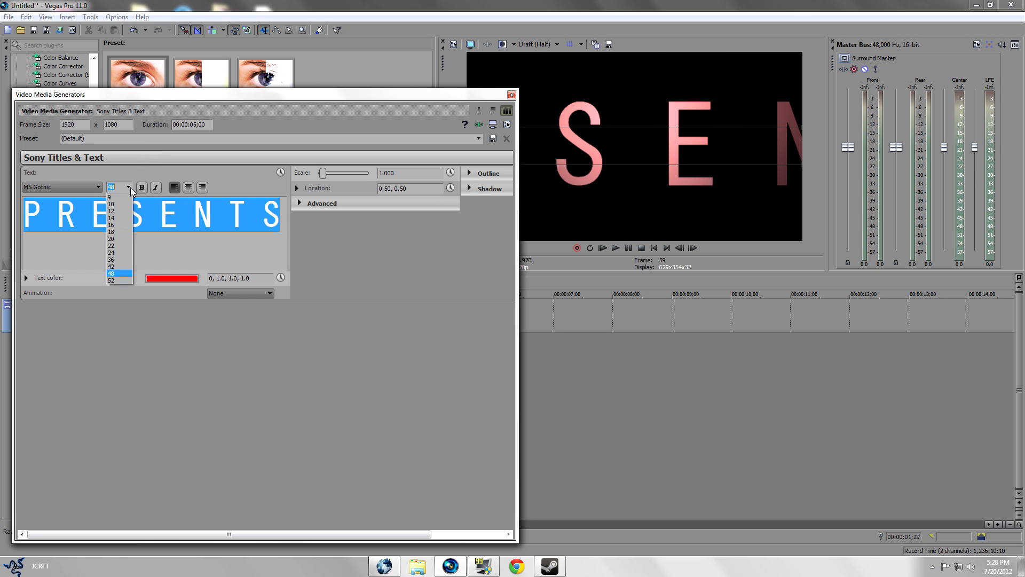
pyautogui.click(111, 245)
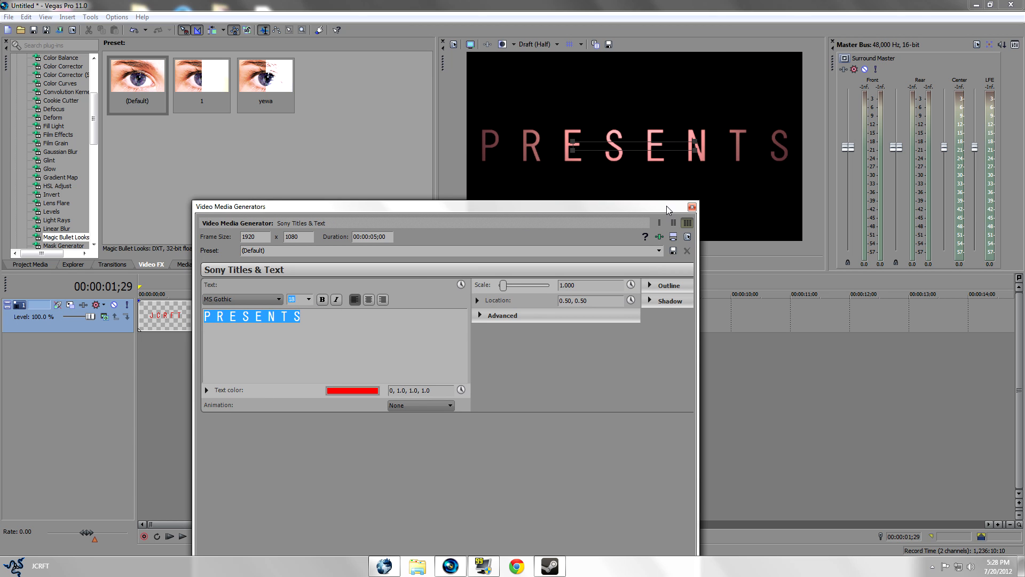
pyautogui.click(693, 207)
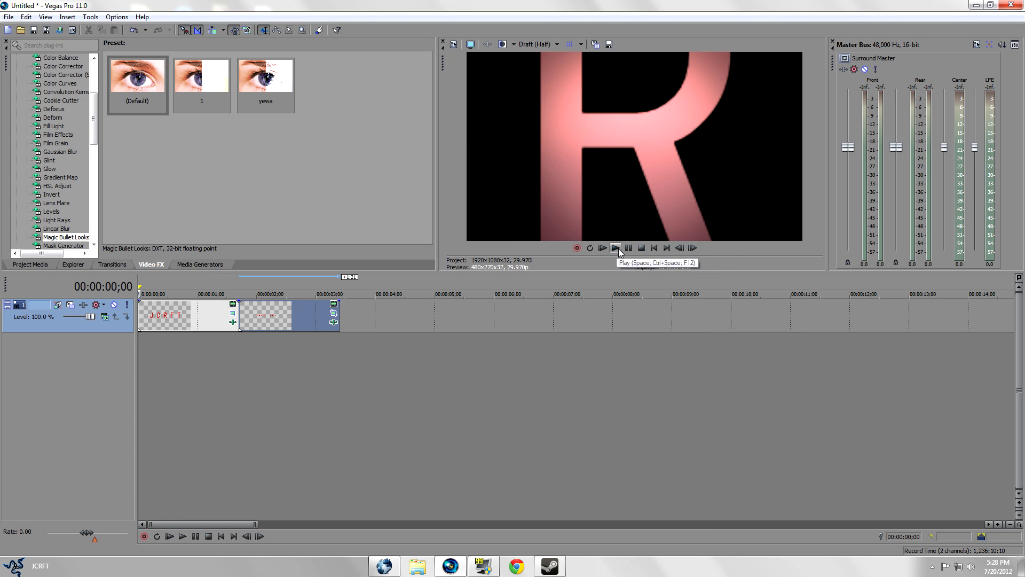
pyautogui.click(615, 248)
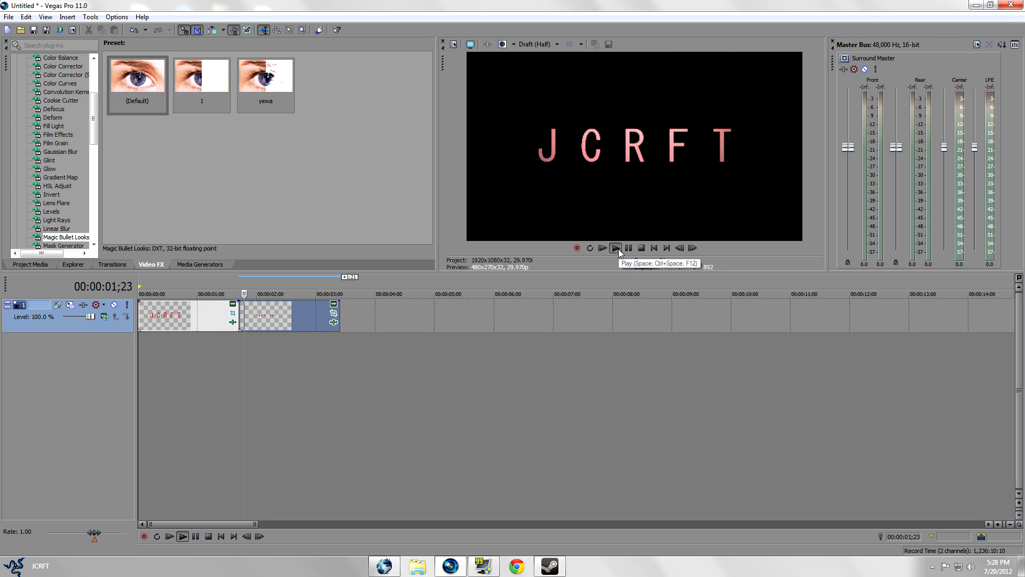
pyautogui.click(615, 248)
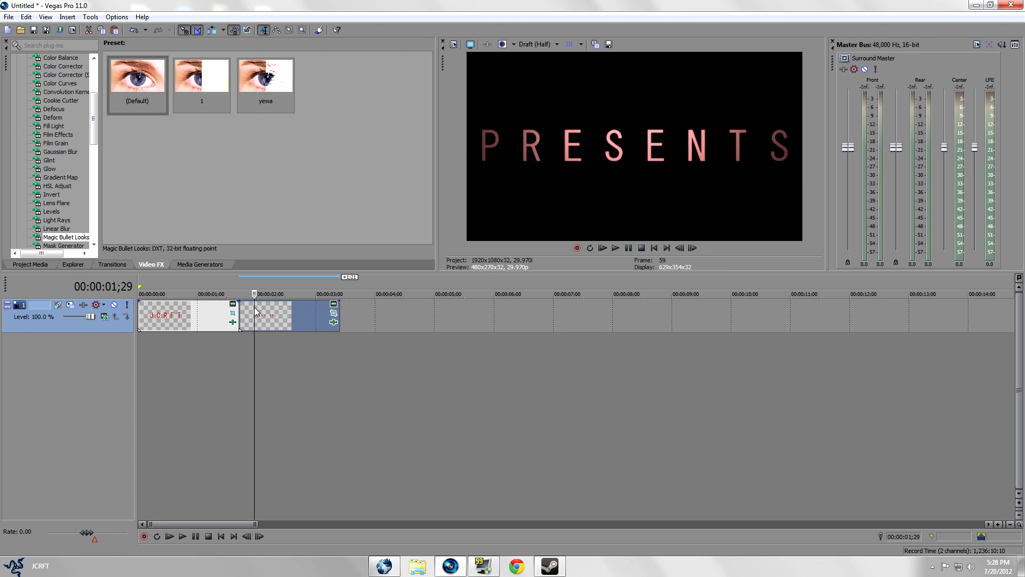
# Set the PRESENTS text color to a bright purple in Edit Generated Media
pyautogui.rightClick(268, 317)
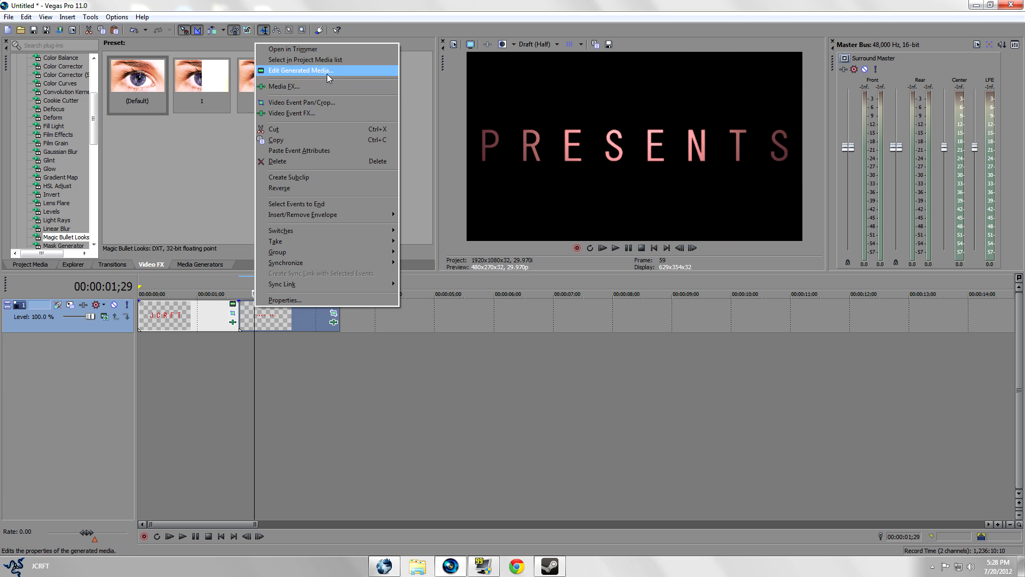
pyautogui.click(299, 70)
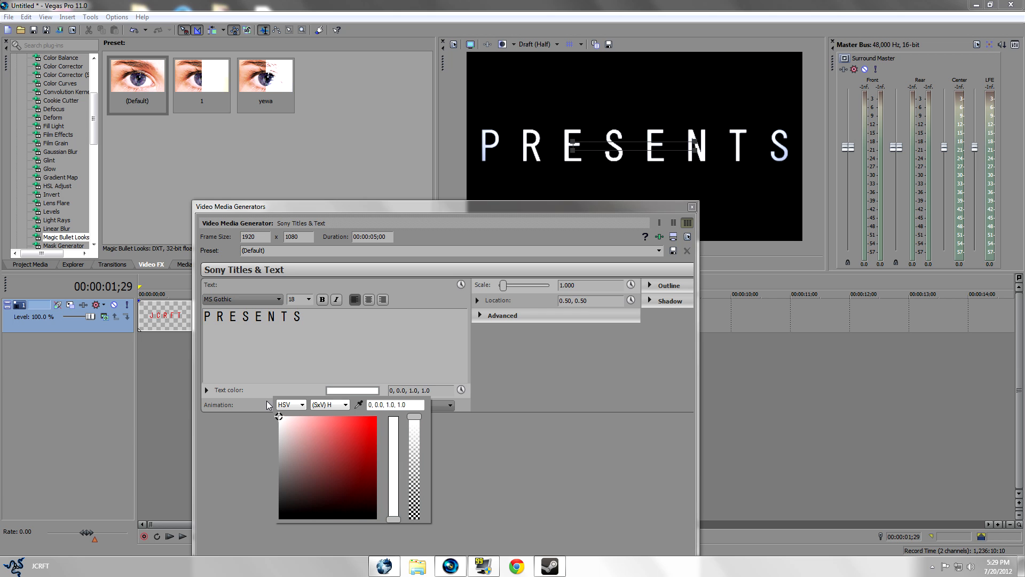
pyautogui.click(364, 440)
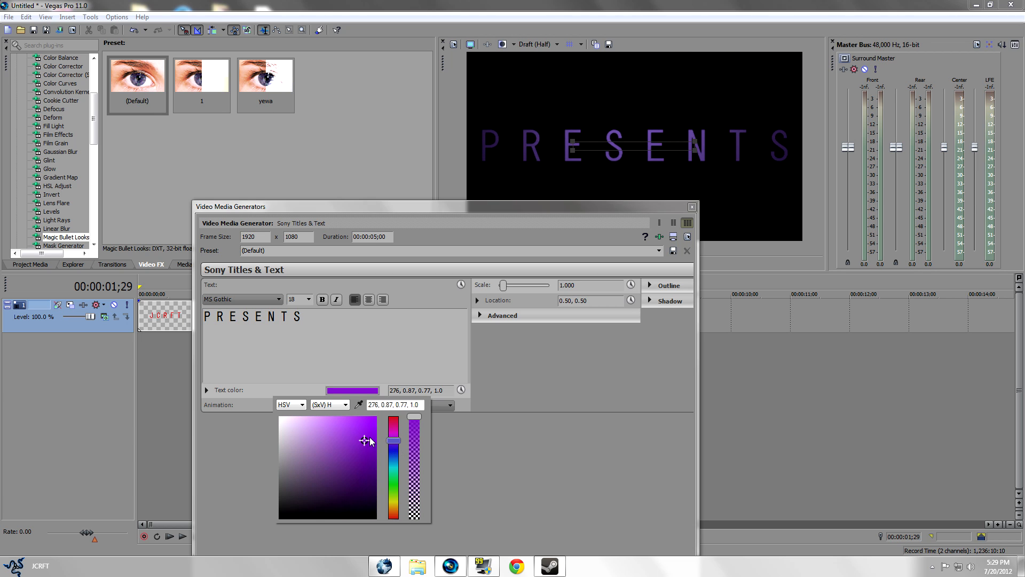
pyautogui.click(359, 439)
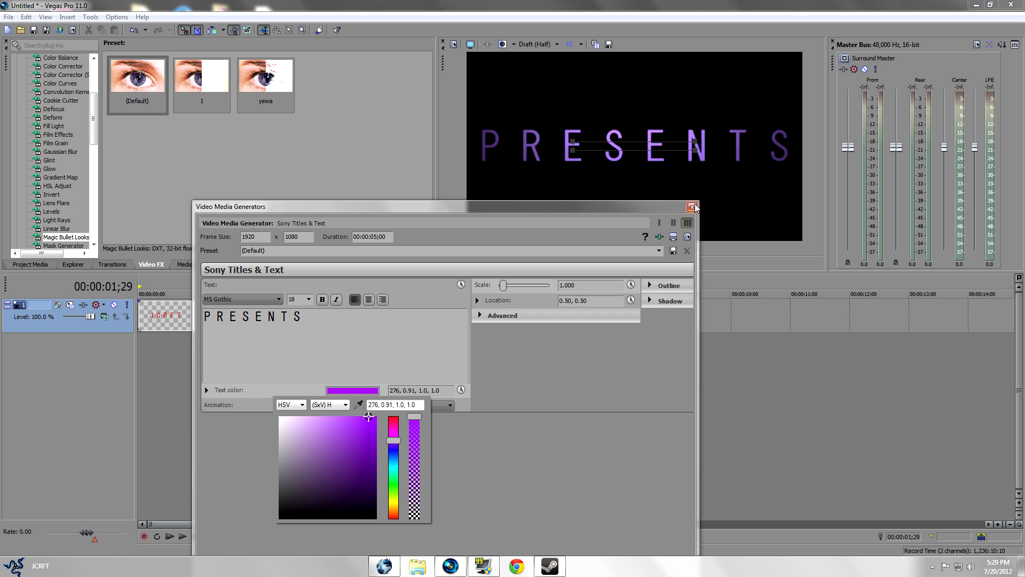
pyautogui.click(693, 207)
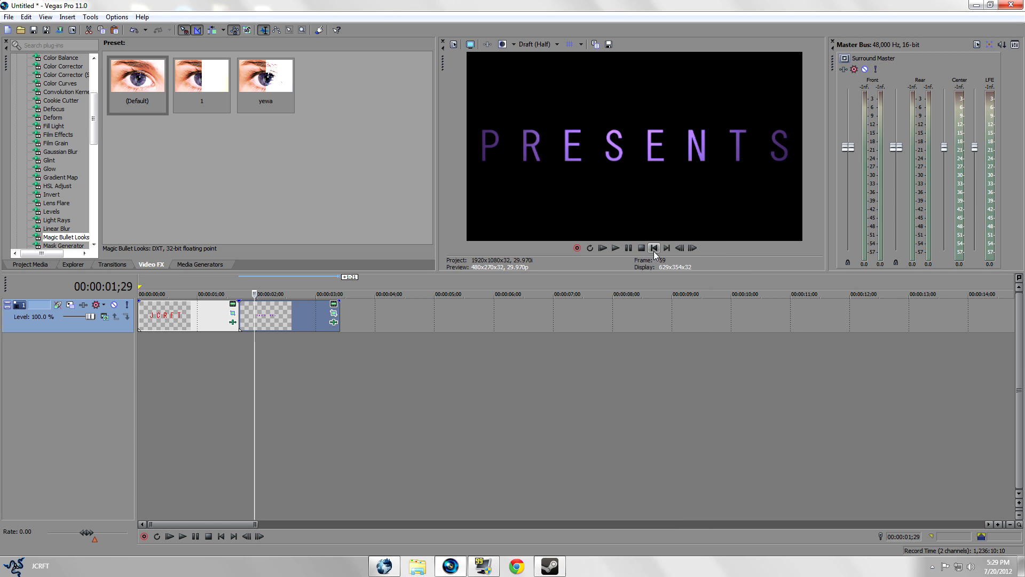
pyautogui.click(602, 247)
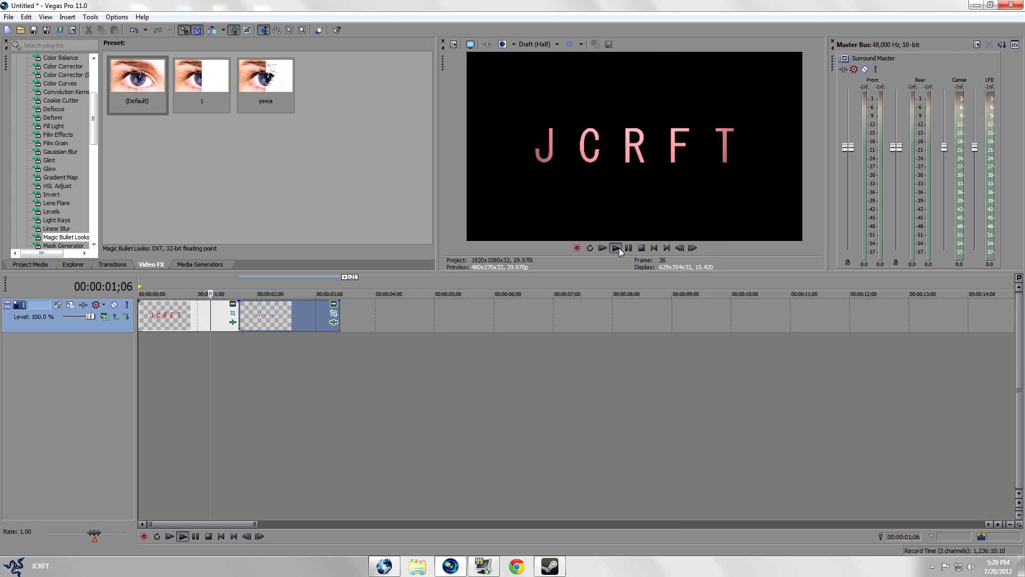
pyautogui.click(640, 248)
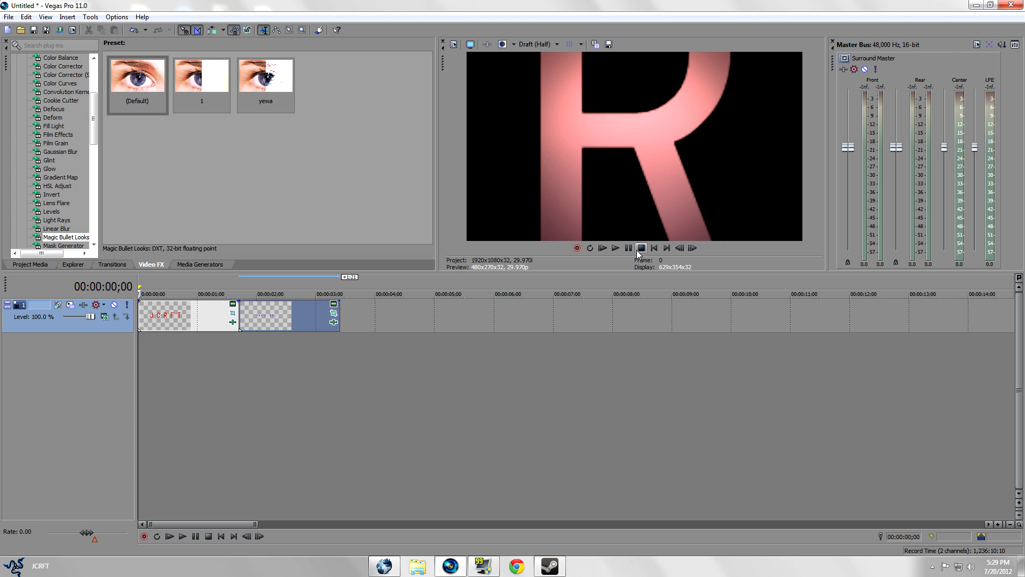
pyautogui.click(614, 247)
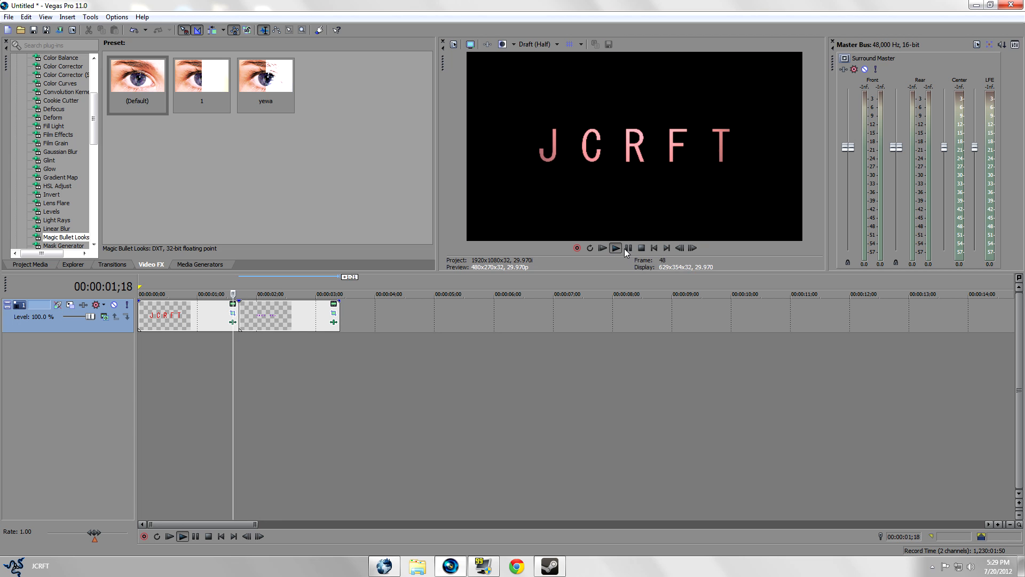
pyautogui.click(640, 247)
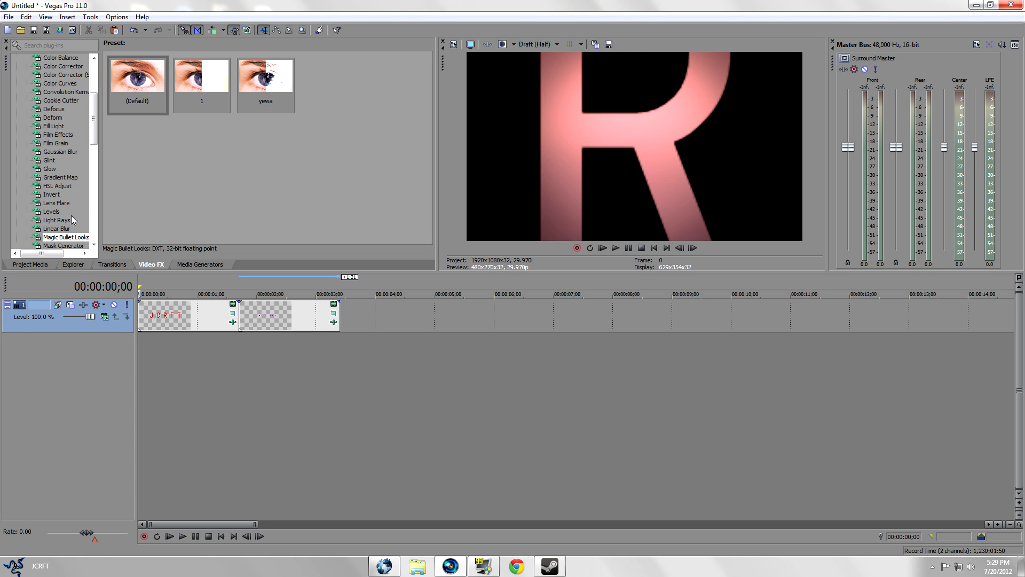
# Apply the Gaussian Blur Soften preset to the JCRFT event and show its keyframe lane
pyautogui.click(59, 151)
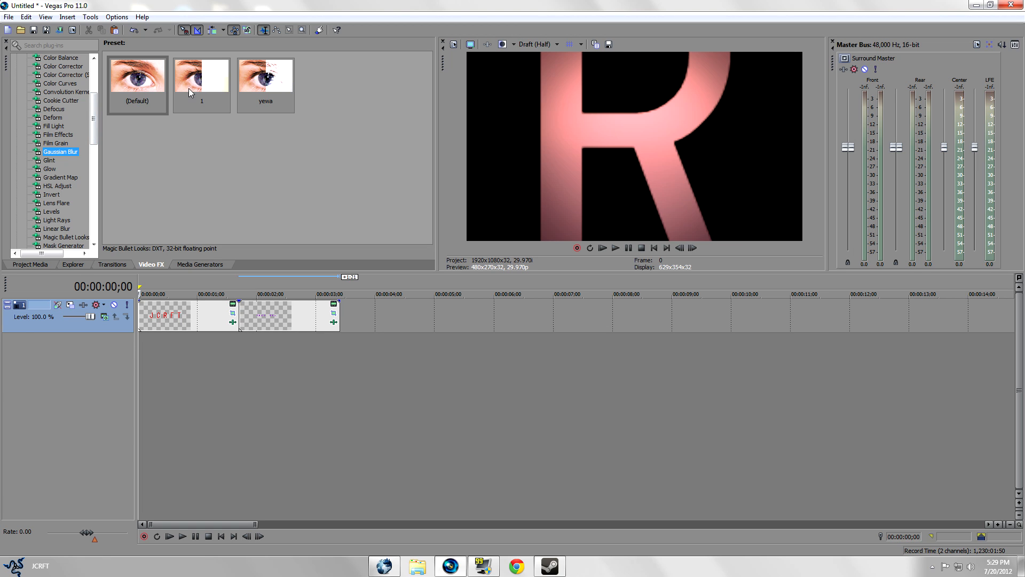
pyautogui.click(60, 151)
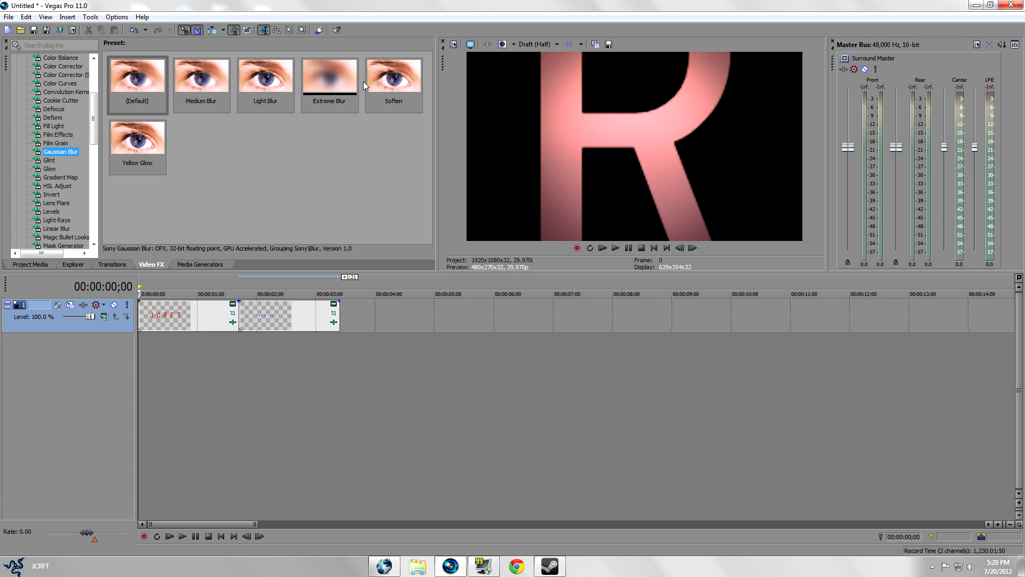
pyautogui.click(393, 74)
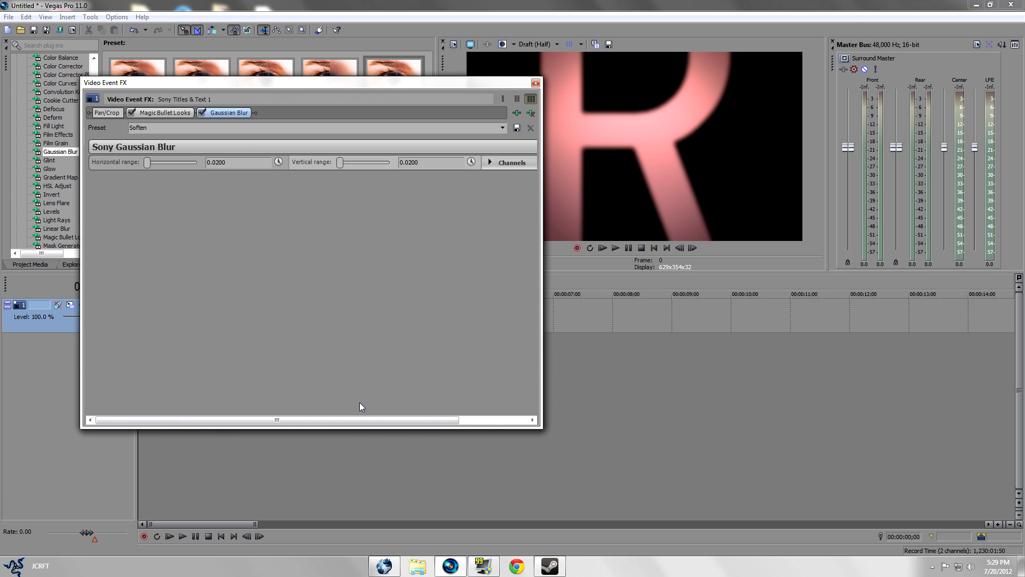
pyautogui.moveTo(273, 161)
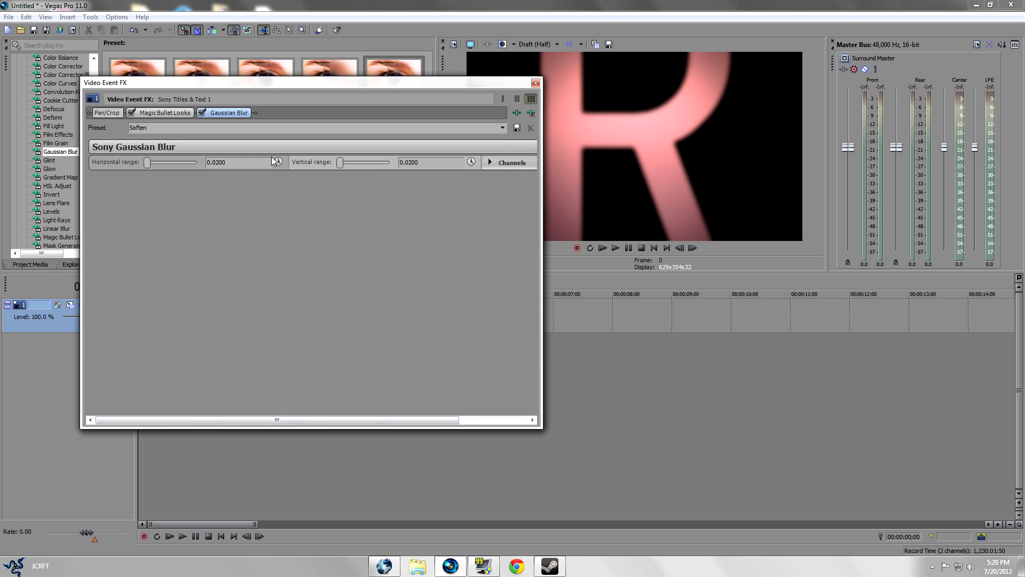
pyautogui.click(277, 163)
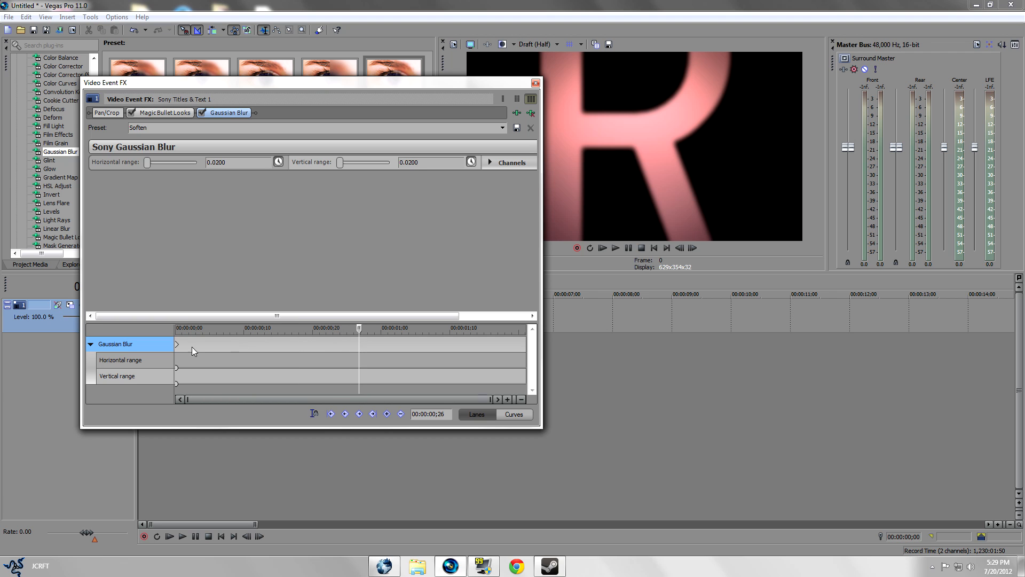
pyautogui.click(258, 344)
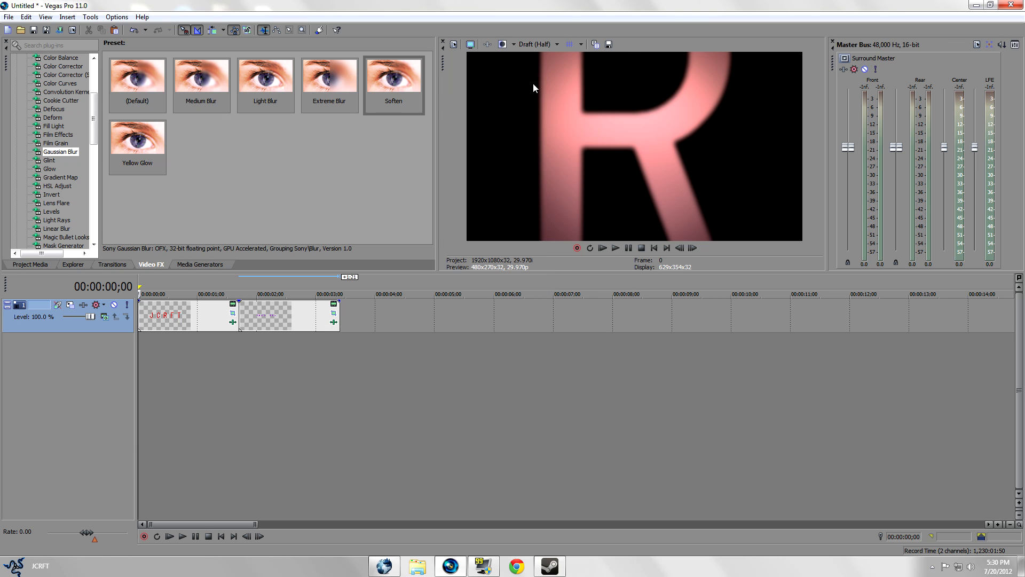
pyautogui.click(601, 248)
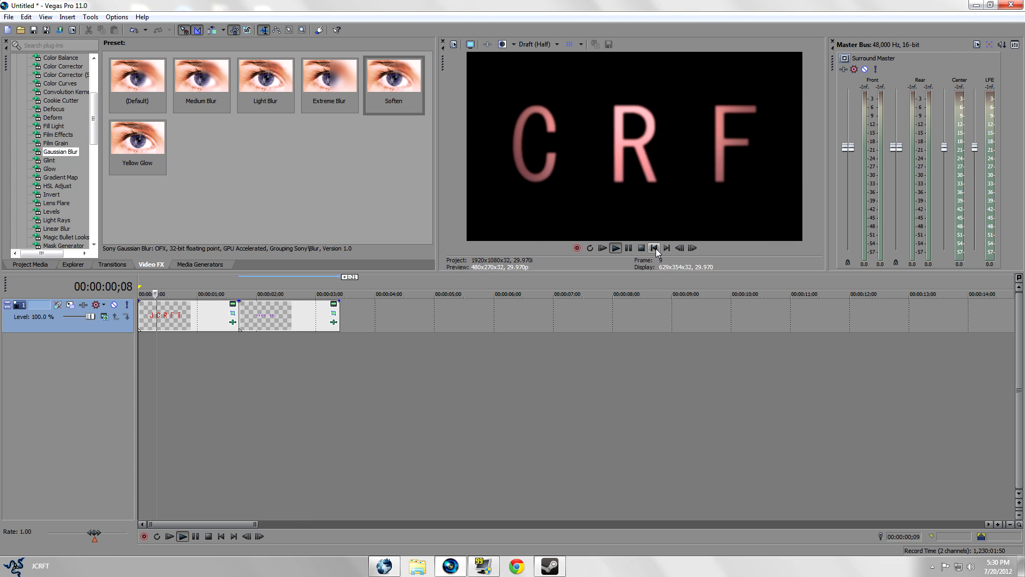
pyautogui.click(615, 247)
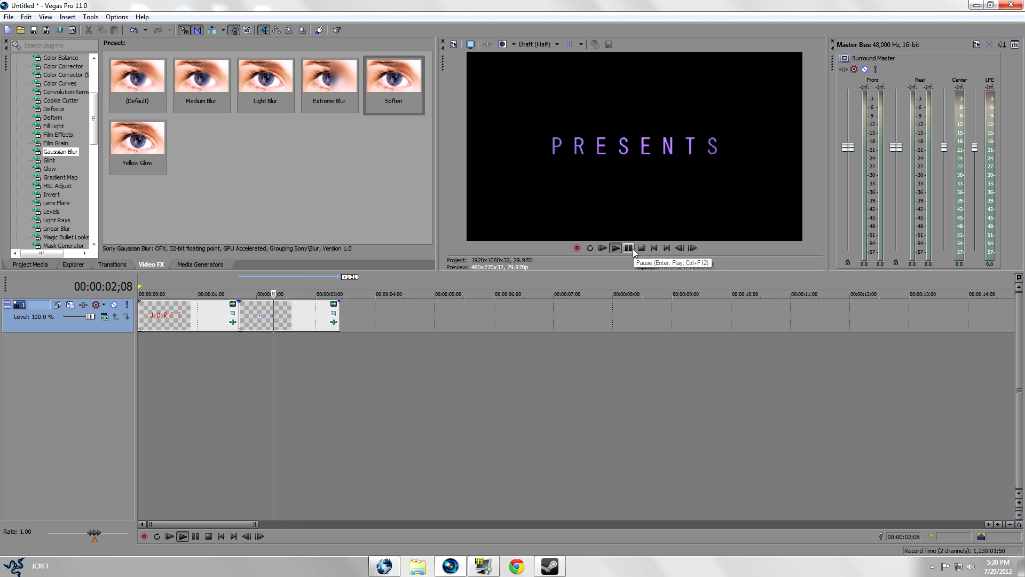
pyautogui.click(626, 248)
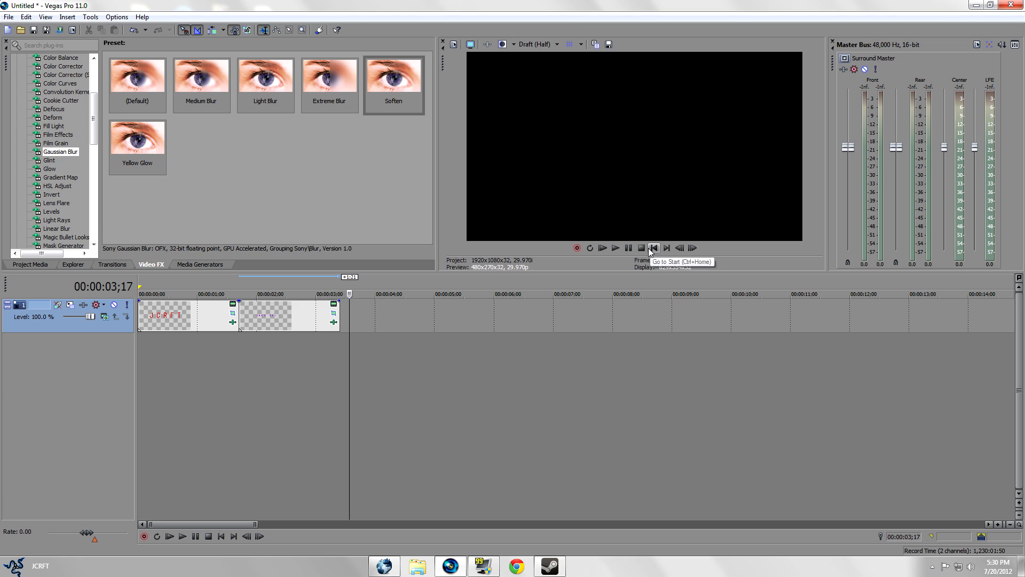
pyautogui.click(653, 247)
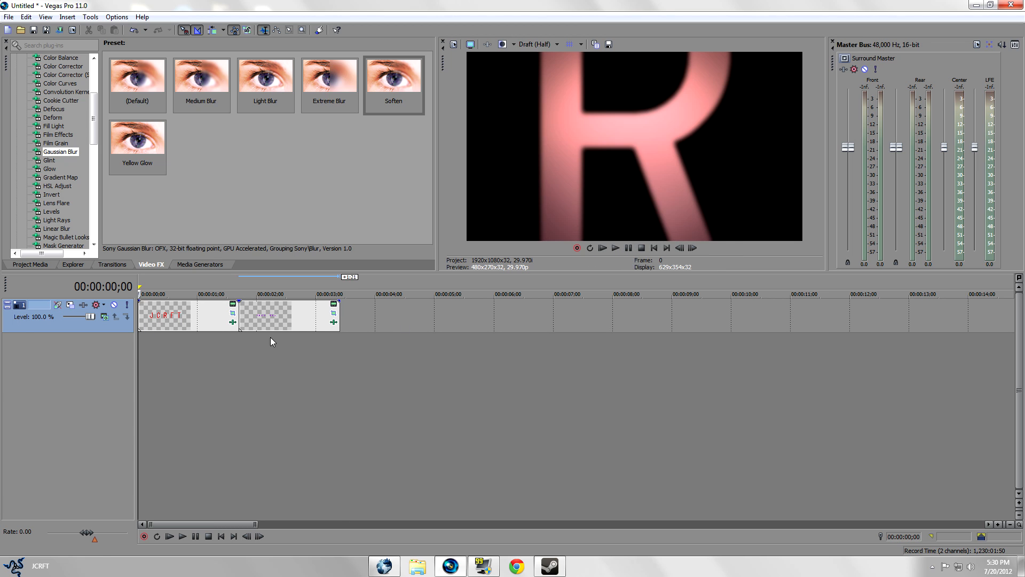
# Drag the events so PRESENTS overlaps the end of JCRFT, creating a crossfade
pyautogui.click(236, 294)
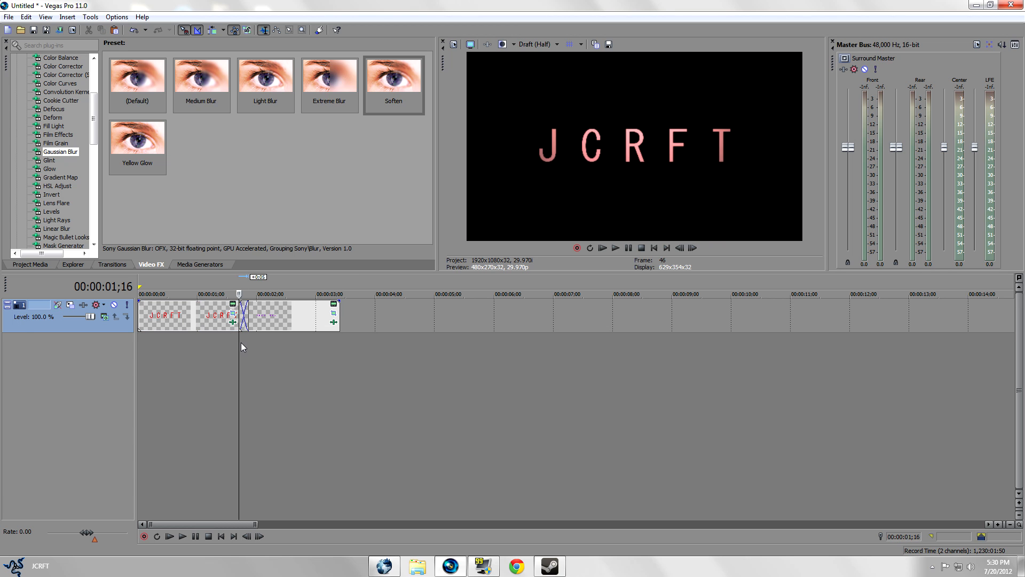
pyautogui.click(614, 247)
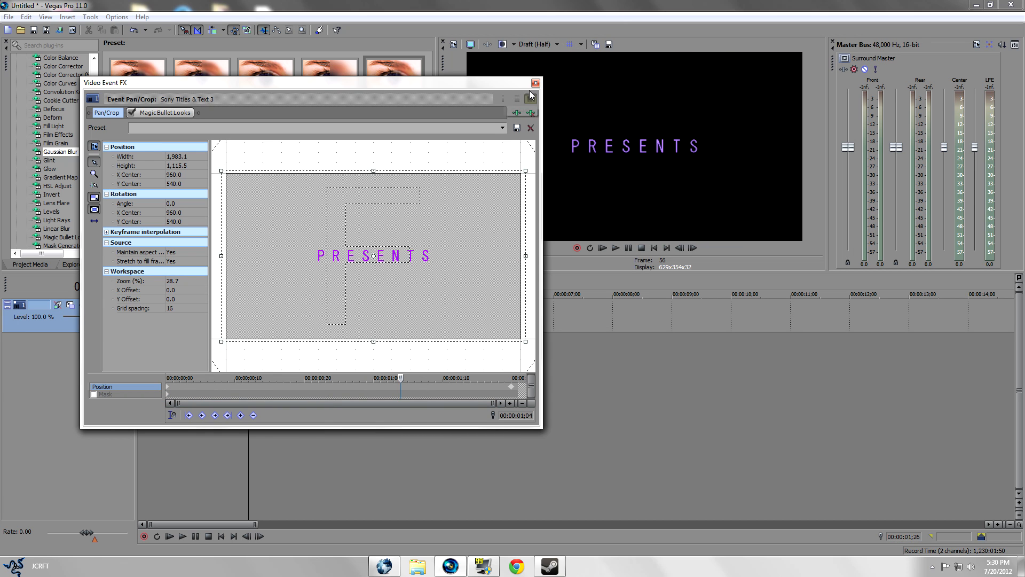
# Close the PRESENTS Event Pan/Crop window once the text is zoomed larger
pyautogui.click(535, 84)
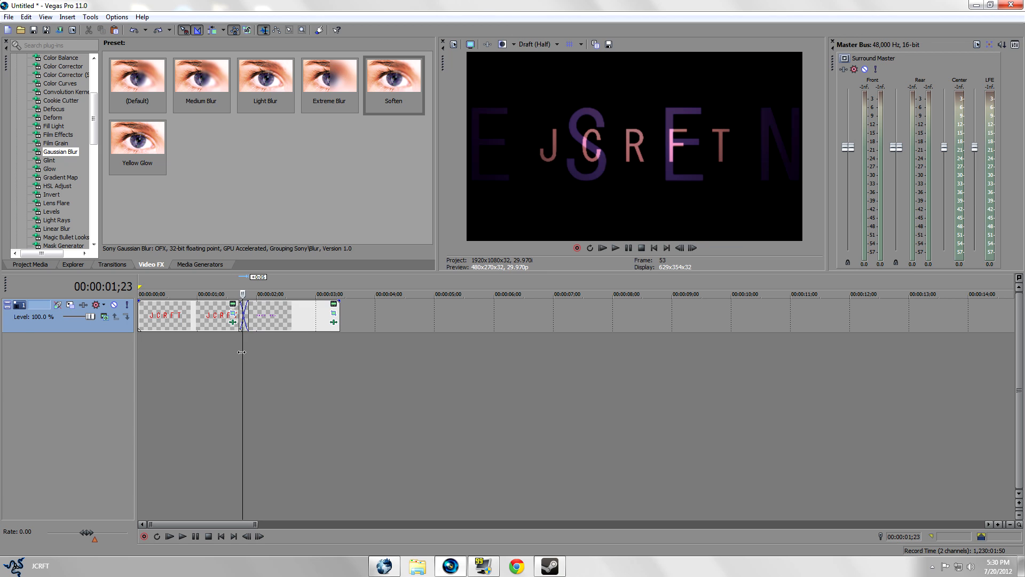
pyautogui.moveTo(107, 133)
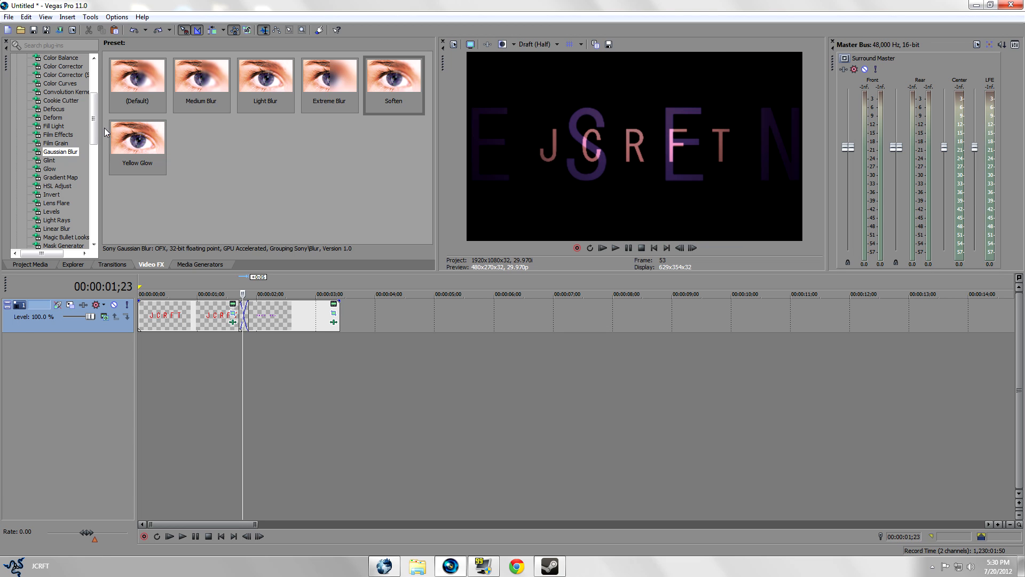
# Replace the crossfade with a Barn Door transition between the two titles
pyautogui.click(111, 264)
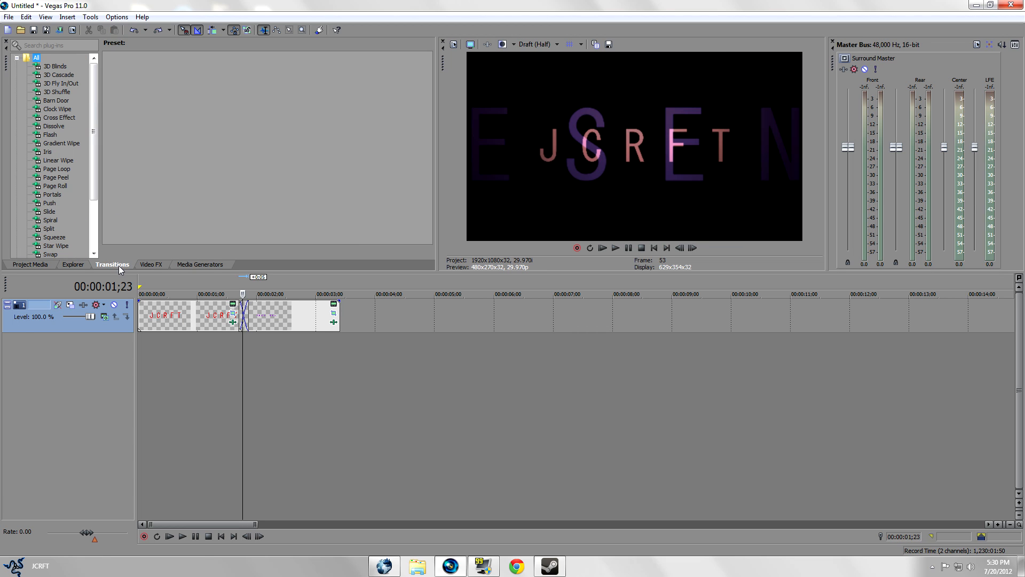
pyautogui.scroll(-3)
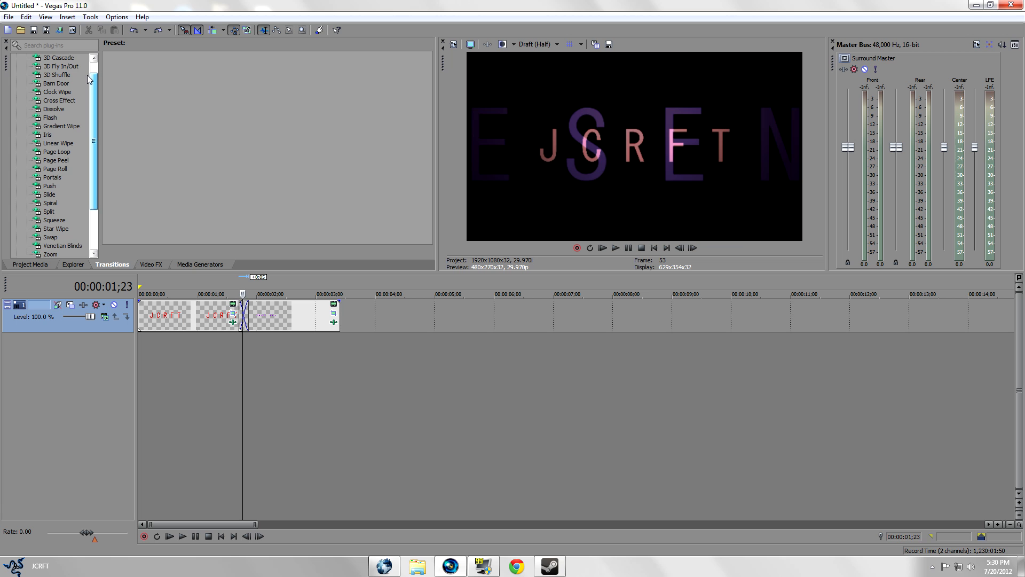
pyautogui.click(56, 73)
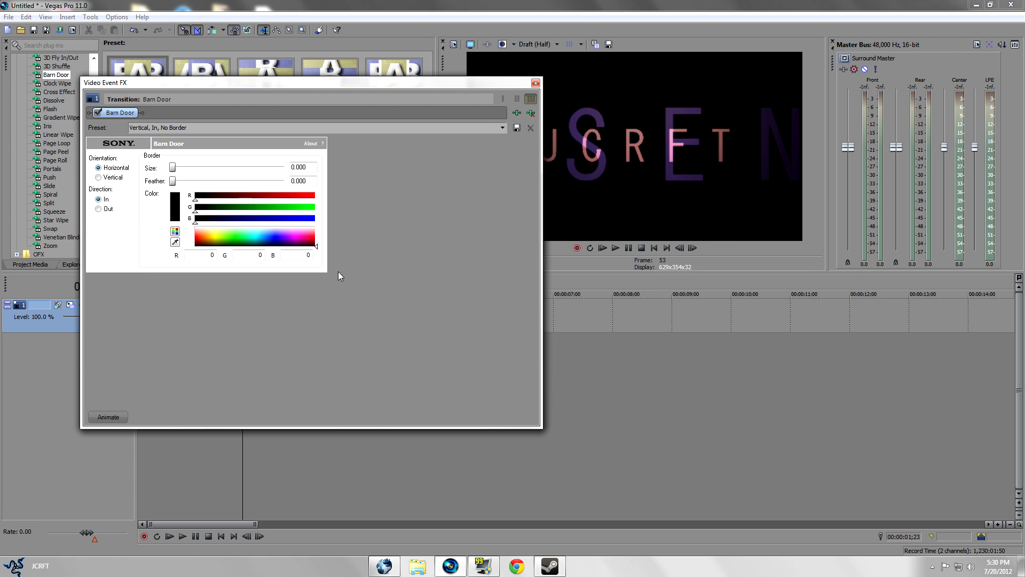
pyautogui.click(535, 82)
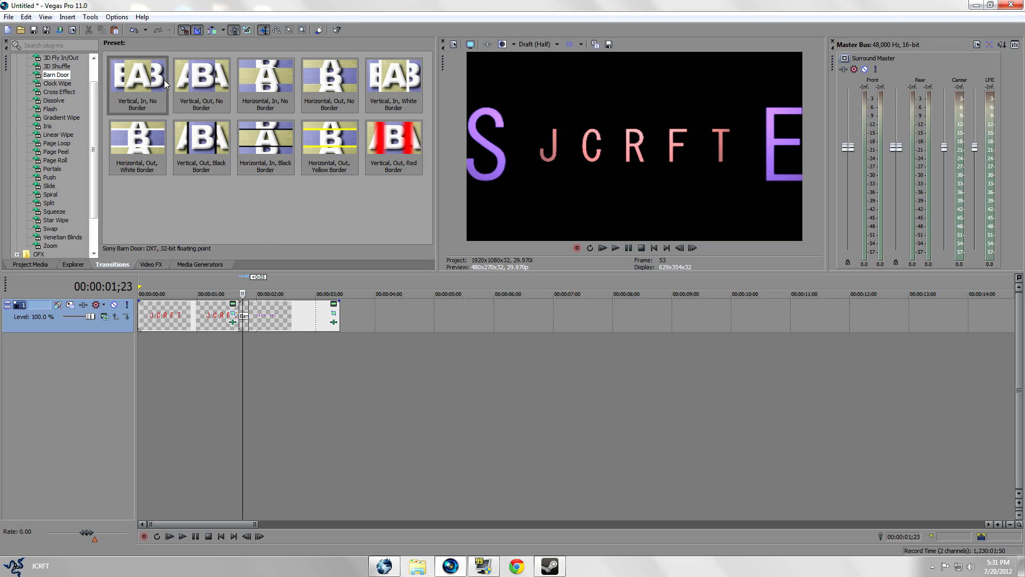
# Play back JCRFT through the Barn Door transition into PRESENTS, then pause
pyautogui.click(137, 75)
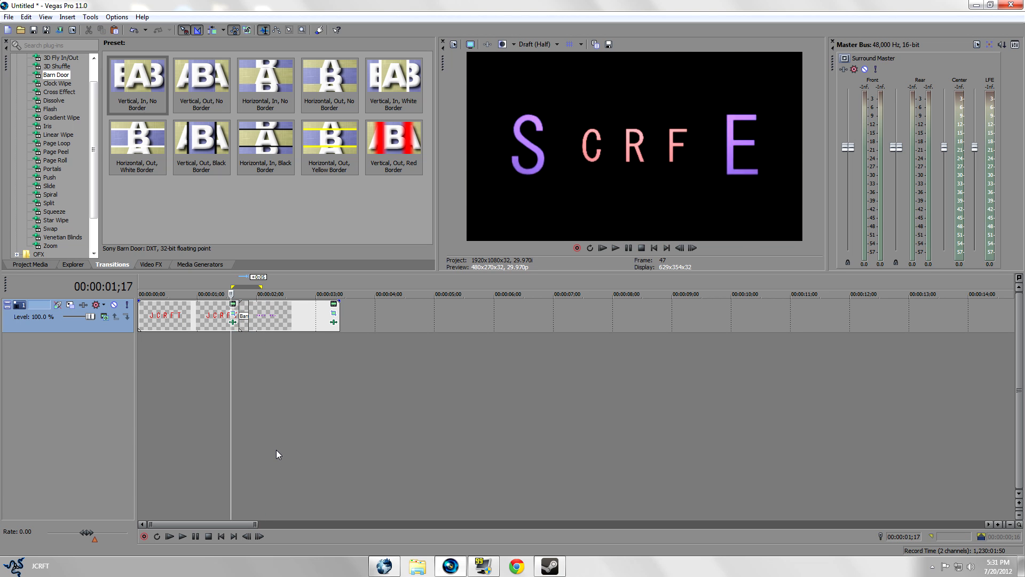
pyautogui.click(614, 247)
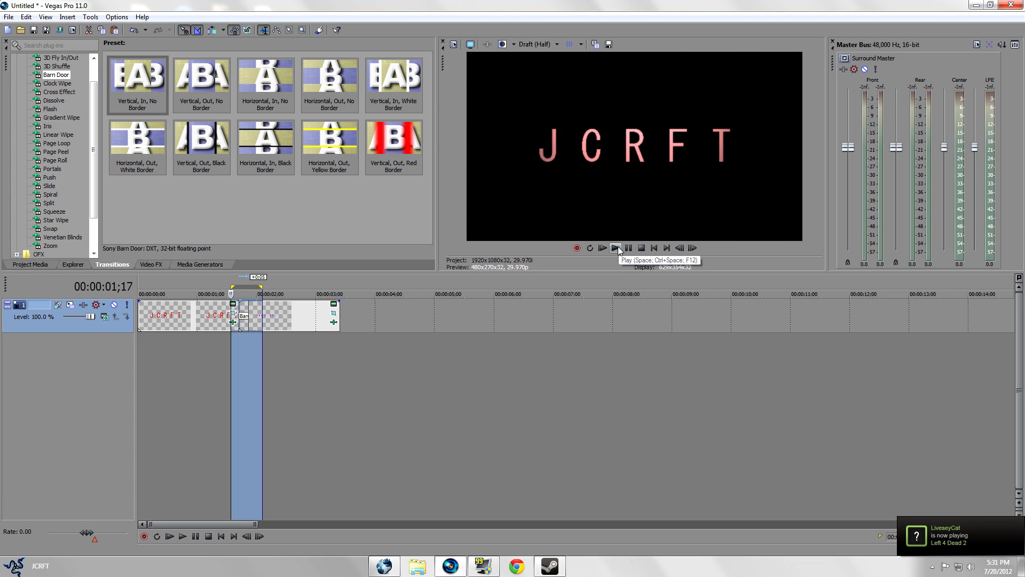
pyautogui.click(614, 247)
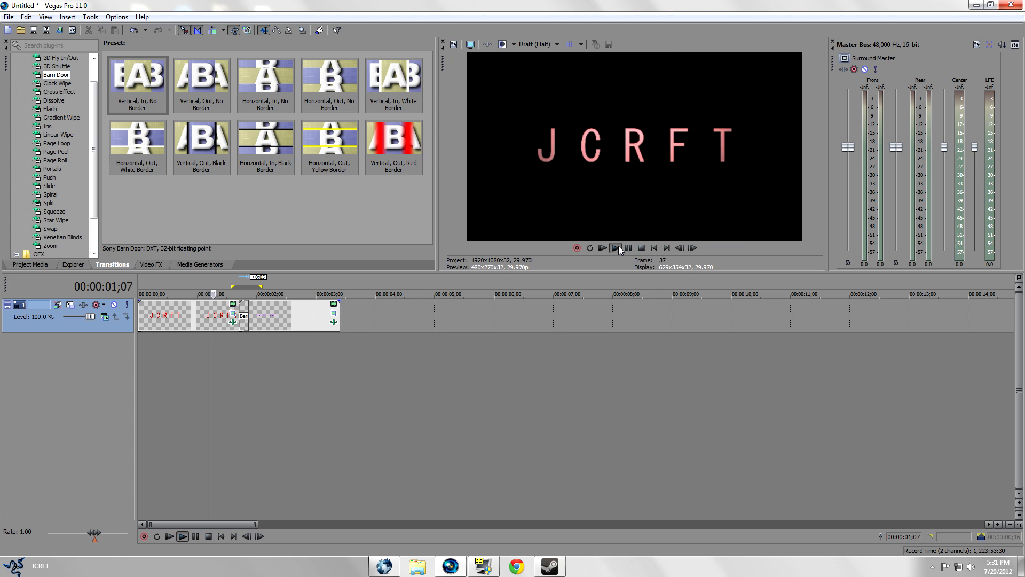
pyautogui.click(601, 247)
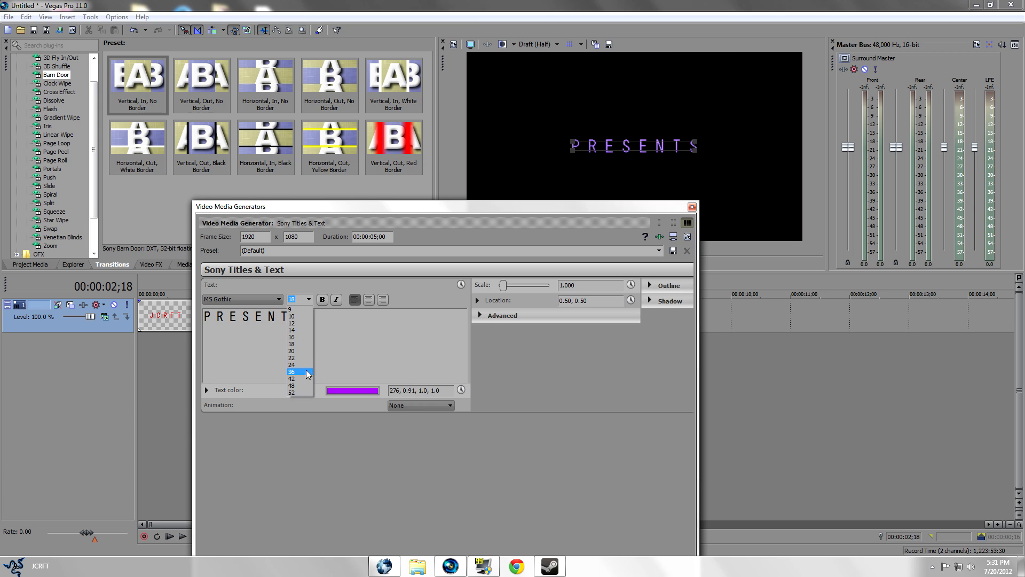
# Set the PRESENTS text to font size 36 and replay the transition from the start
pyautogui.click(291, 385)
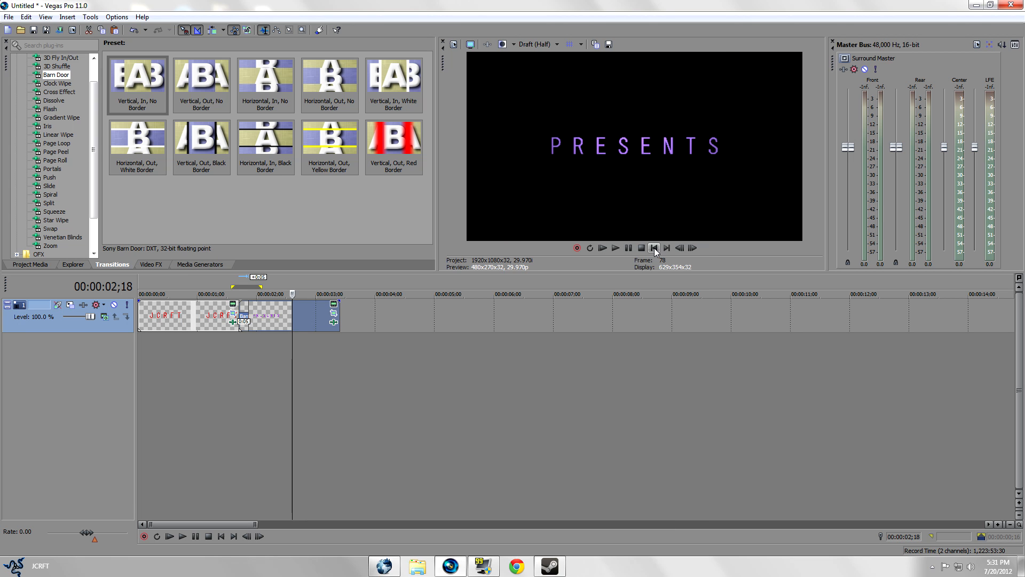
pyautogui.click(613, 247)
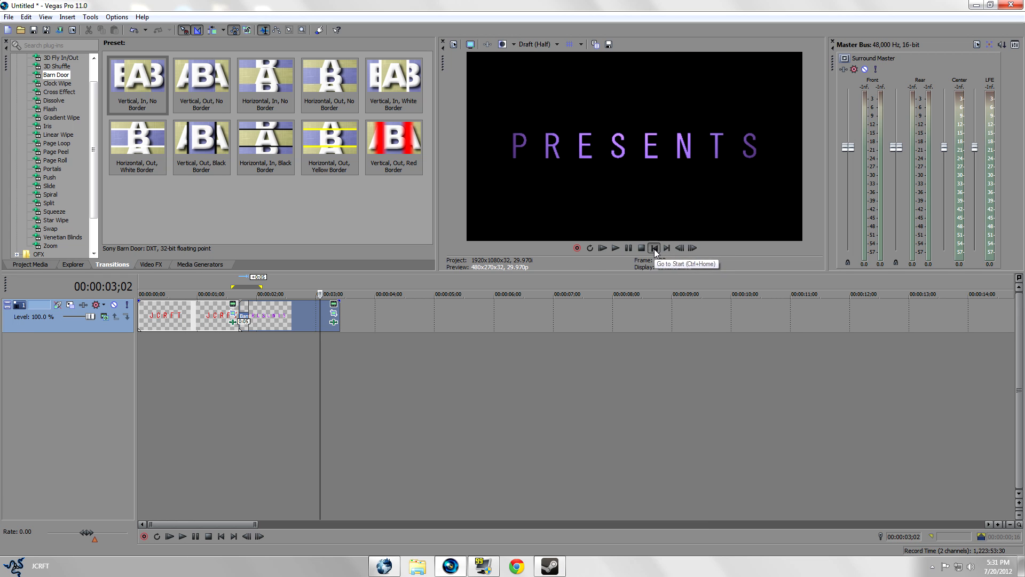
pyautogui.click(614, 247)
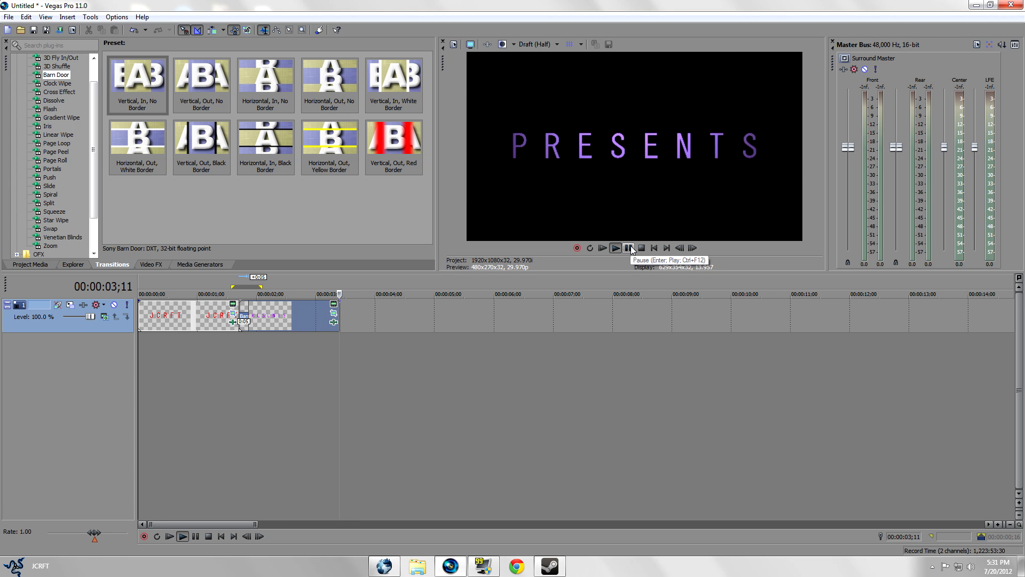
pyautogui.click(626, 247)
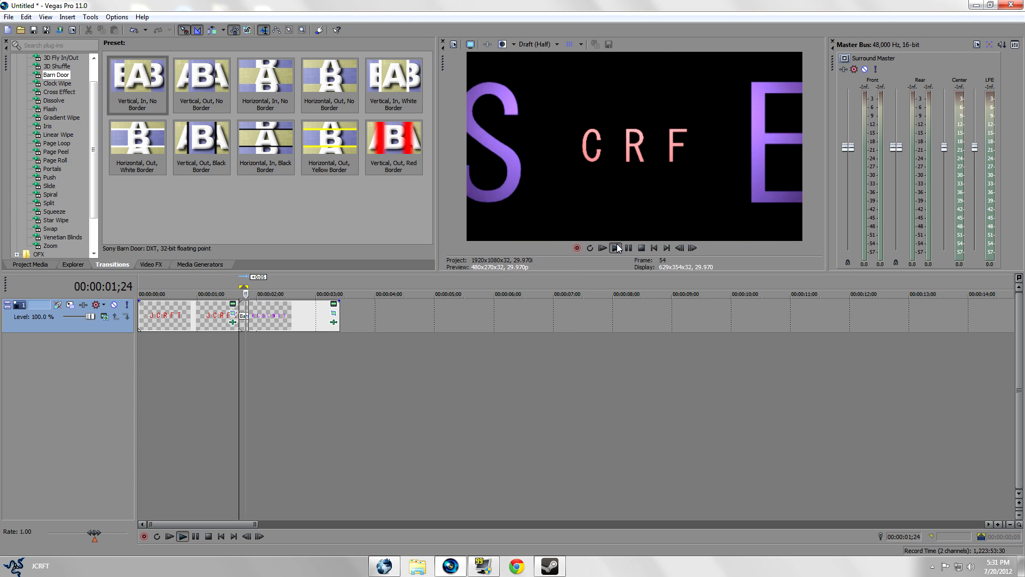
pyautogui.click(614, 247)
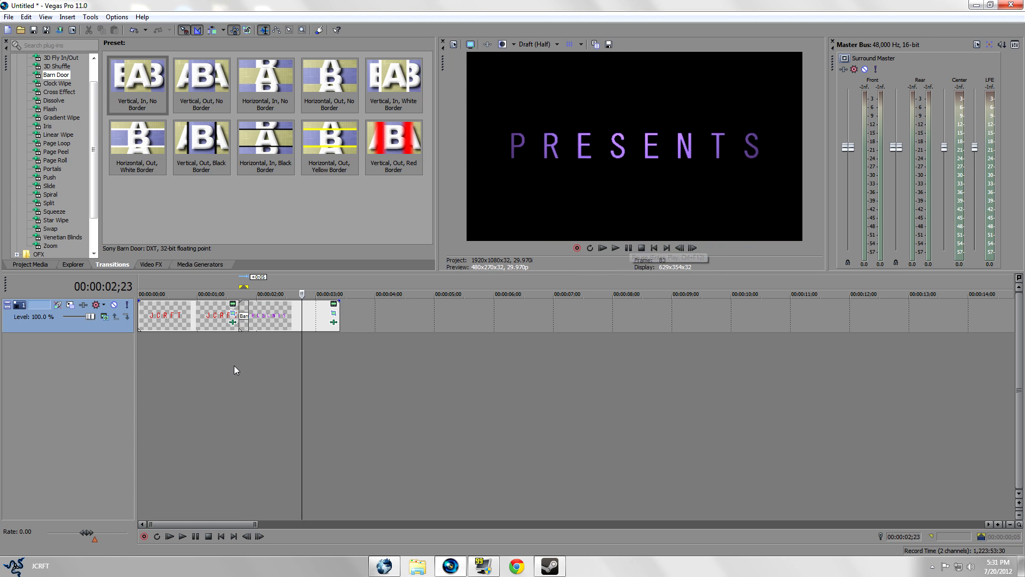
# Browse the Video FX plug-in list down to the RSMB motion blur effect
pyautogui.click(151, 265)
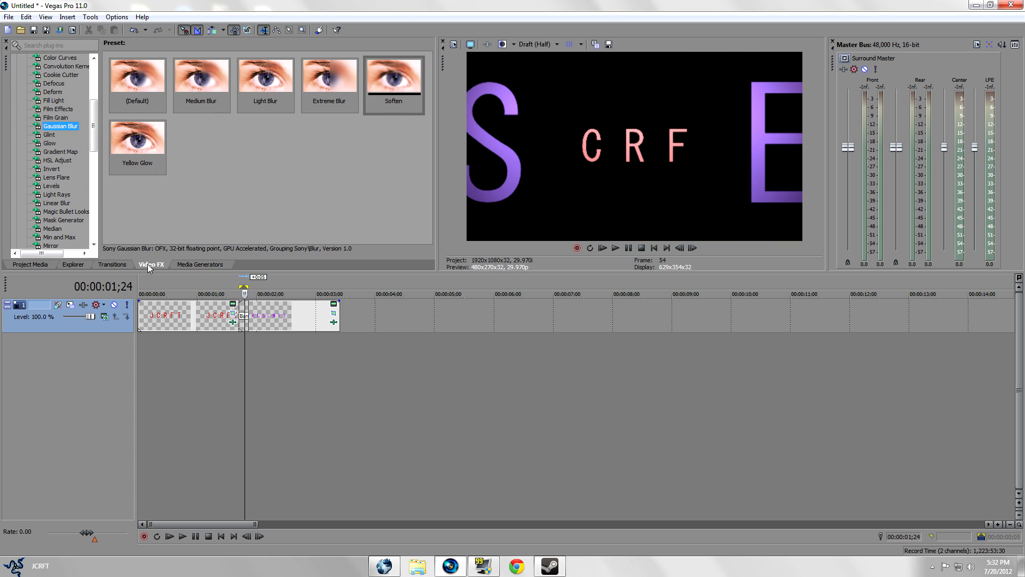
pyautogui.scroll(-3)
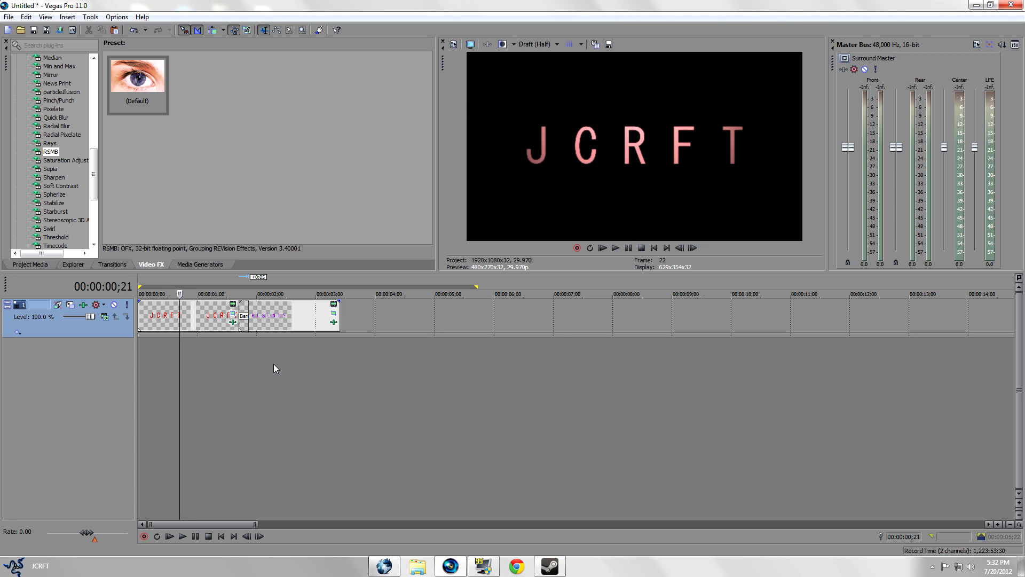
pyautogui.click(116, 17)
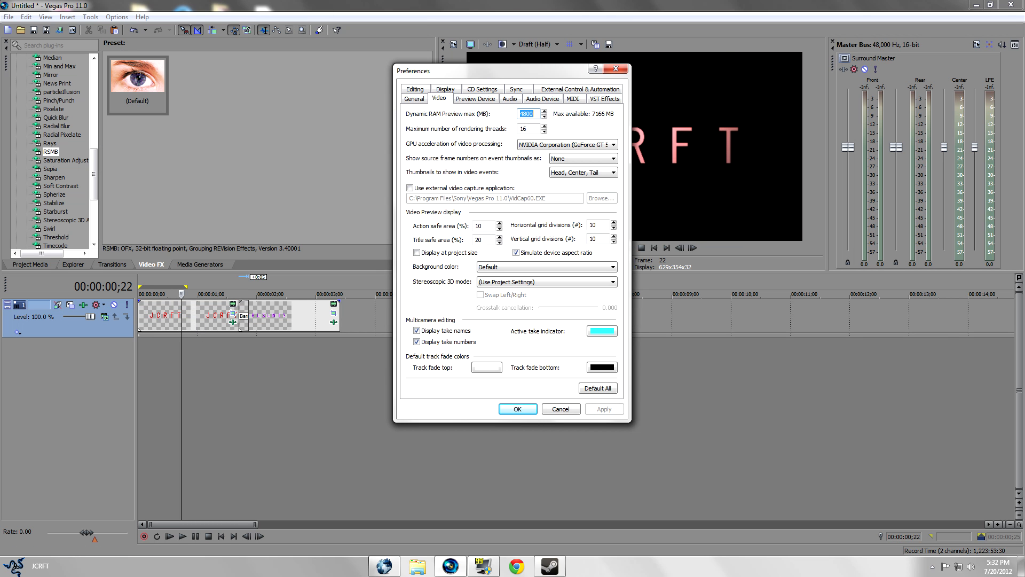
# Set the Dynamic RAM Preview maximum to 6000 MB, apply, and close Preferences
pyautogui.write('6000')
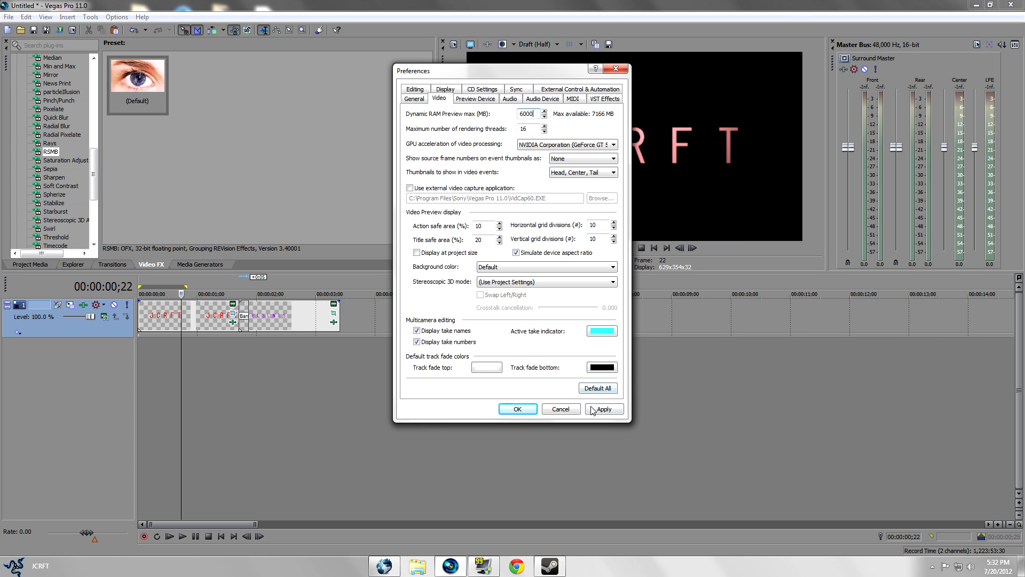
pyautogui.click(603, 408)
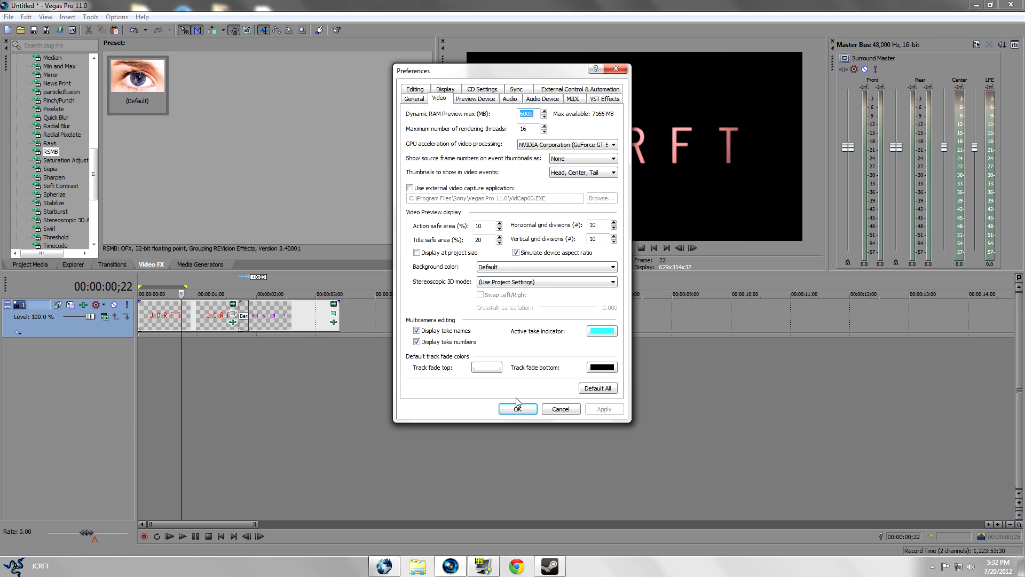
pyautogui.click(517, 408)
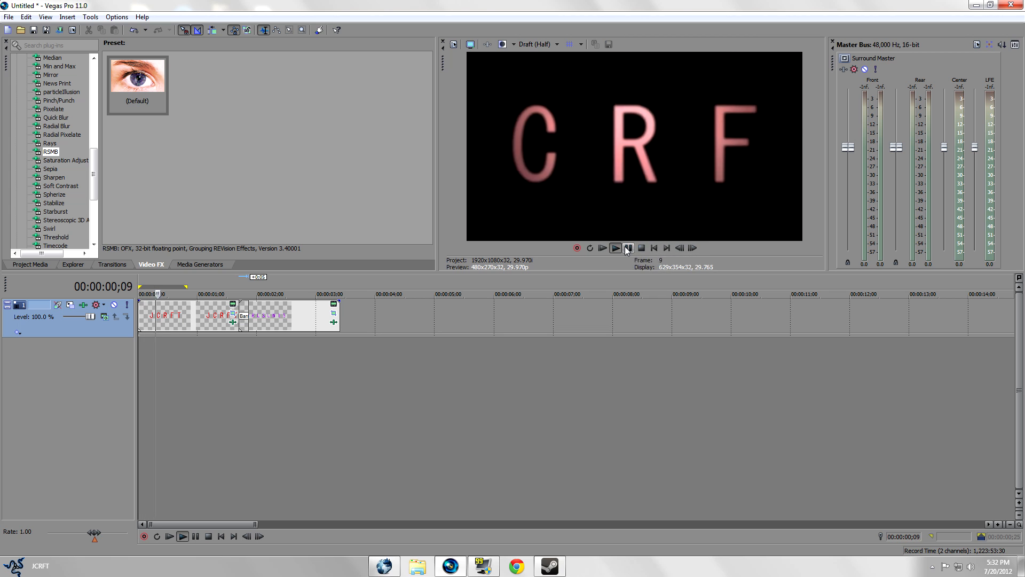
# Play and pause the motion-blurred title sequence twice, then show the Transitions list
pyautogui.click(615, 248)
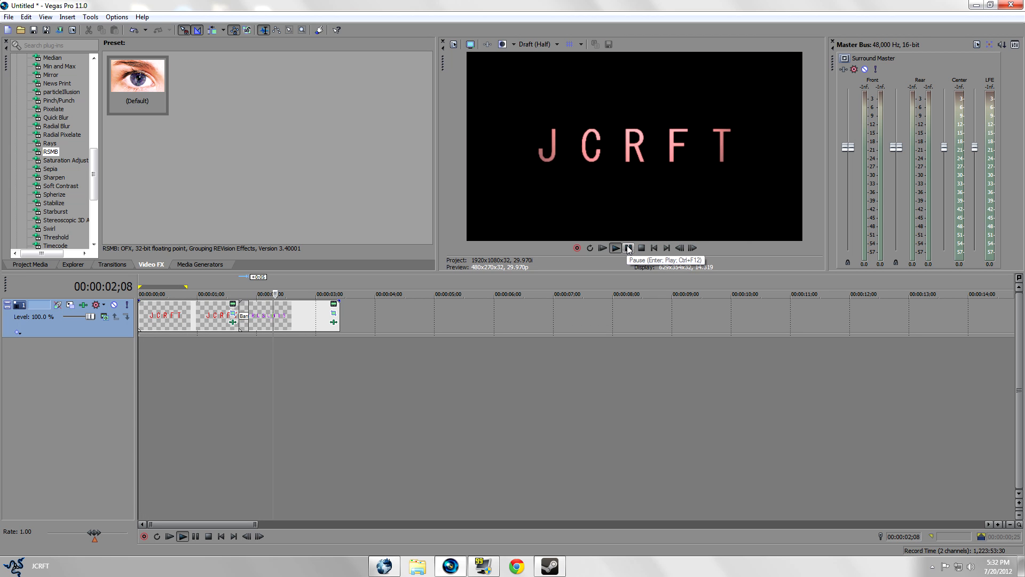
pyautogui.click(615, 248)
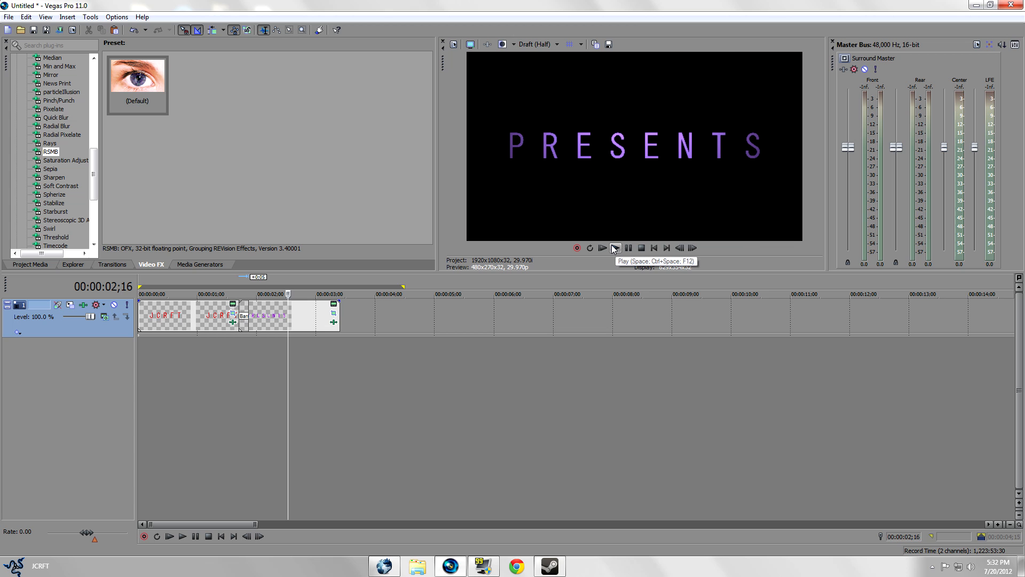
pyautogui.click(600, 247)
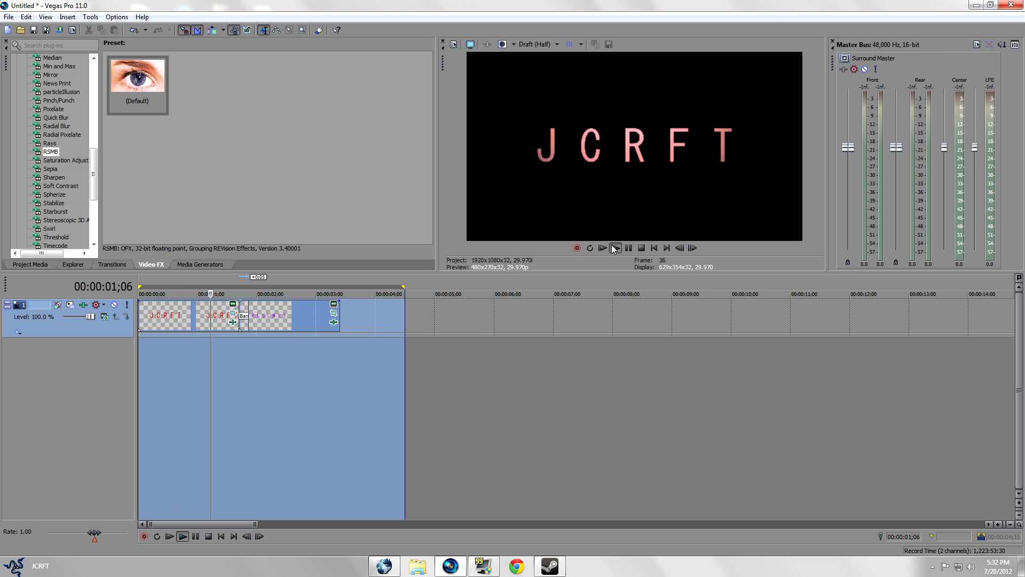
pyautogui.click(600, 247)
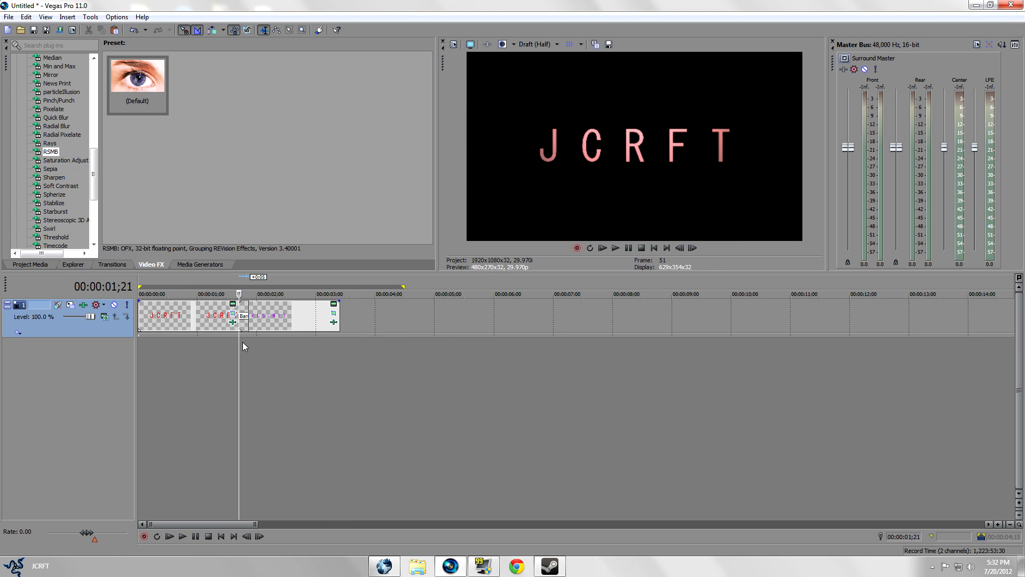
pyautogui.click(111, 264)
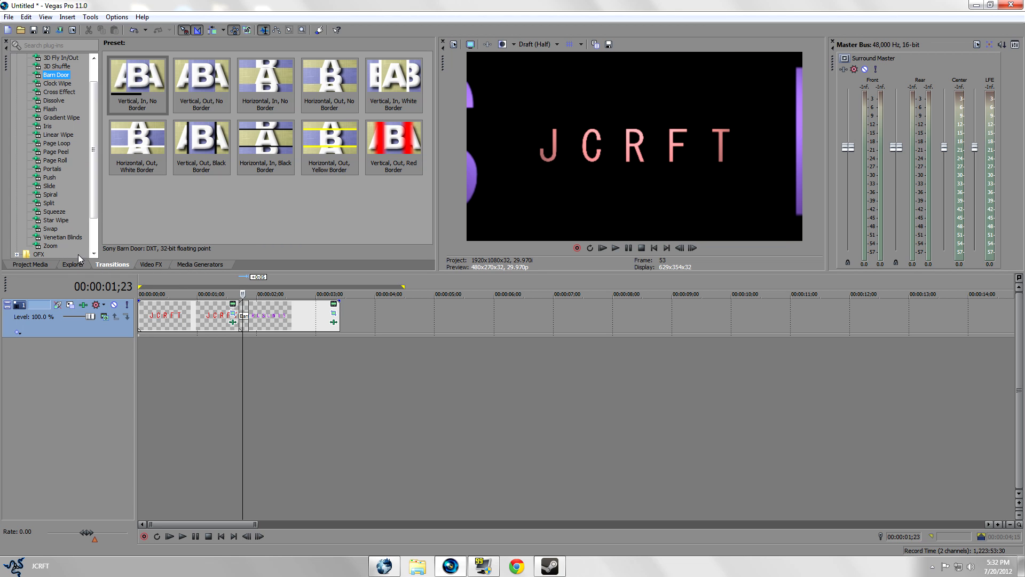
# Browse transition categories and apply the Linear Wipe Top-Left, Diagonal, Soft Edge preset
pyautogui.click(57, 84)
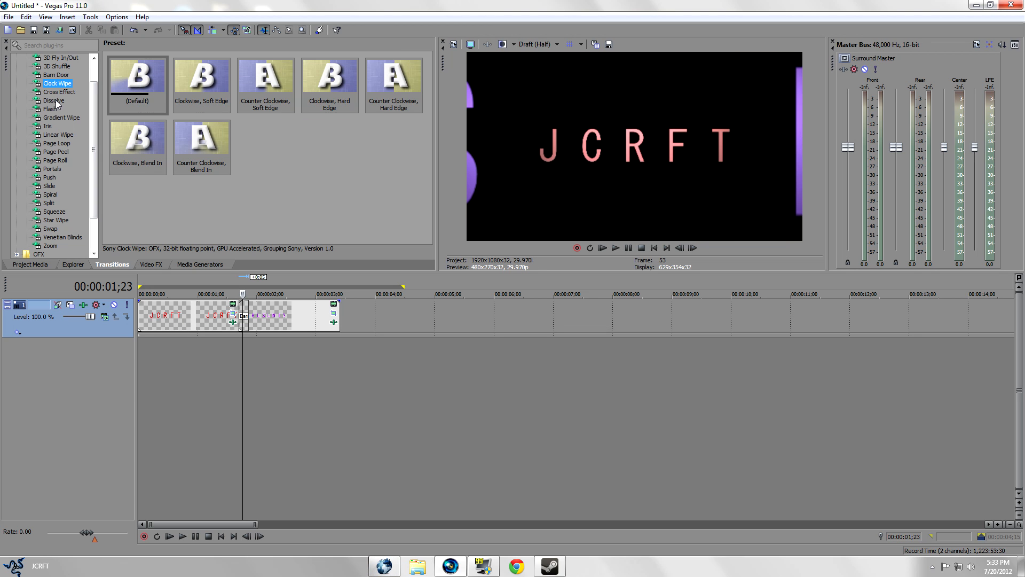
pyautogui.click(59, 91)
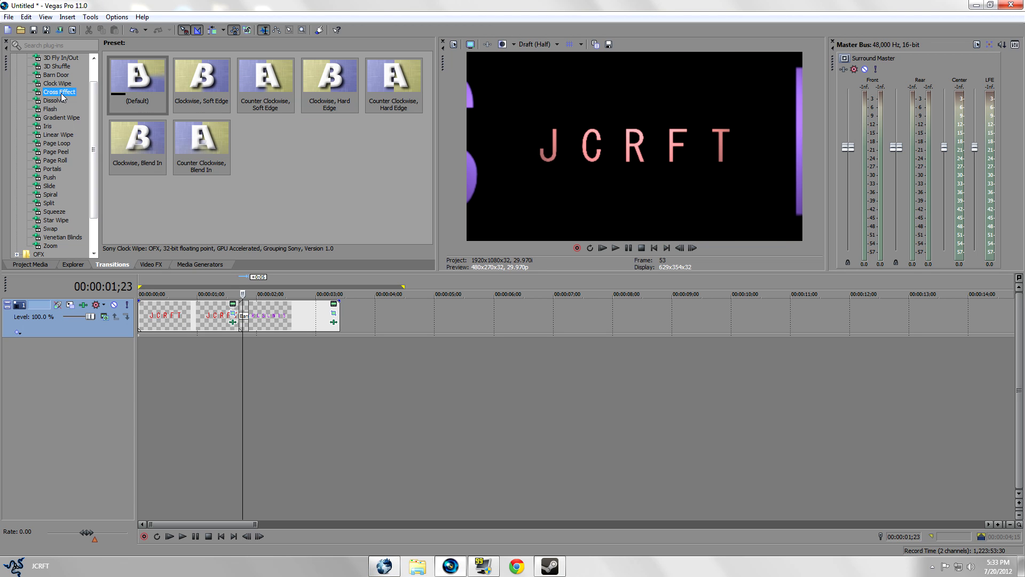
pyautogui.click(59, 91)
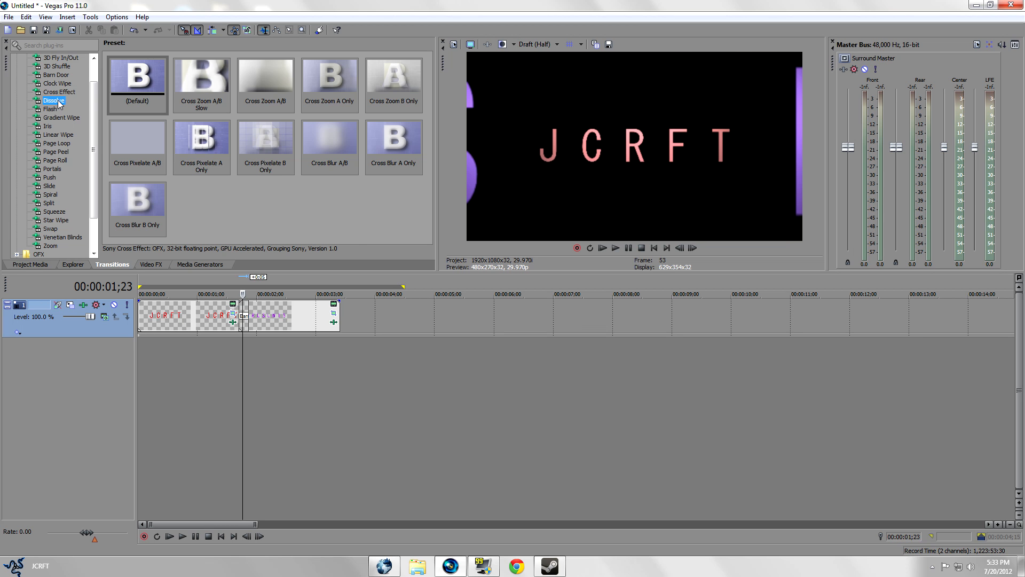
pyautogui.click(55, 100)
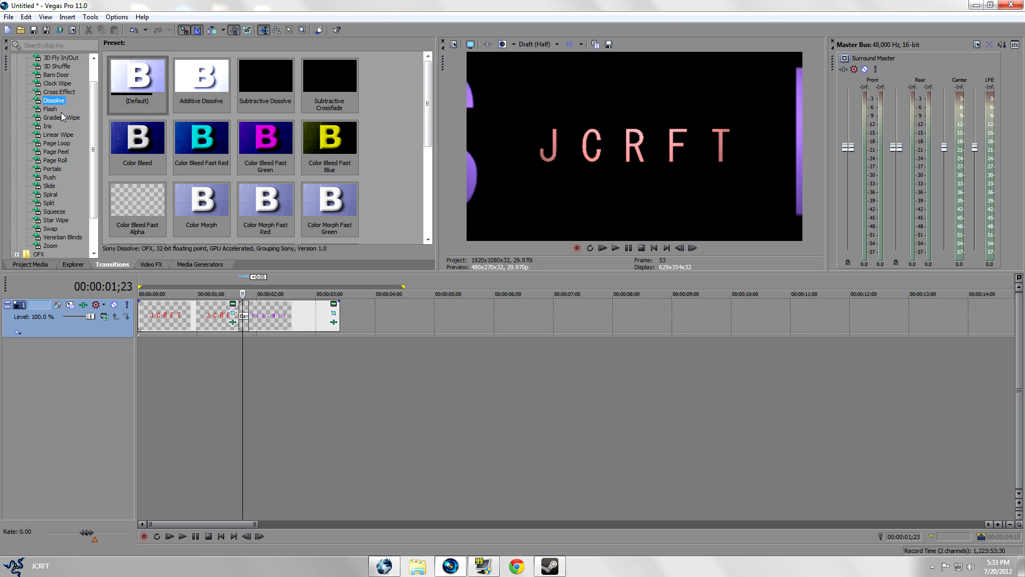
pyautogui.click(61, 117)
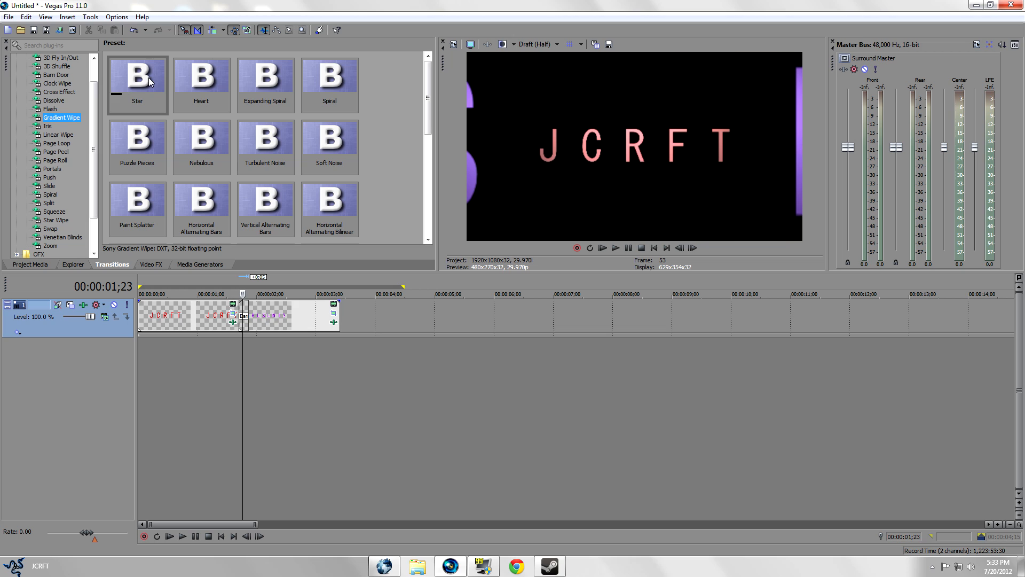
pyautogui.moveTo(134, 86)
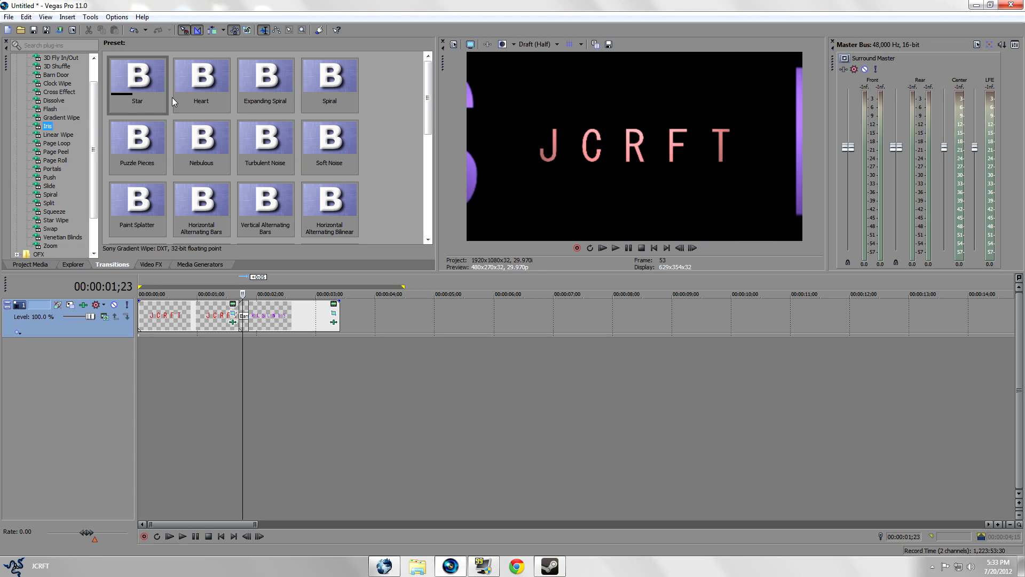
pyautogui.moveTo(102, 116)
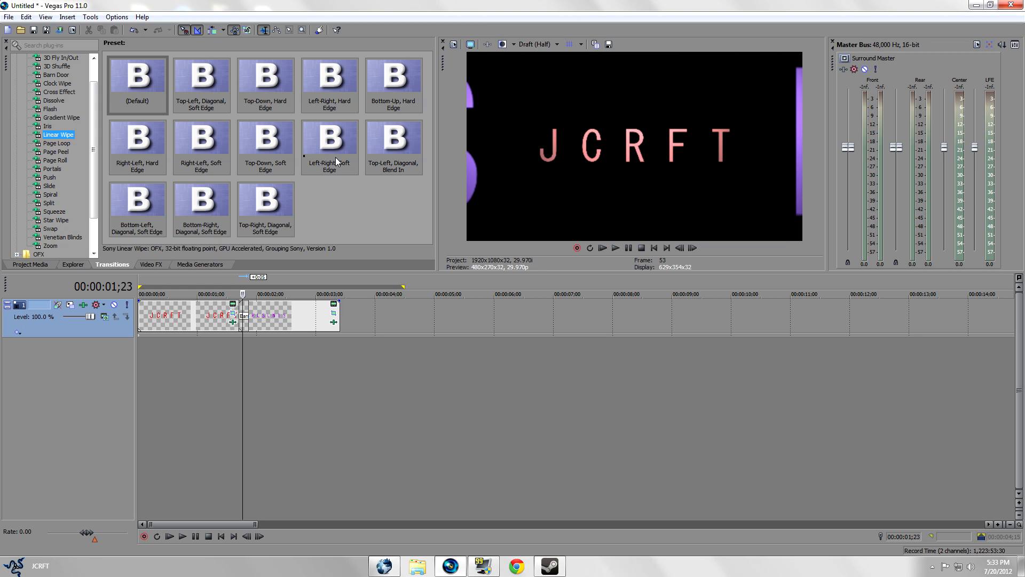
pyautogui.click(200, 78)
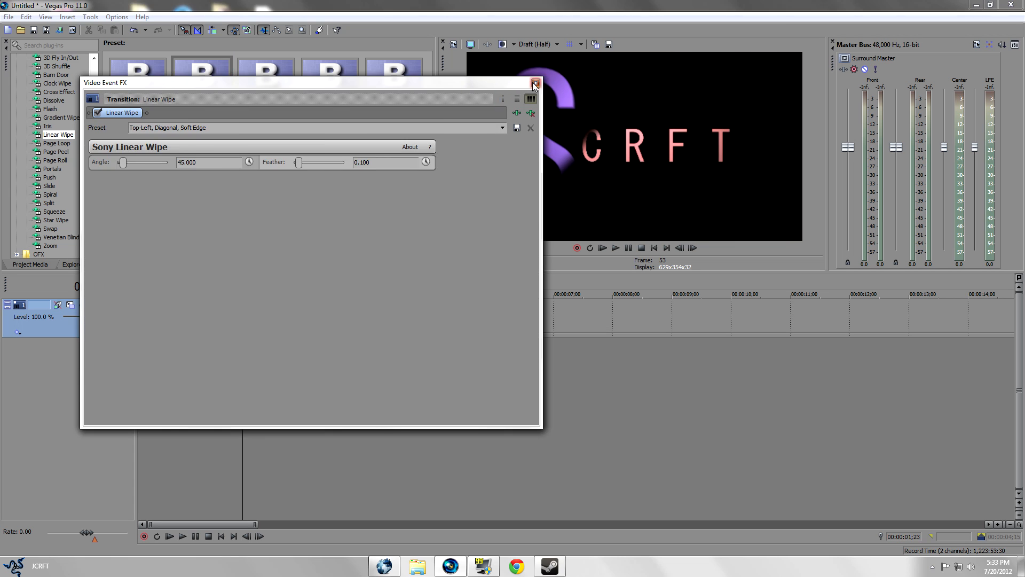
# Close the Linear Wipe settings and play the titles through the diagonal wipe
pyautogui.click(534, 83)
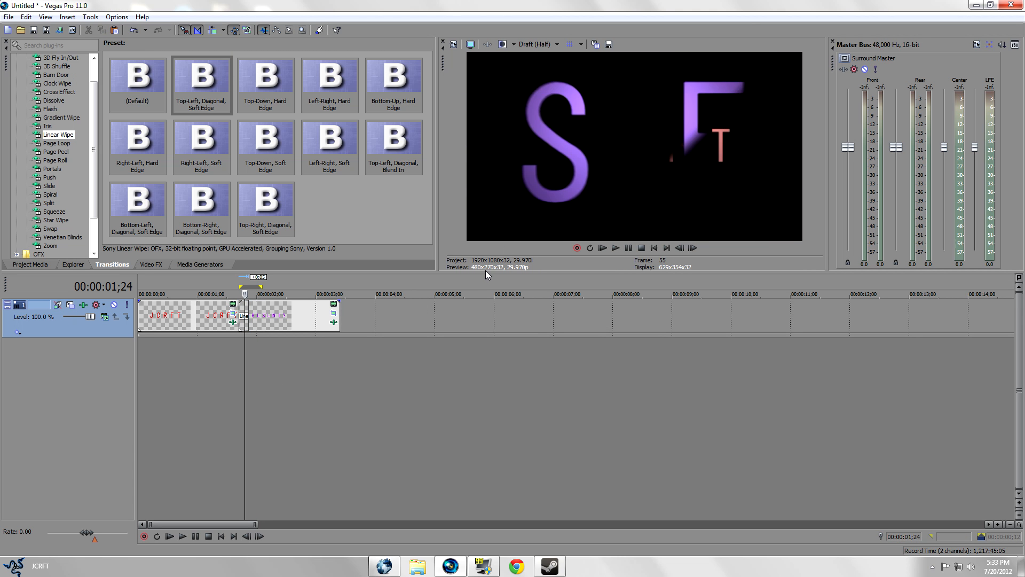
pyautogui.click(613, 247)
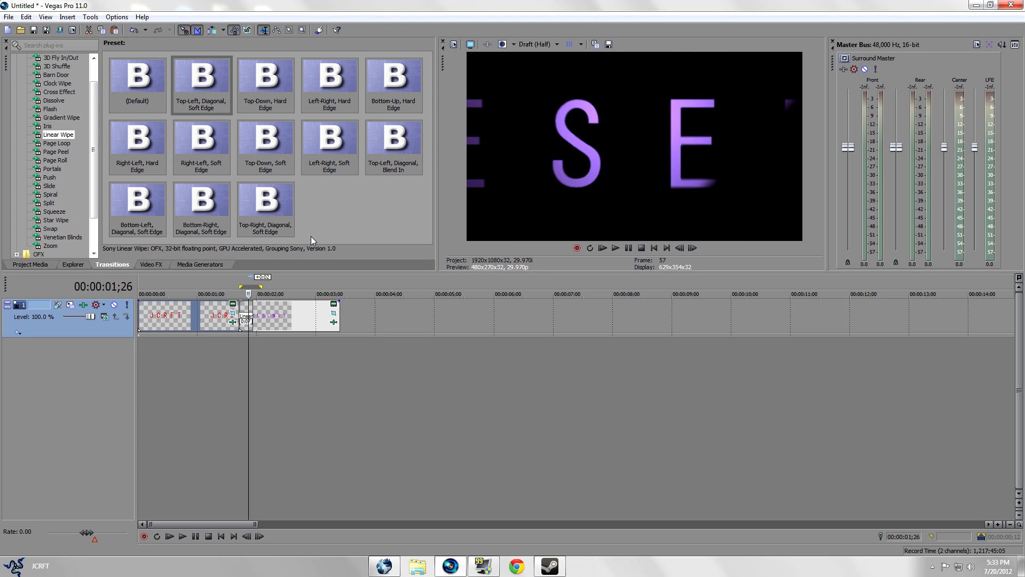
pyautogui.click(653, 248)
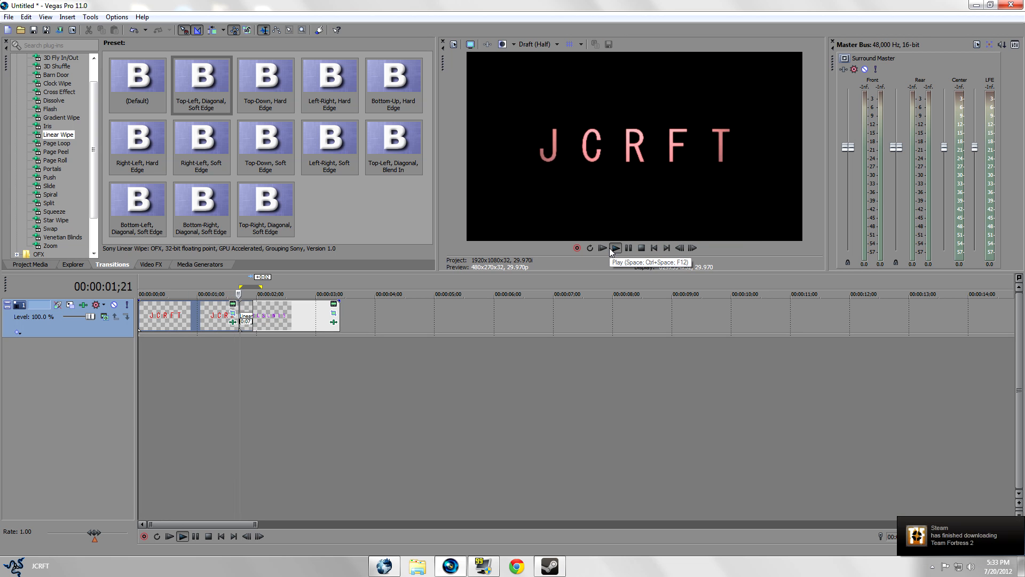
pyautogui.click(614, 248)
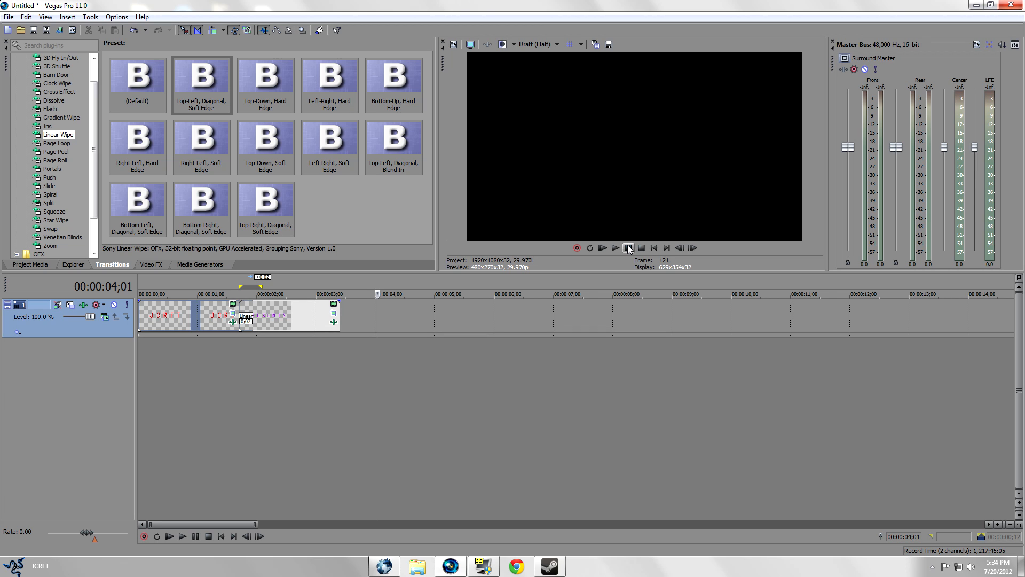
pyautogui.click(614, 248)
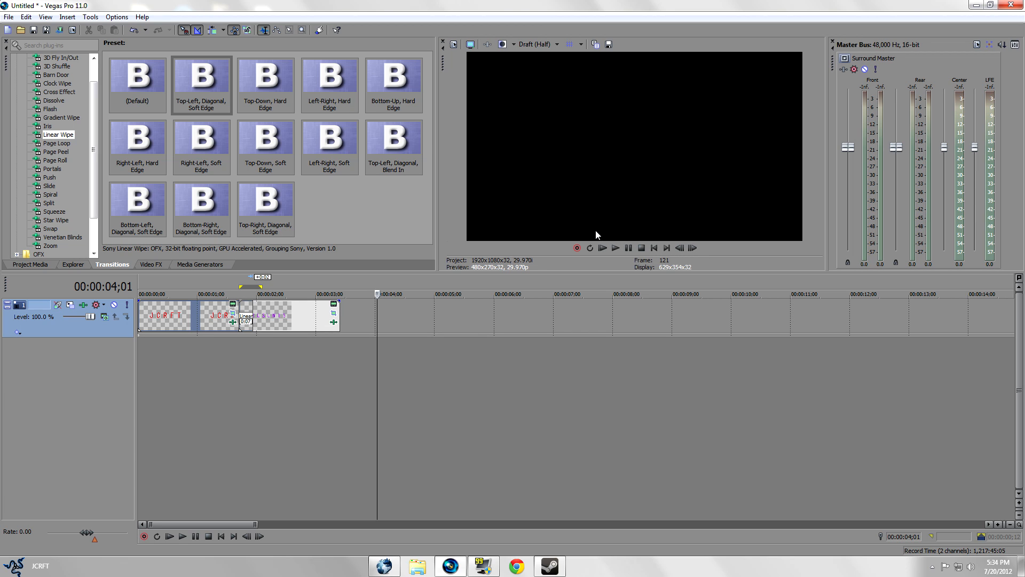